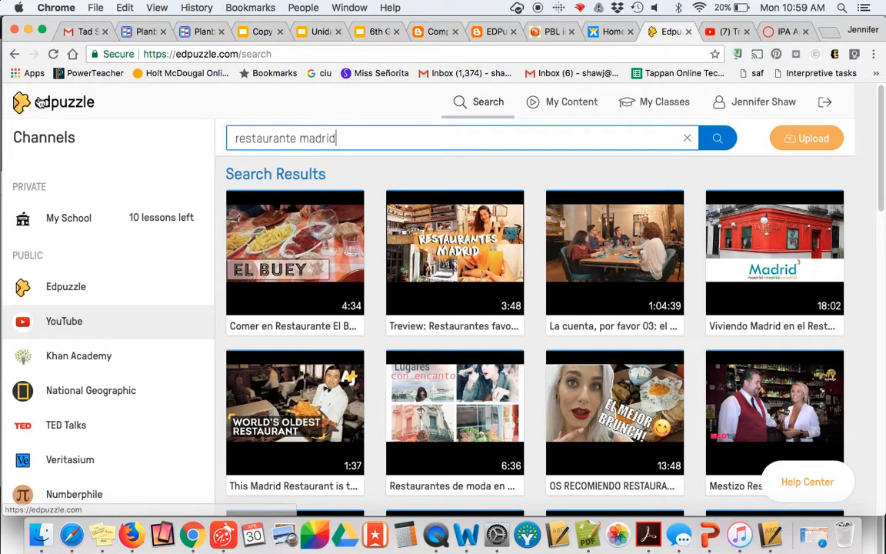
Step: Browse the home, saved content, and restaurante madrid results on YouTube, Edpuzzle and National Geographic
click(665, 102)
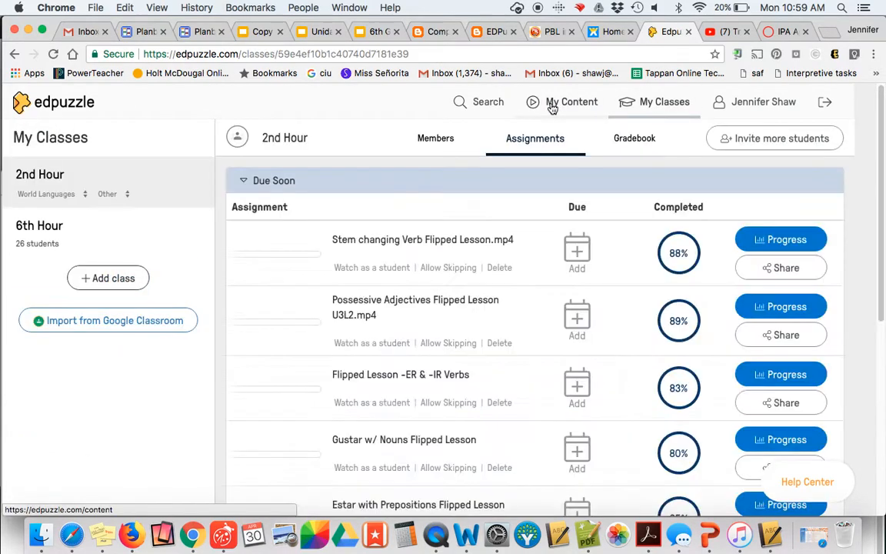
click(572, 101)
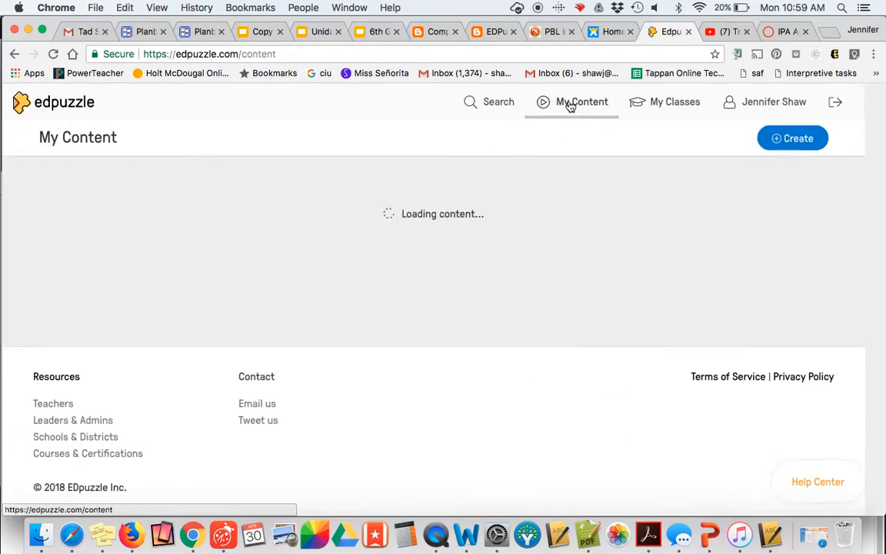
click(787, 138)
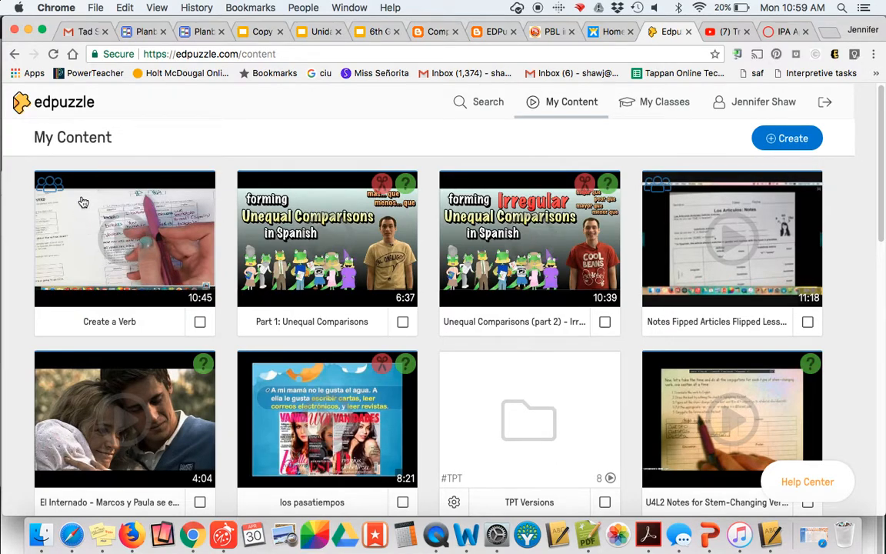
mouse_move(144, 240)
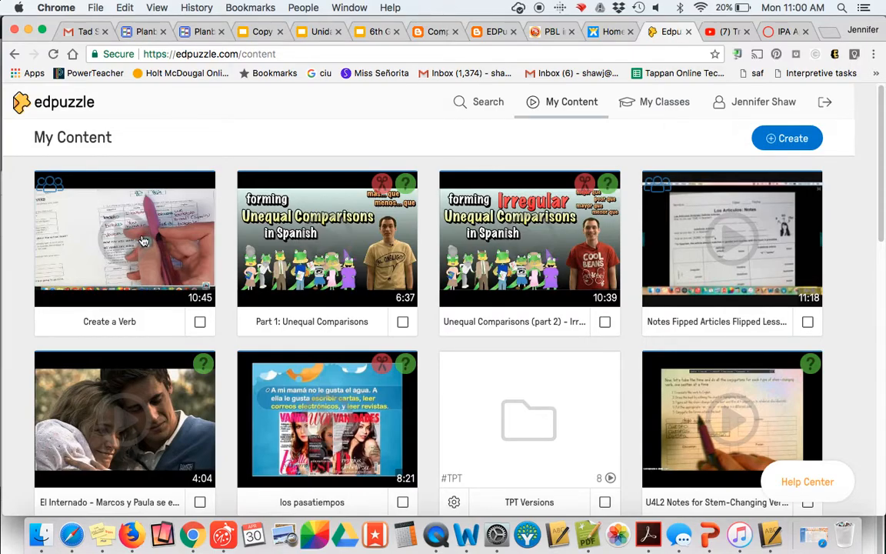
click(787, 138)
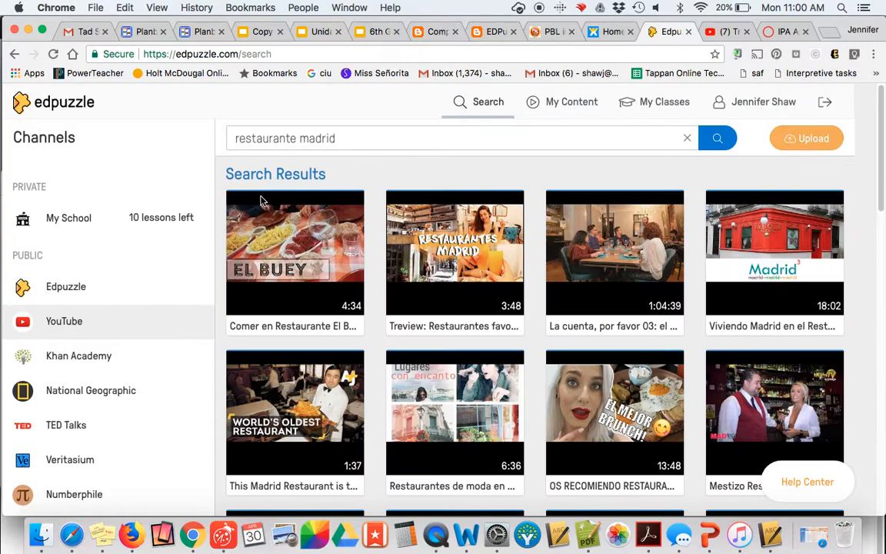
click(66, 286)
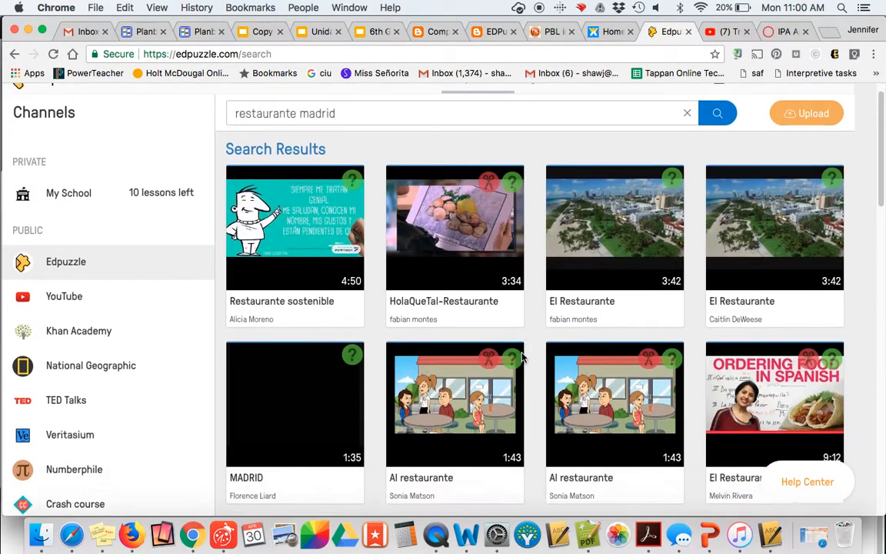
scroll(up, 3)
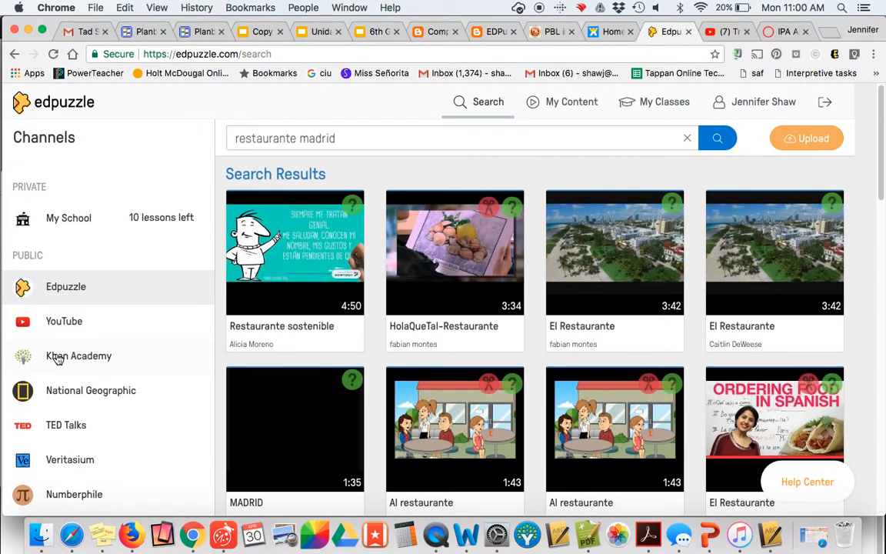
click(91, 390)
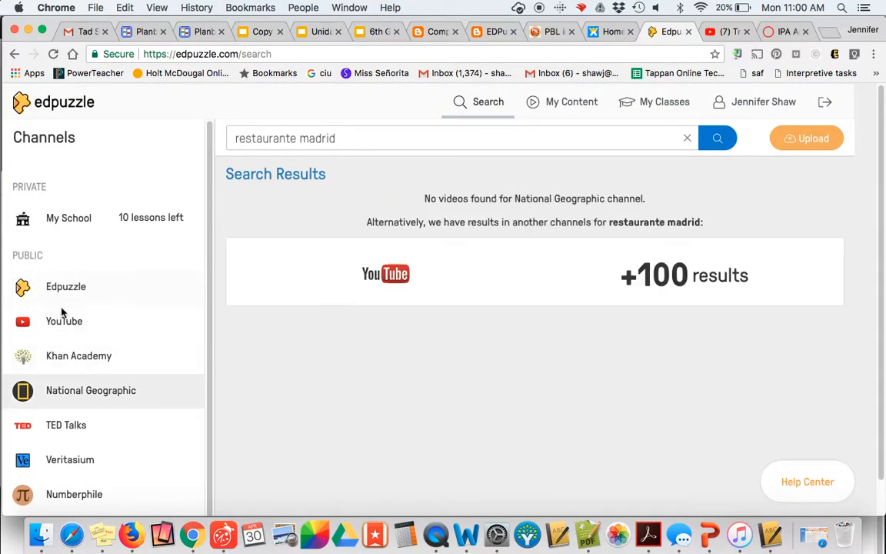
click(64, 320)
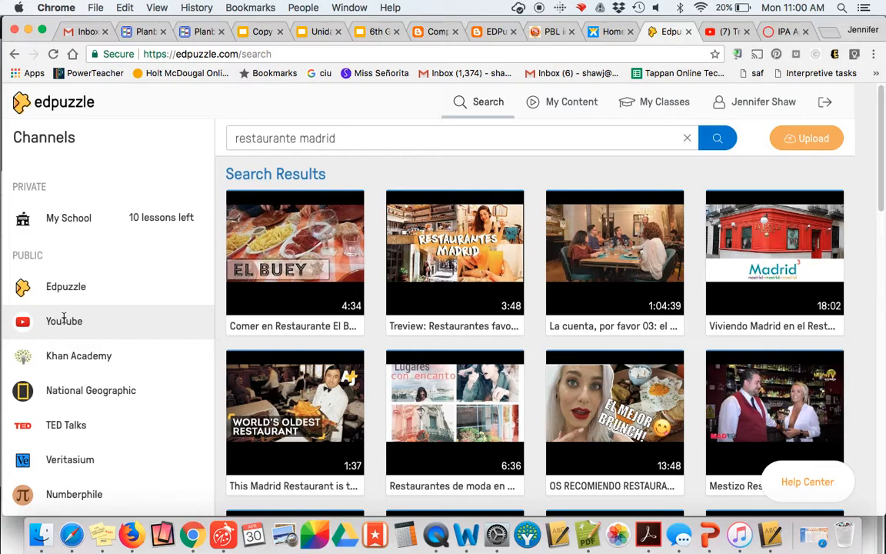
Step: Reuse the Treview Madrid restaurants video as a lesson, keeping its end at 3:48
click(461, 138)
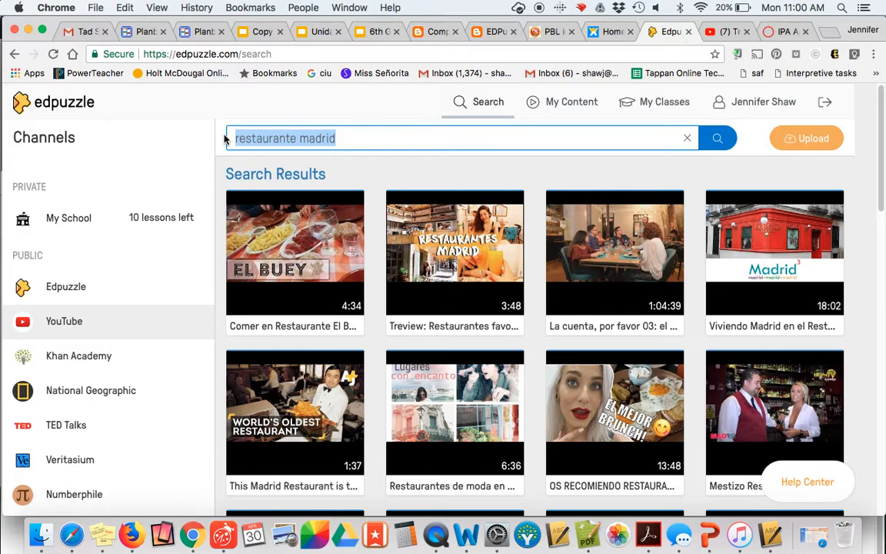
click(85, 30)
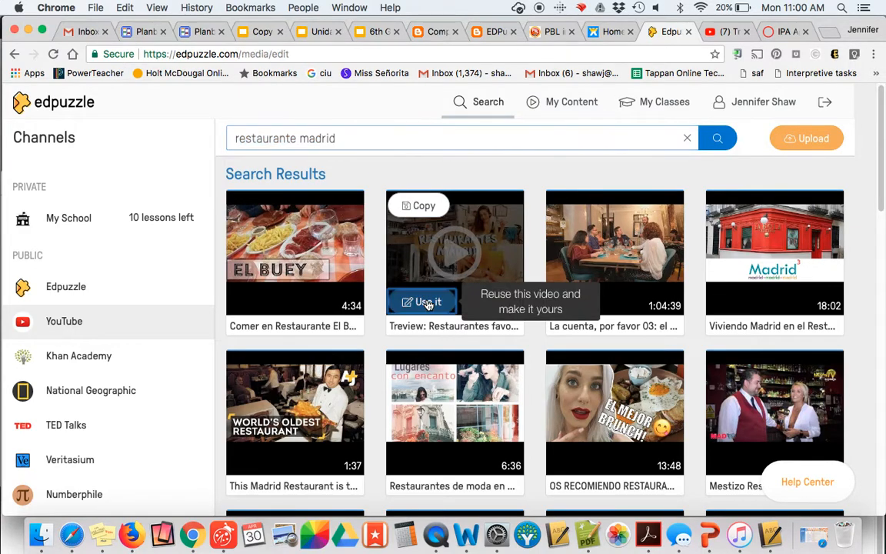
click(428, 301)
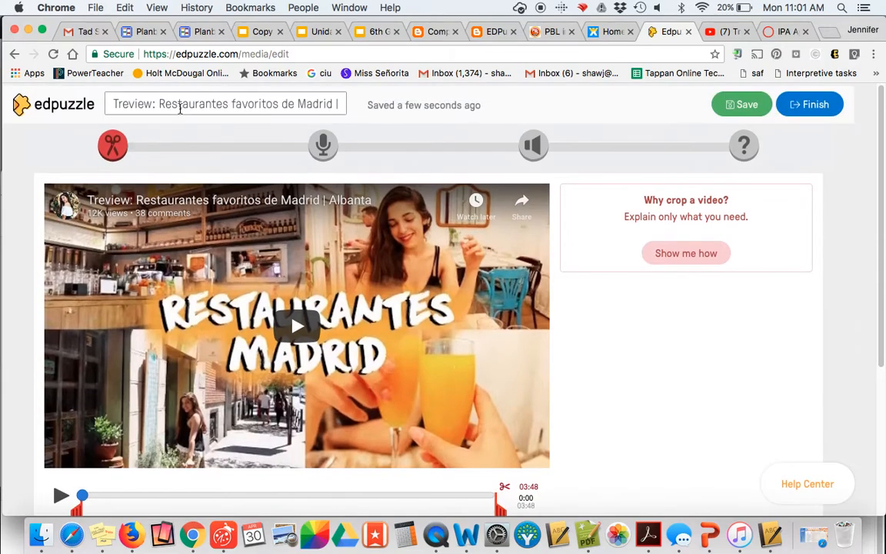
mouse_move(112, 143)
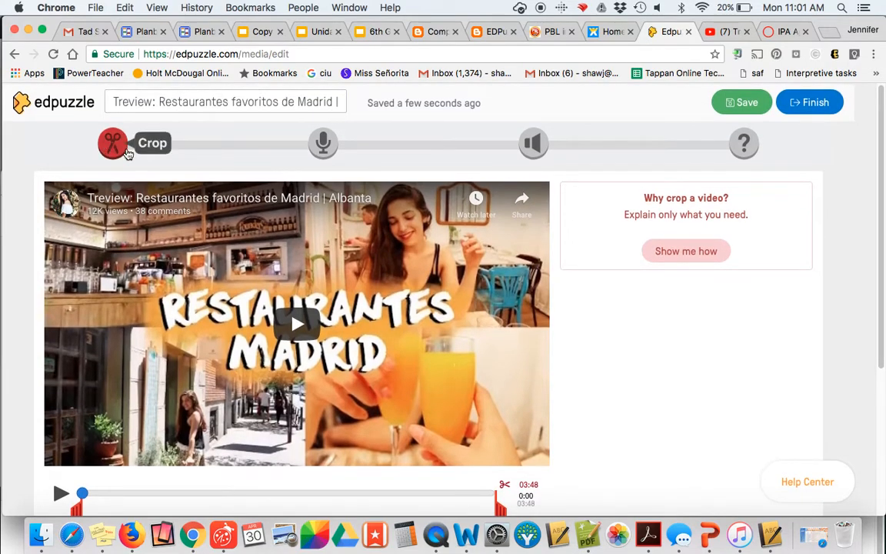
mouse_move(344, 203)
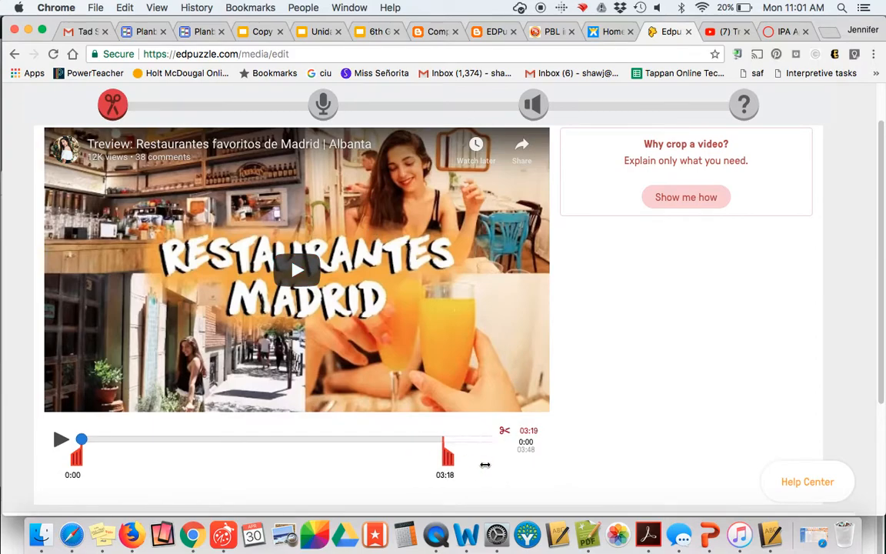
drag(83, 439, 230, 439)
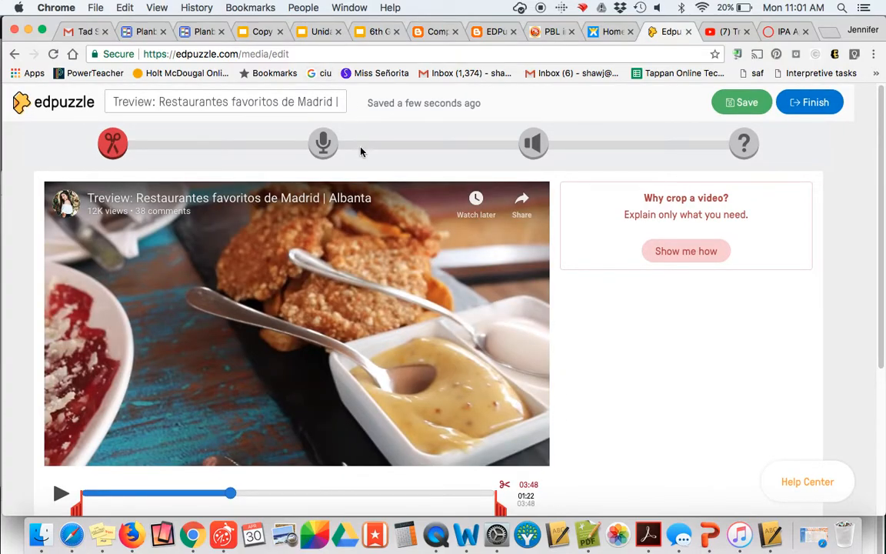
Step: Advance the editor through the Audio Track stage to the Audio Notes stage
click(324, 143)
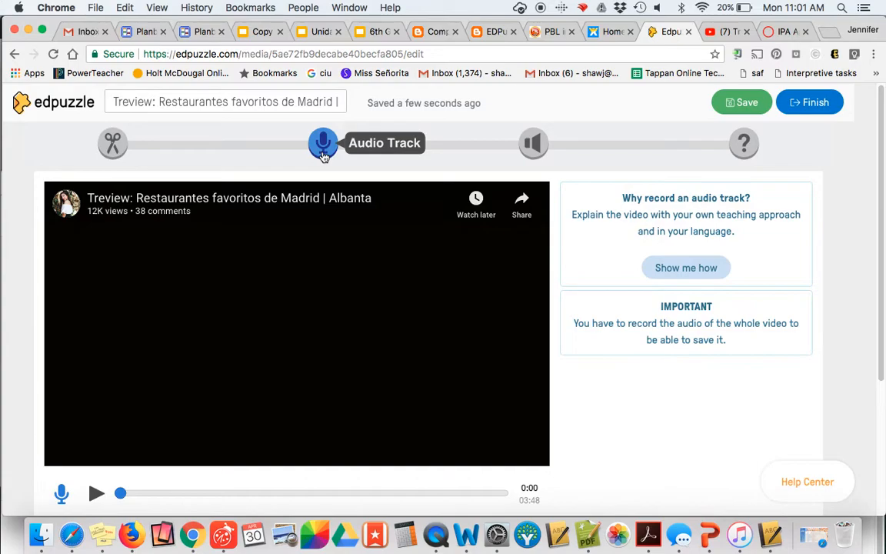
mouse_move(533, 143)
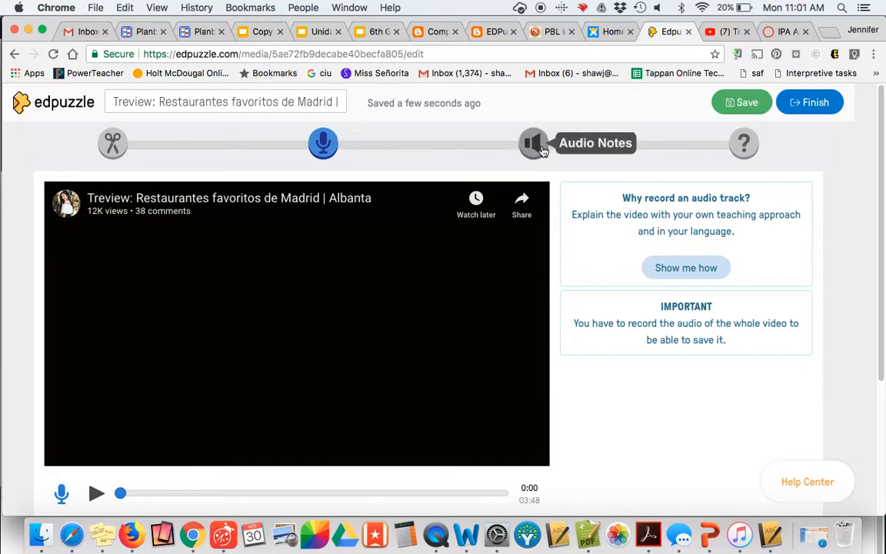
click(534, 143)
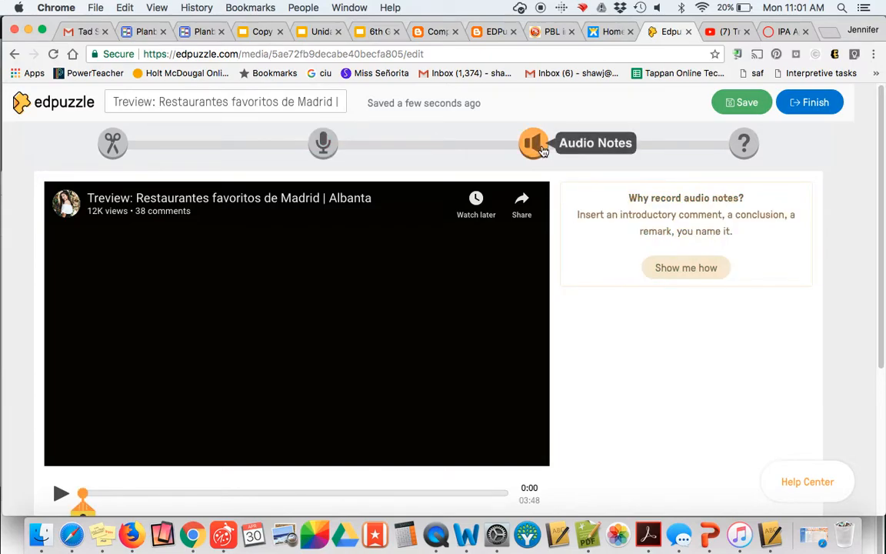
mouse_move(698, 274)
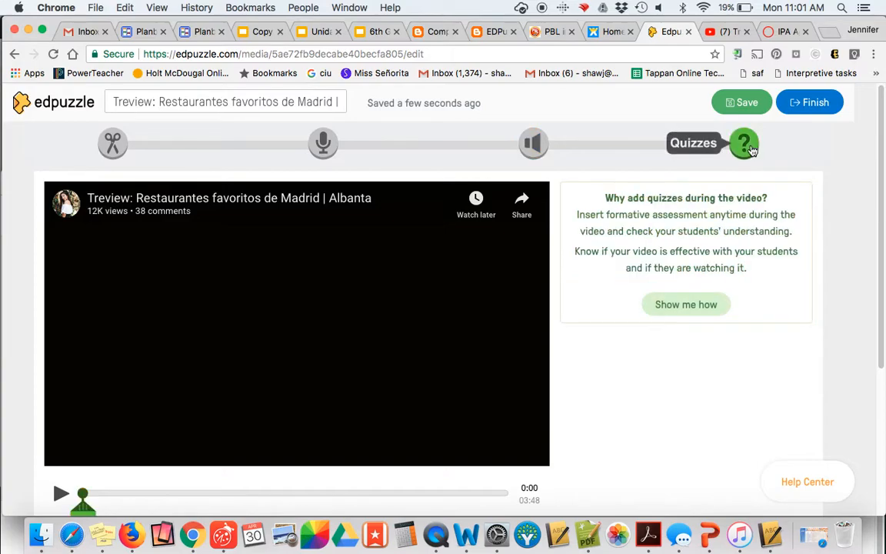
Step: Play the video from the start and add a new question at 0:05
scroll(down, 3)
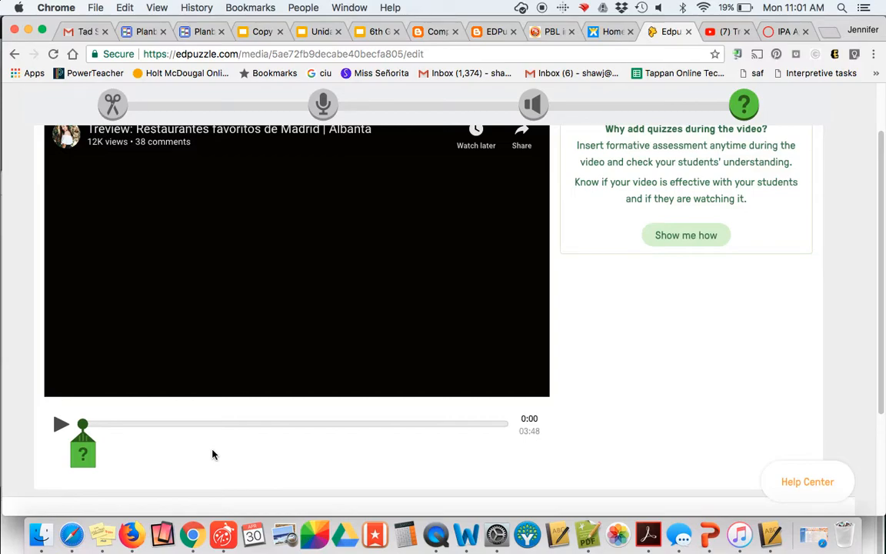
click(80, 31)
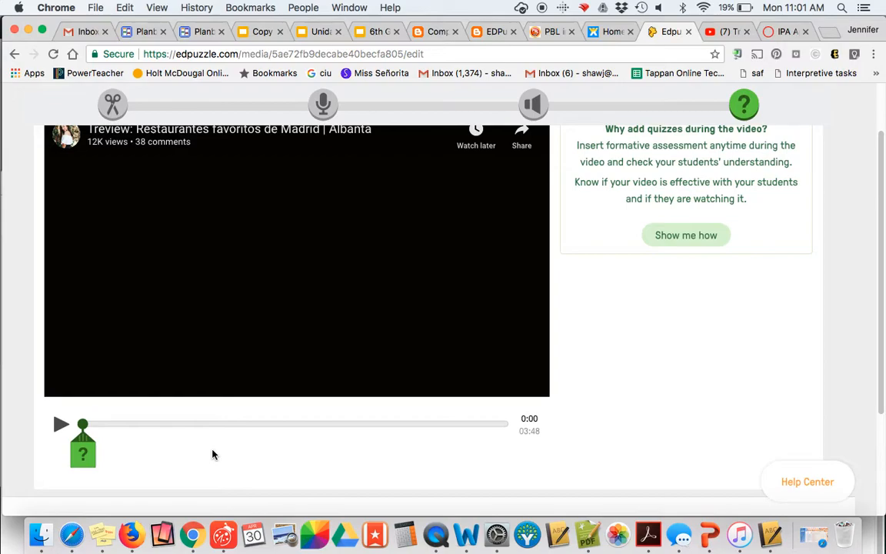
scroll(up, 3)
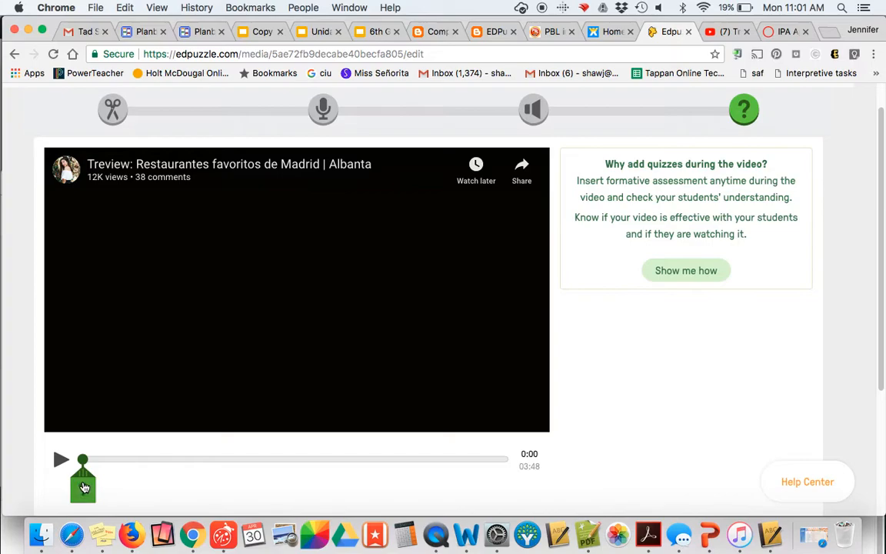
click(61, 460)
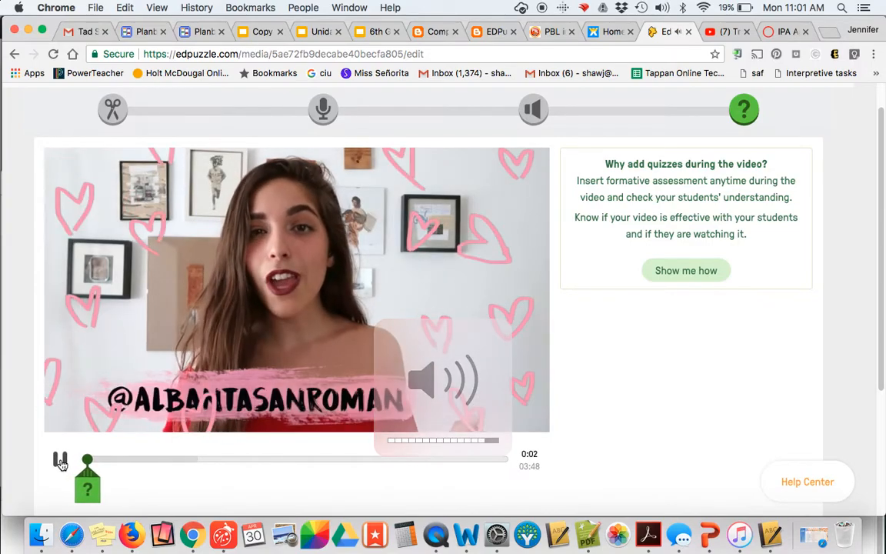
click(60, 459)
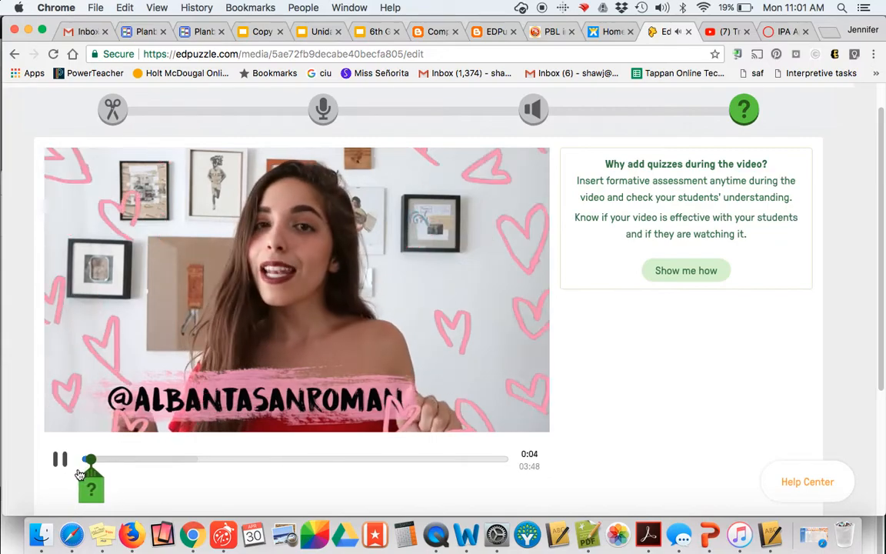
click(743, 110)
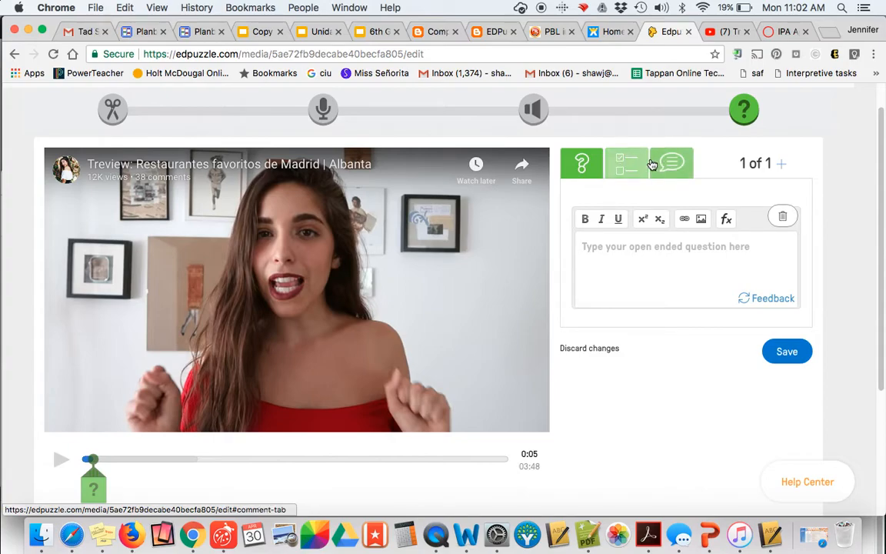
Step: Keep it open-ended and ask 'where might you see a video like this? How do you know?'
click(671, 163)
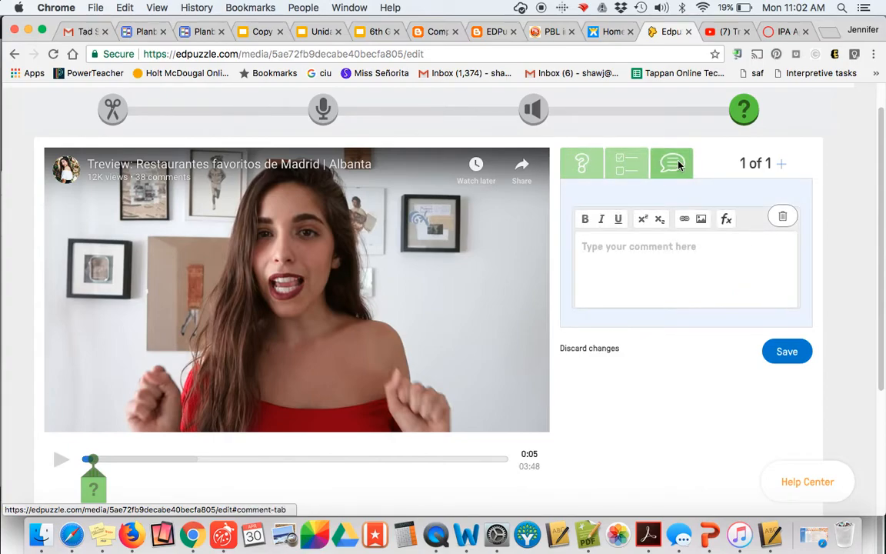
click(582, 163)
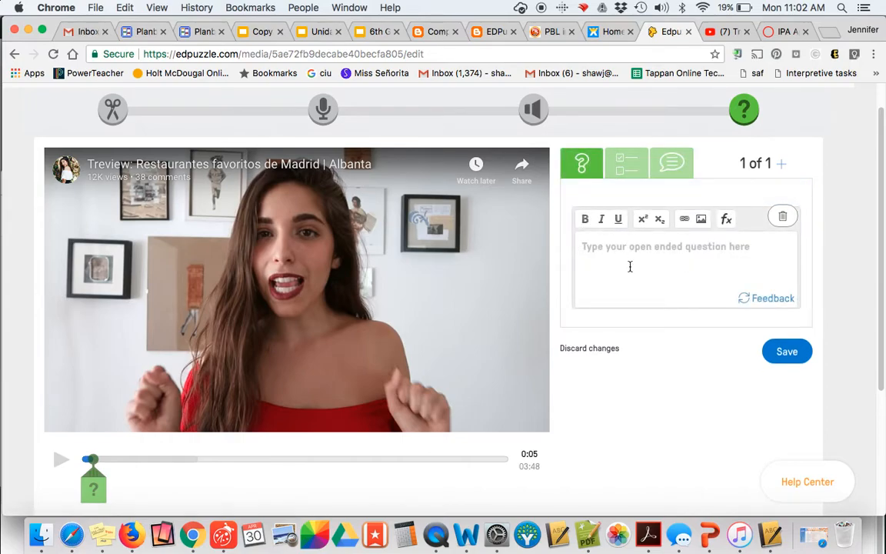
text(Based on w)
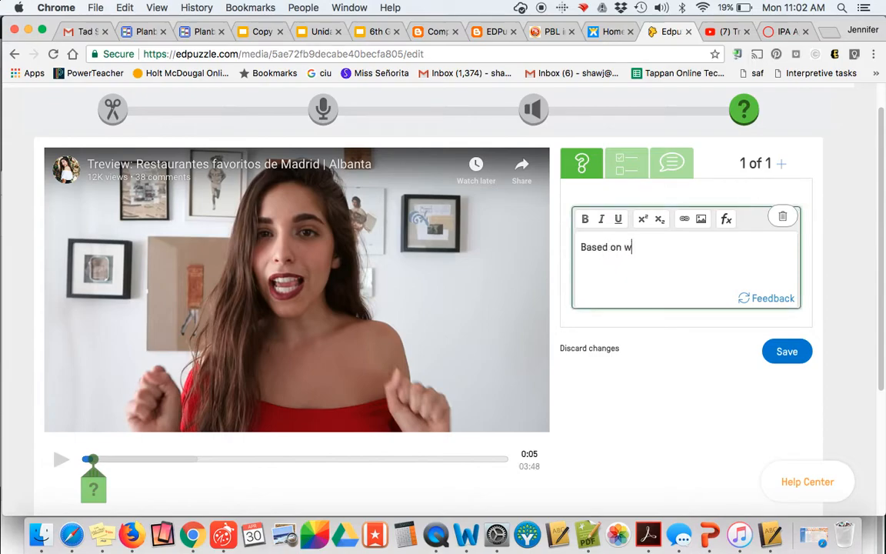
text(hat you've se)
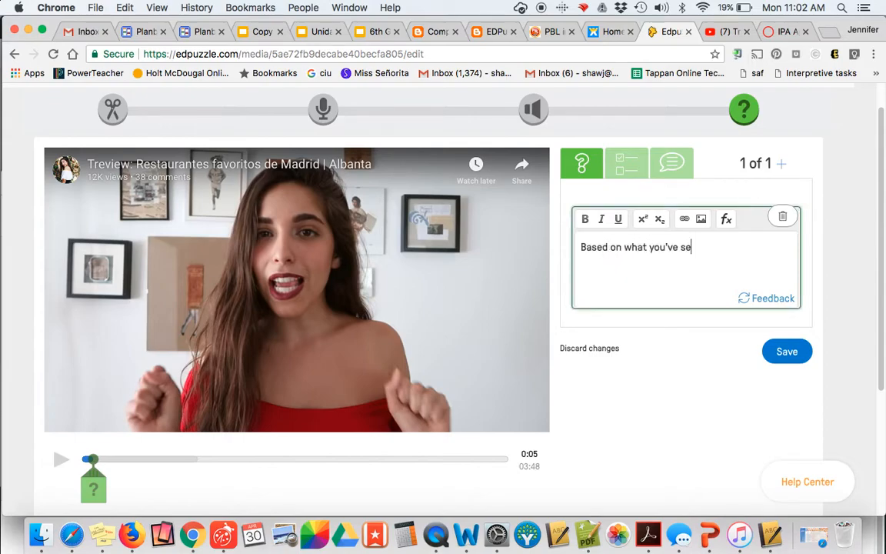
text(en so far, where m)
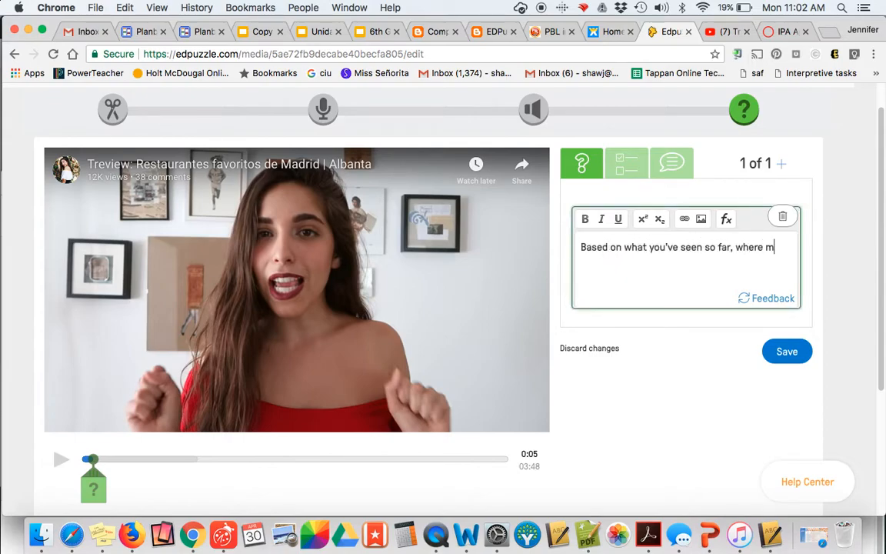
text(ight you see a)
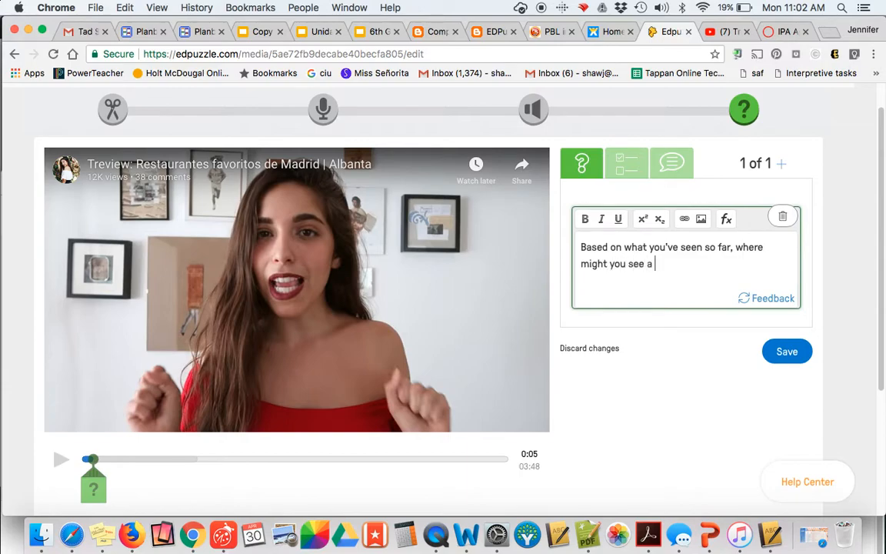
text(video like this? H)
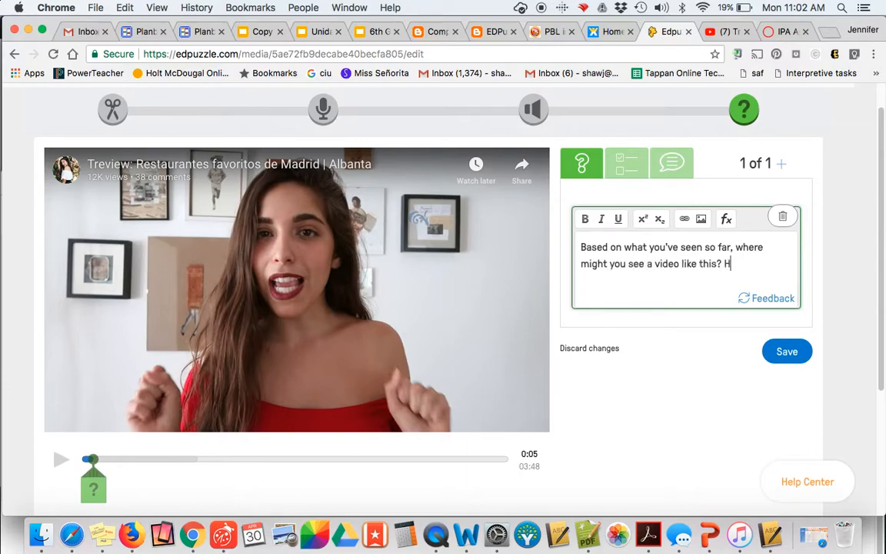
text(ow do you know?)
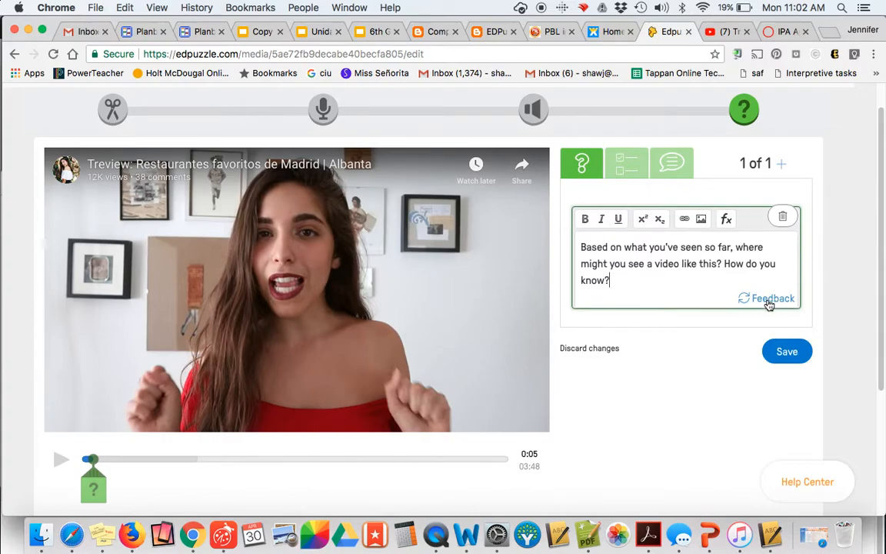
mouse_move(601, 219)
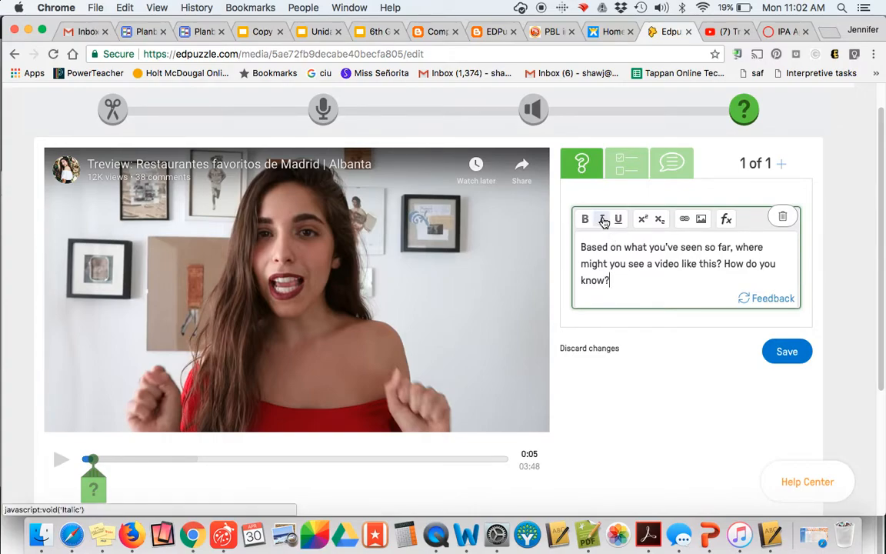
mouse_move(700, 219)
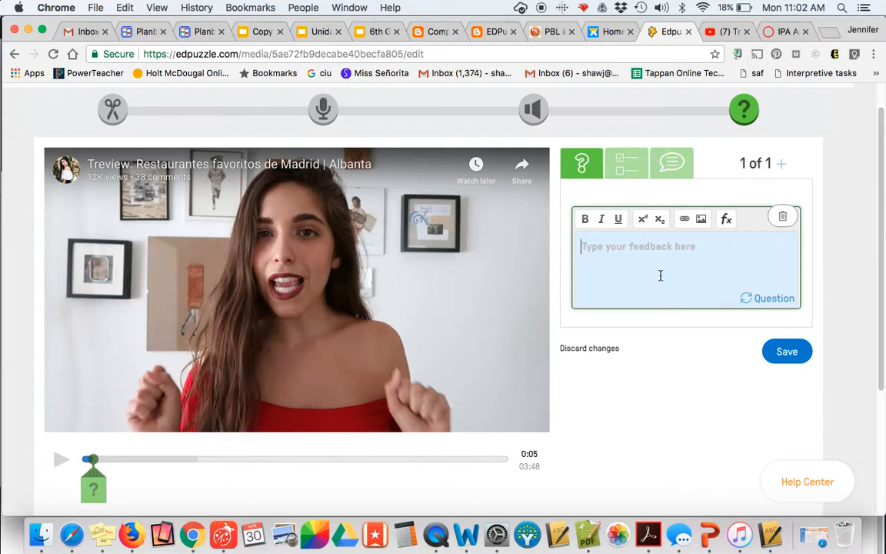
Step: Save feedback saying the social media tag suggests social media or a YouTuber
text(B)
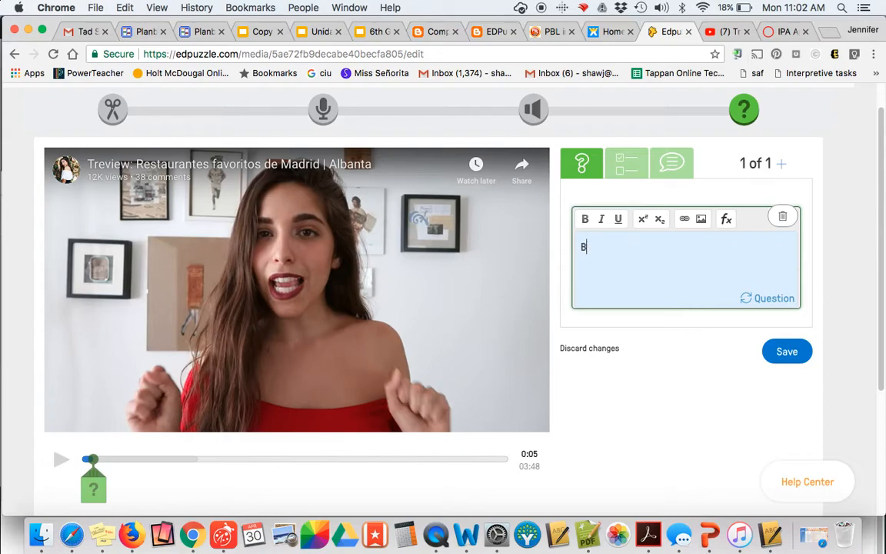
text(With the social)
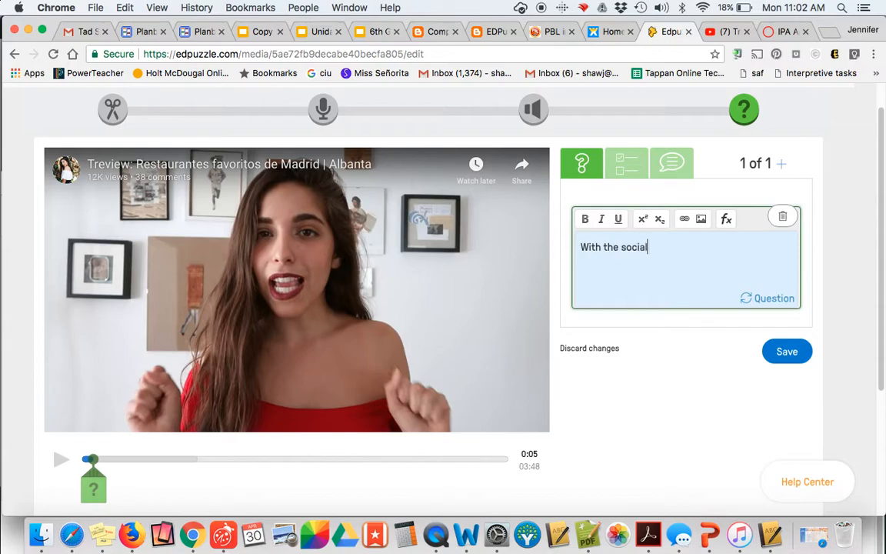
text(media name/)
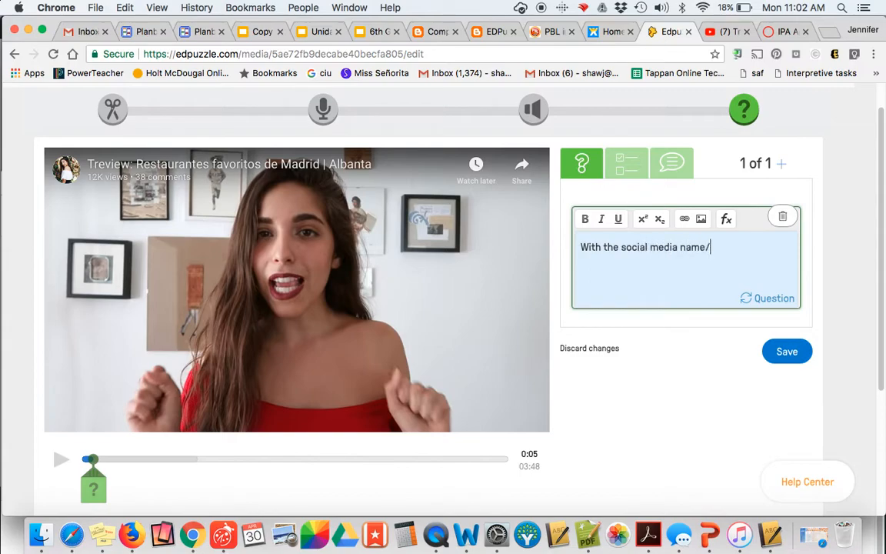
text(tag, I f)
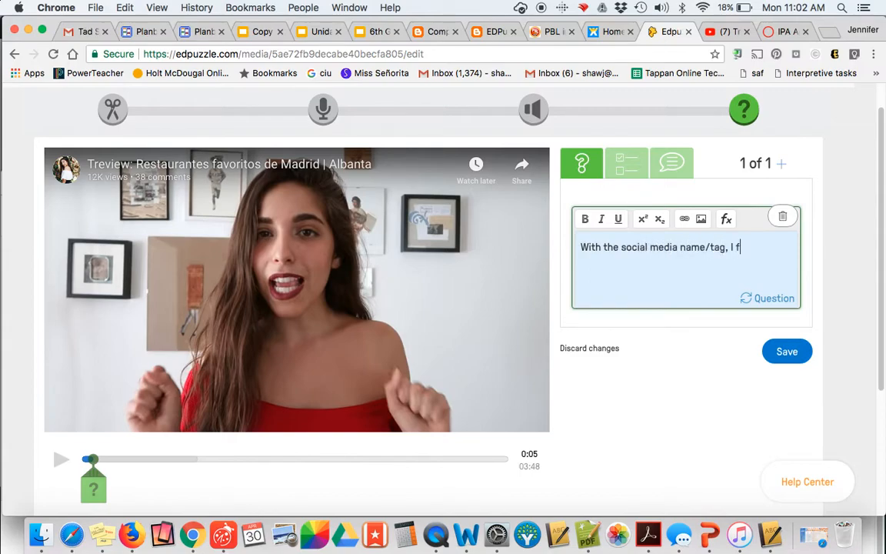
text(eel like thi)
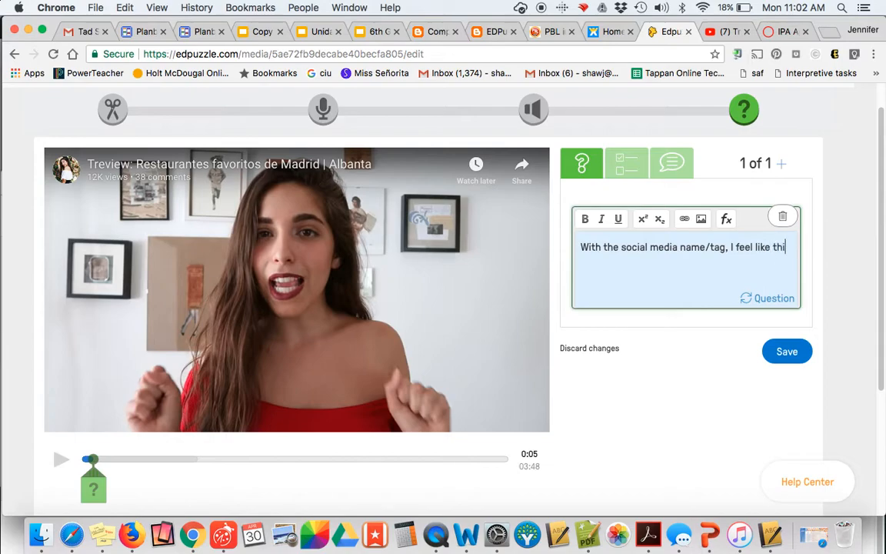
text(s video would b)
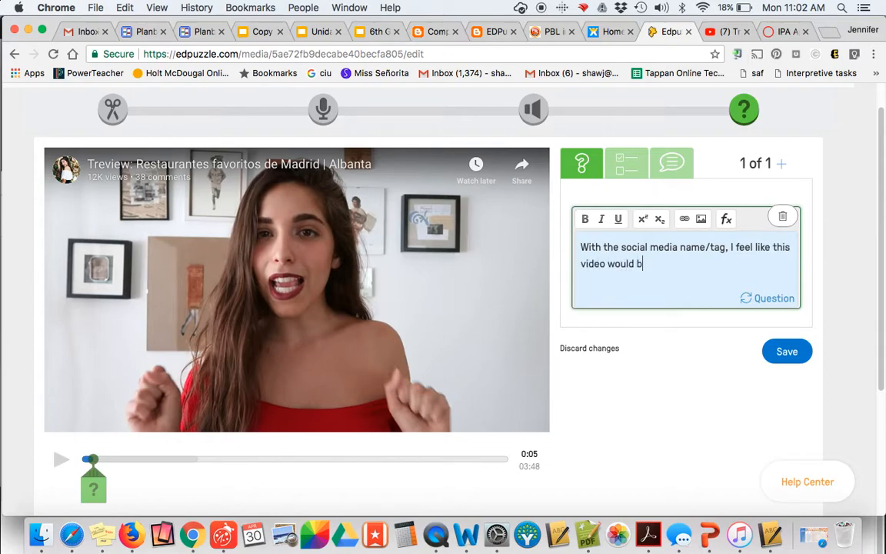
text(e found on soc)
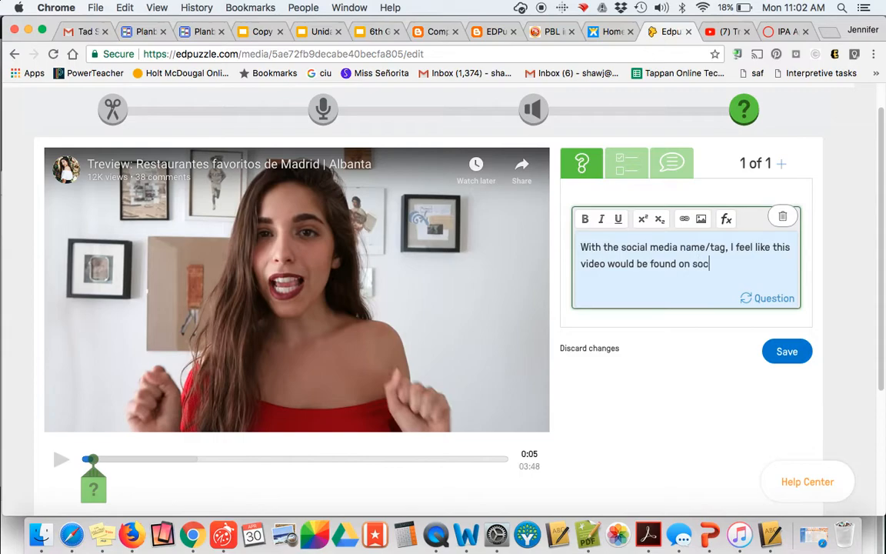
text(ial media or mayb)
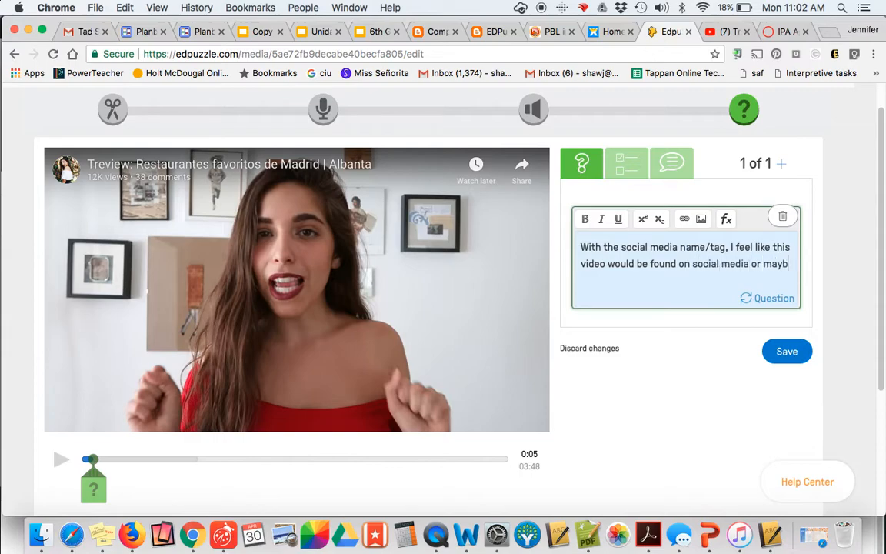
text(e she is a You)
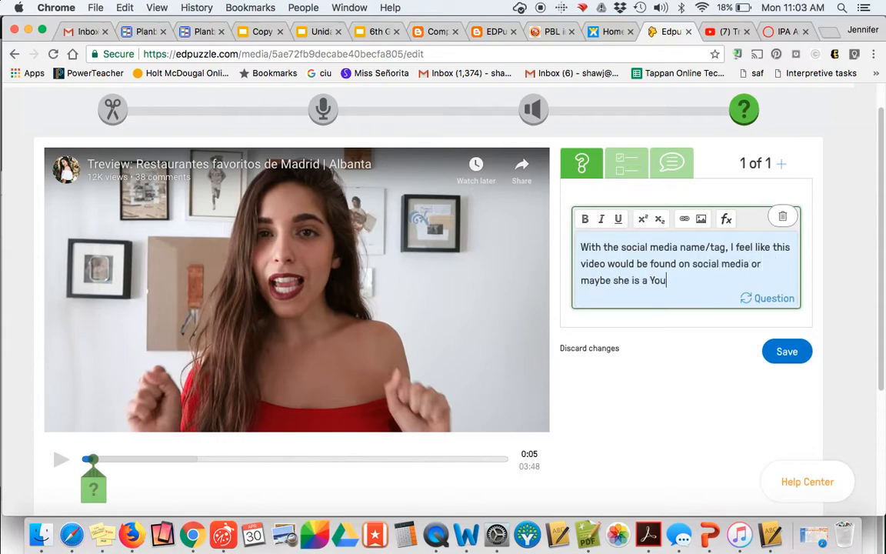
text(T)
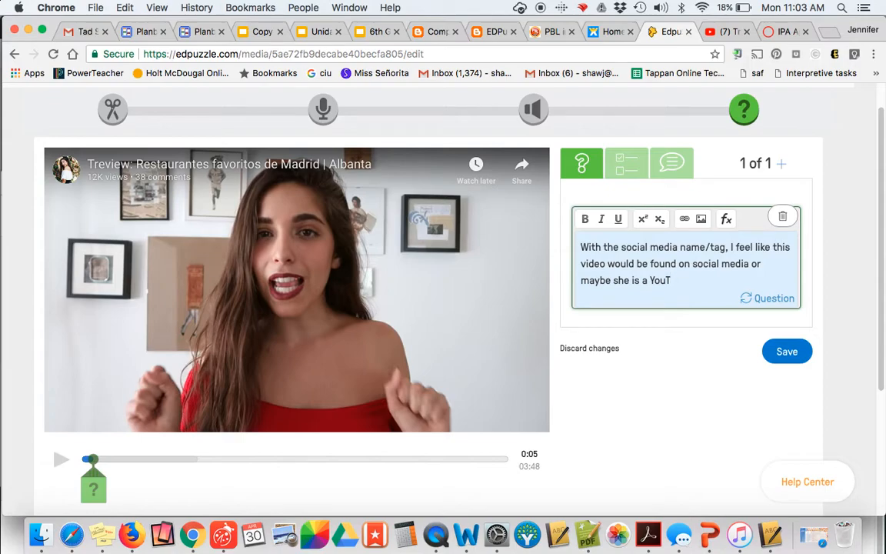
text(ub)
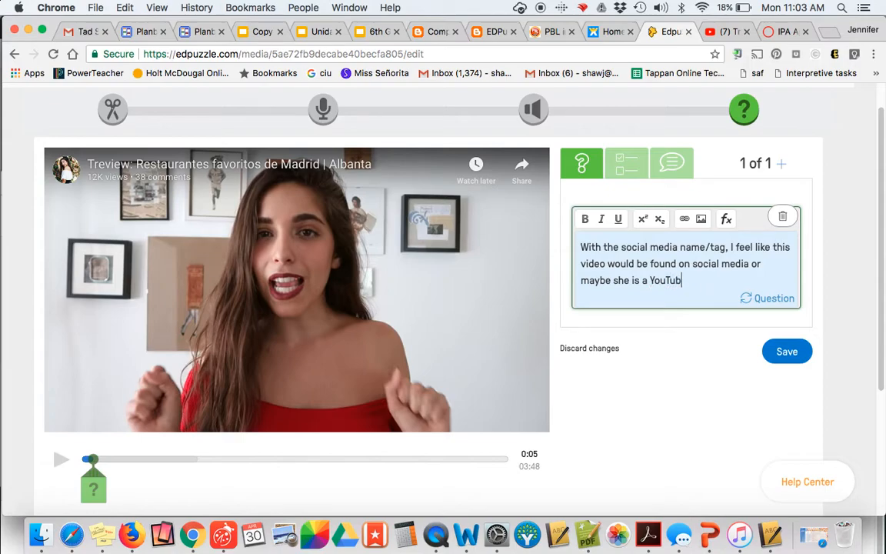
text(er.)
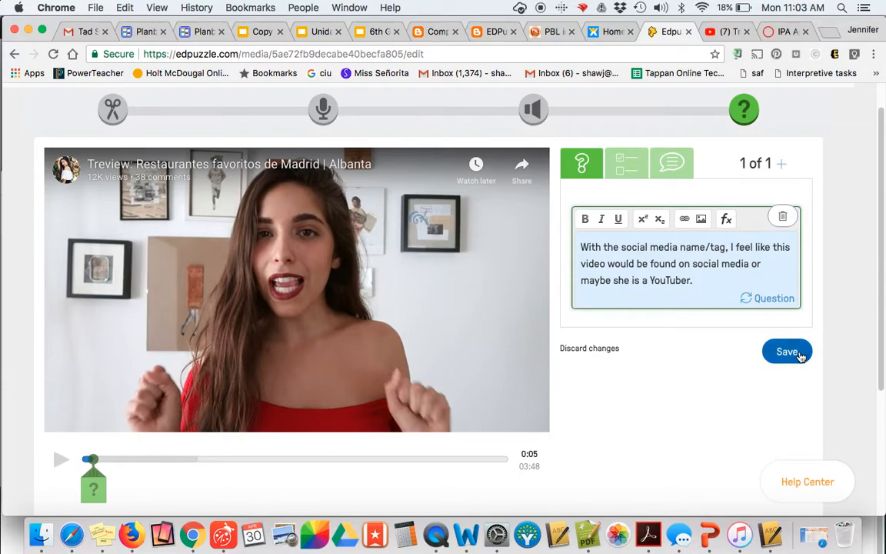
click(787, 351)
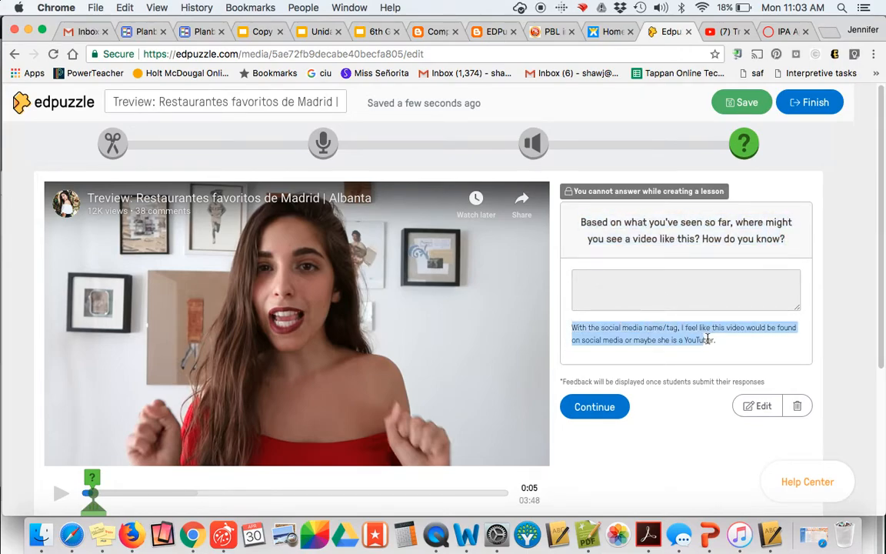
Step: Scroll down past the finished 0:05 question
scroll(down, 3)
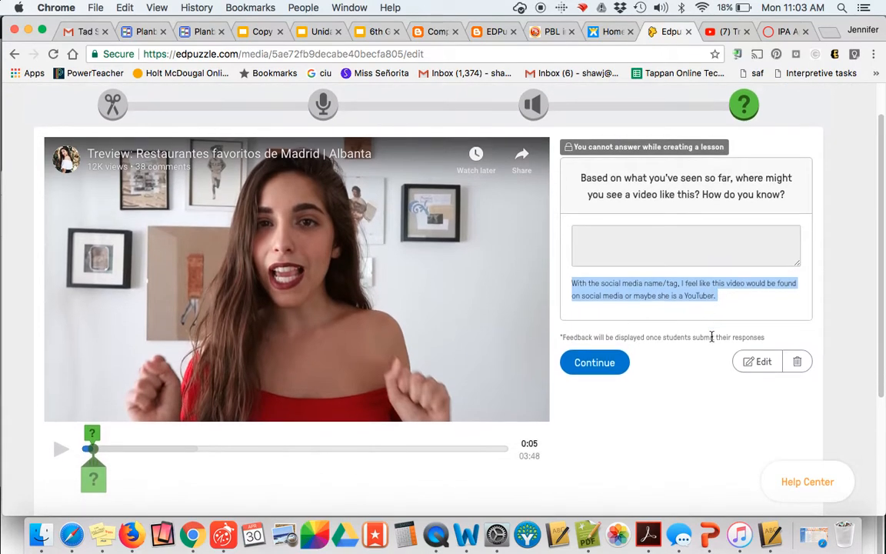
mouse_move(112, 467)
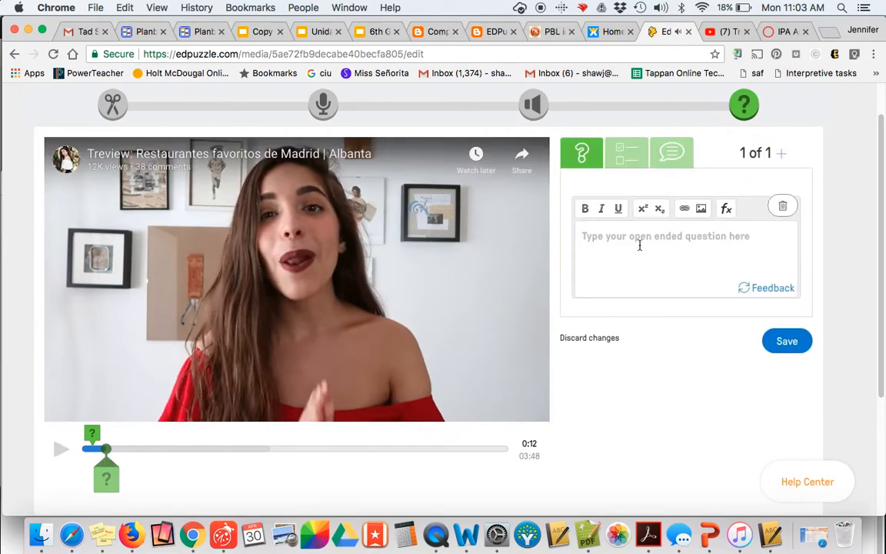
Step: Ask which pronoun she just used and where she might be from and why
text(Did you happen to he)
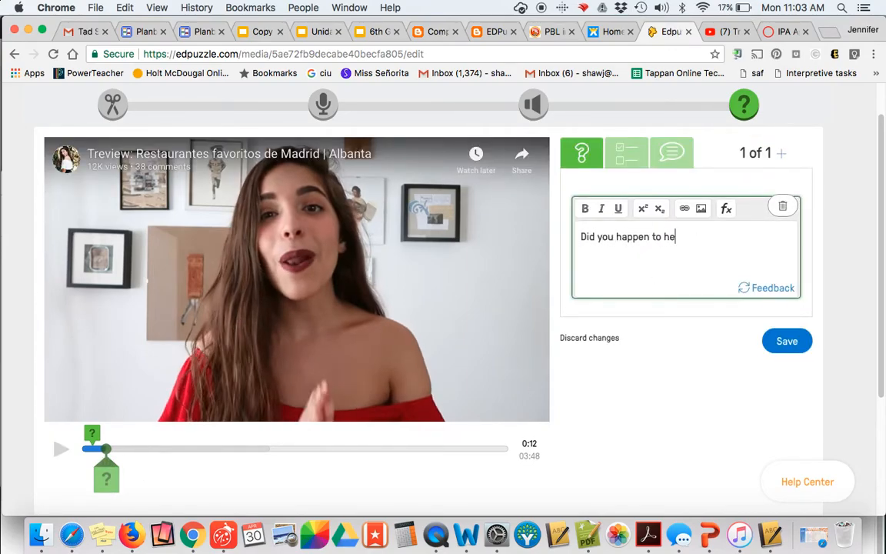
text(ar the pron)
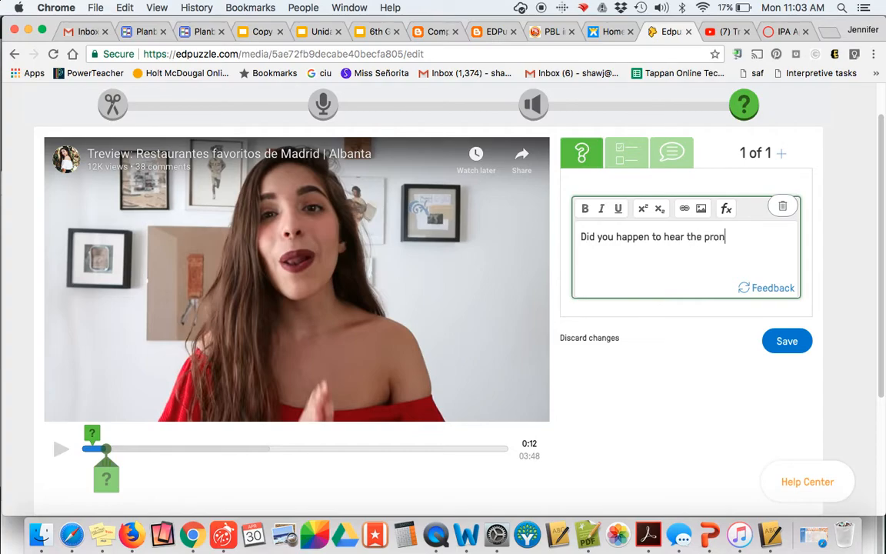
text(oun she)
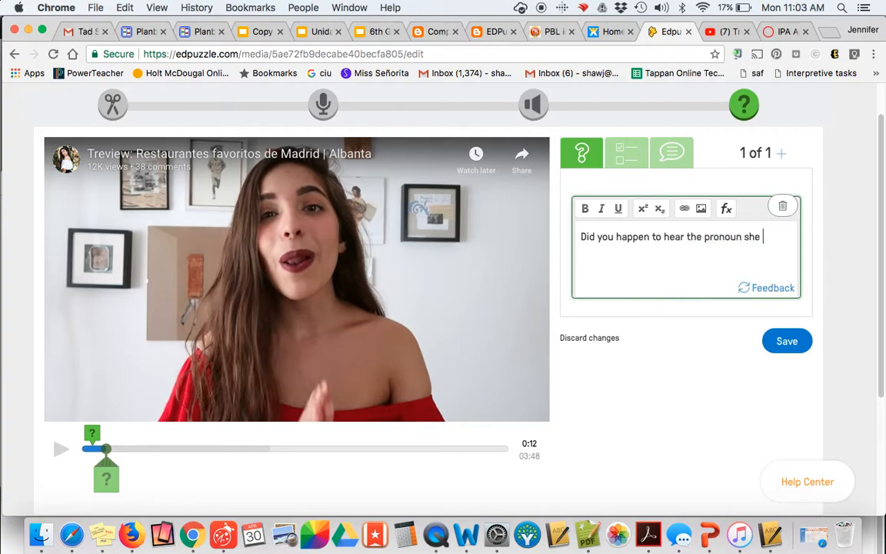
text(just used? Wha)
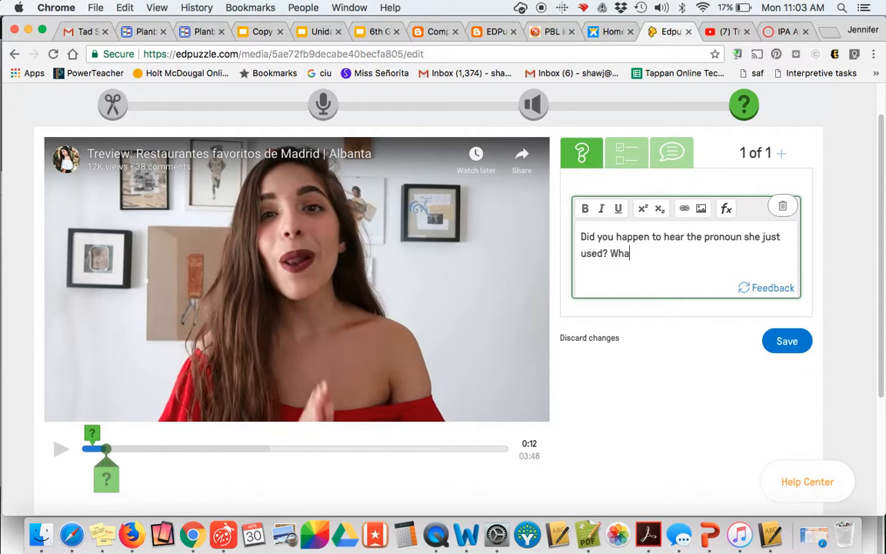
text(t was it? W)
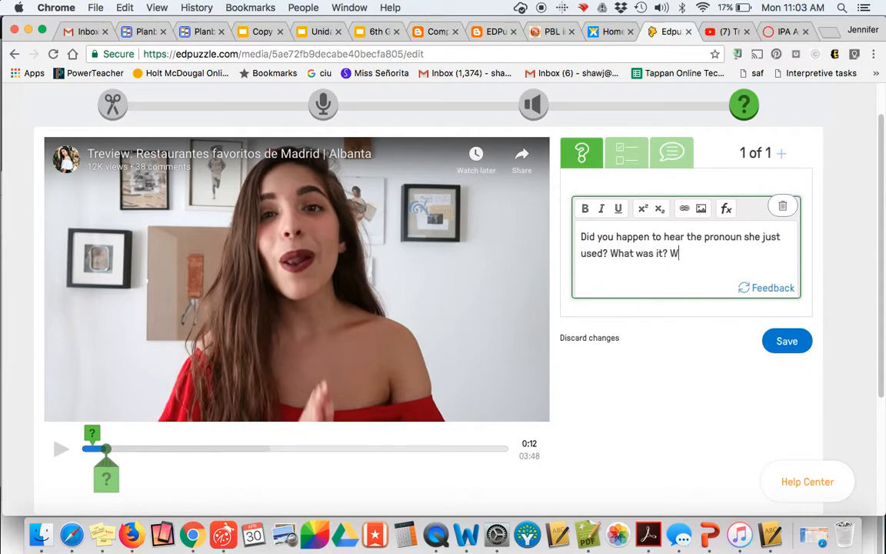
text(here do you think sh)
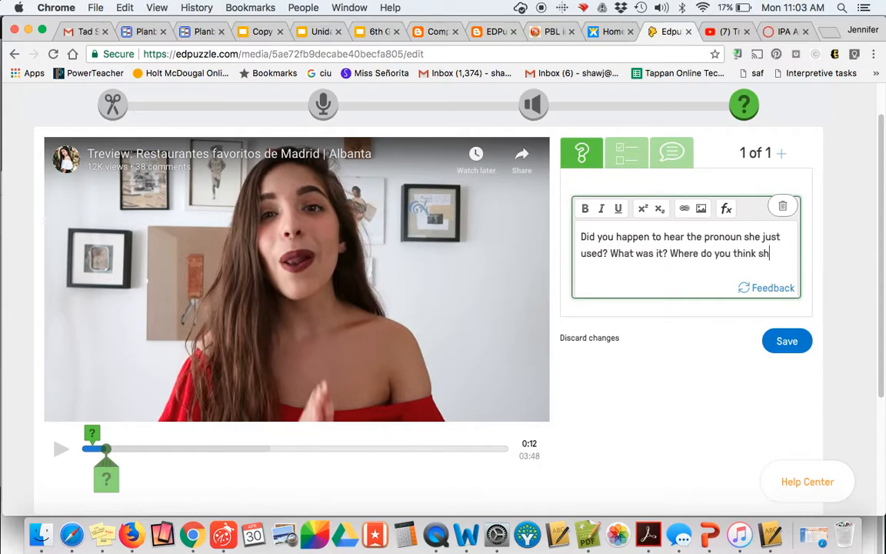
text(e might be from?)
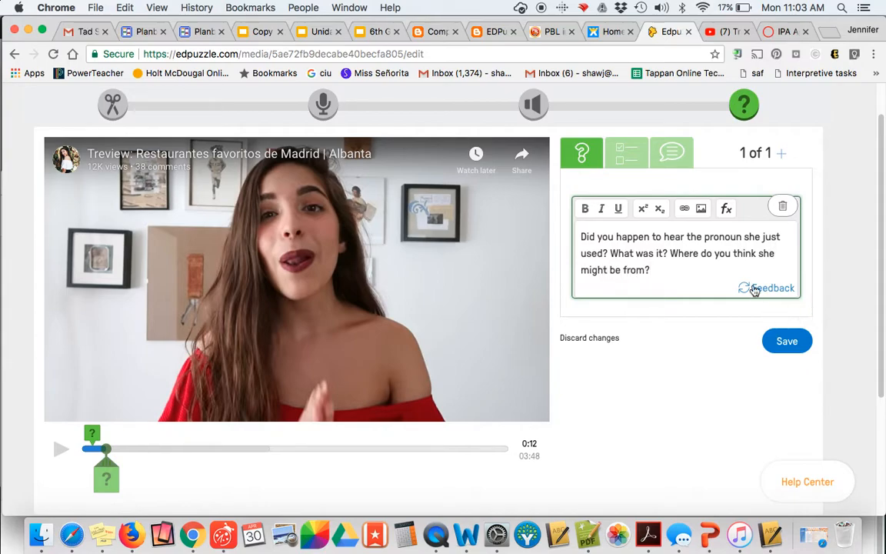
text(and why)
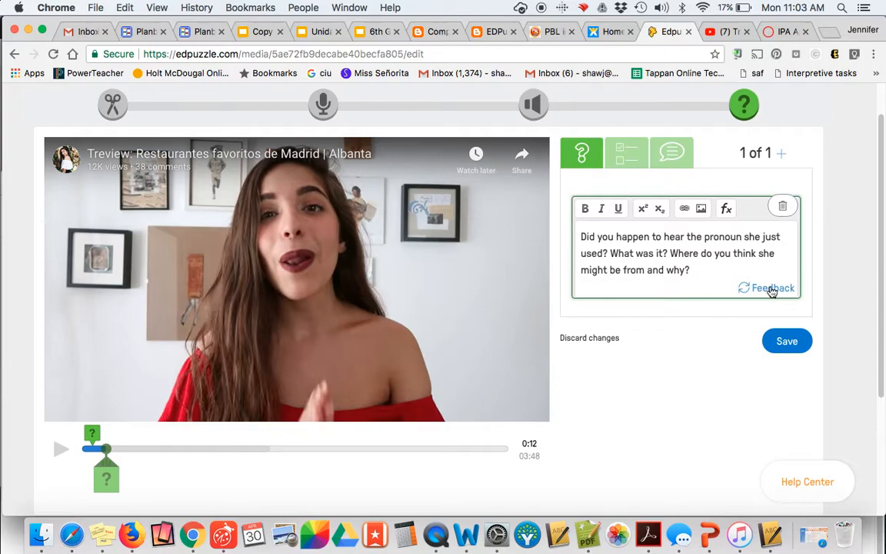
Step: Save feedback citing 'vosotoros' and the Madrid title as signs she's from Spain
text(I hea)
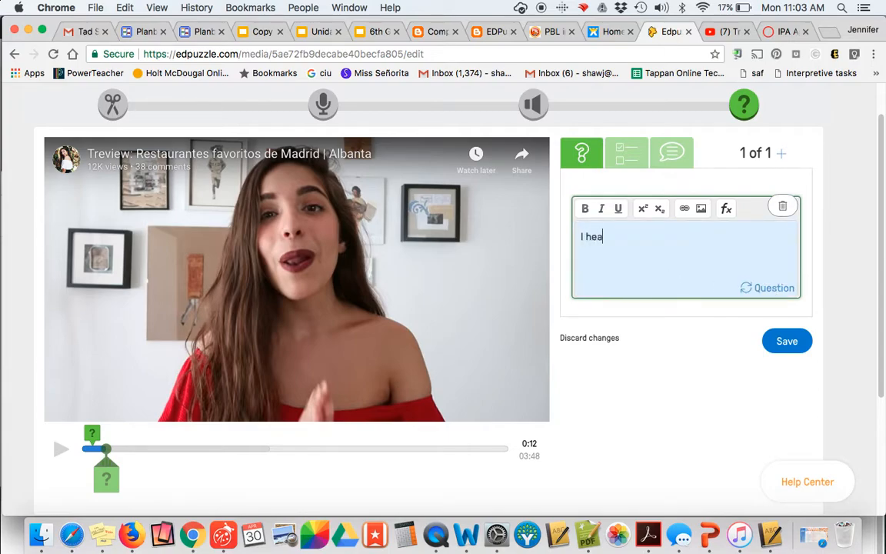
text(rd her dist)
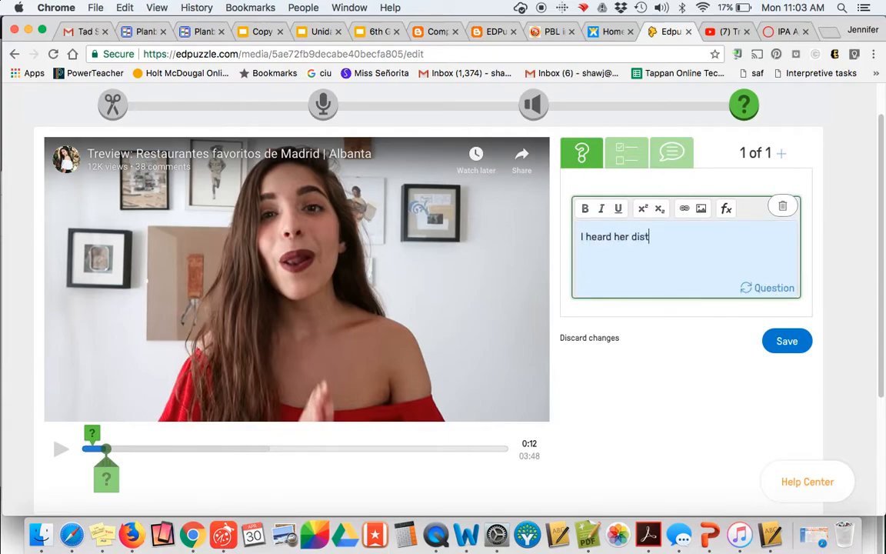
text(inctly say "v)
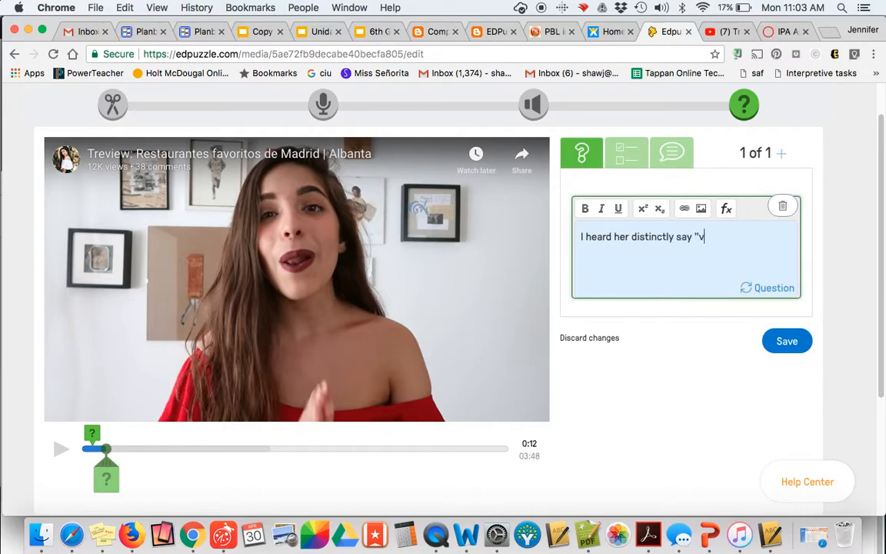
text(osotoros")
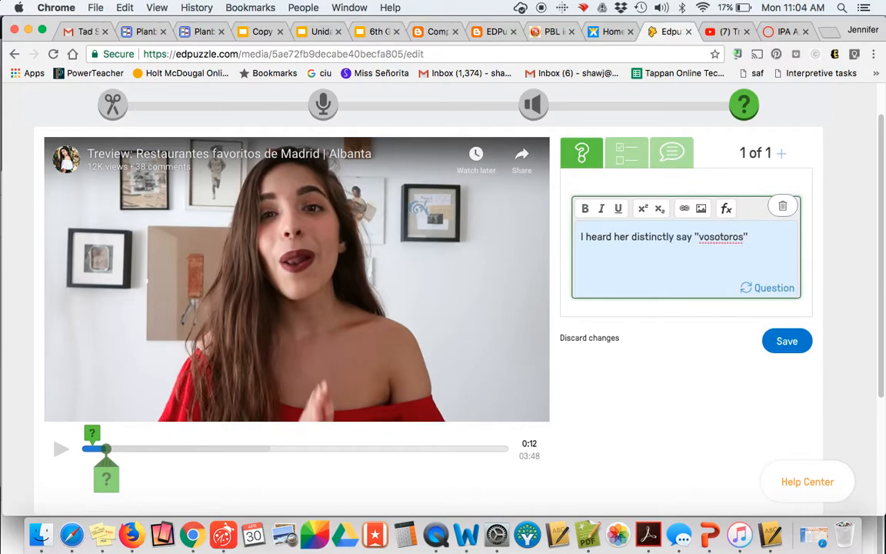
text(and so I might)
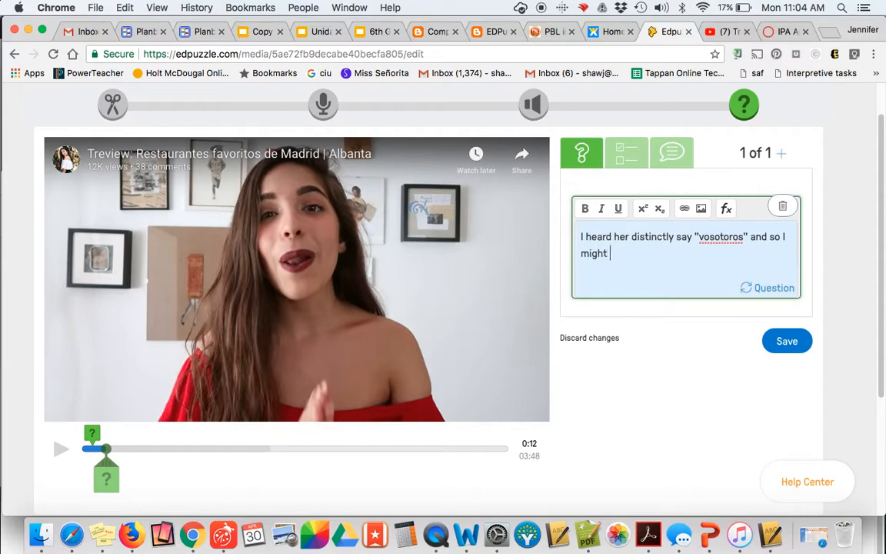
text(assume she is from)
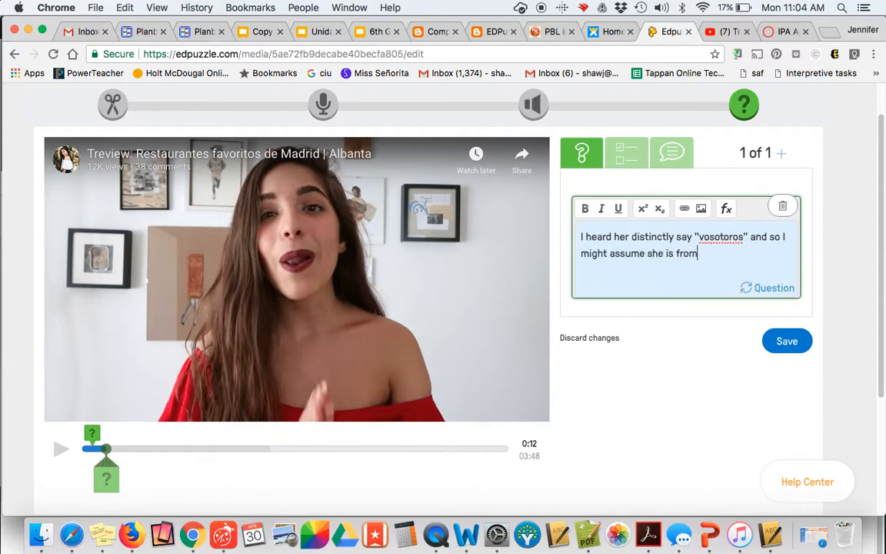
text(Spain plsu)
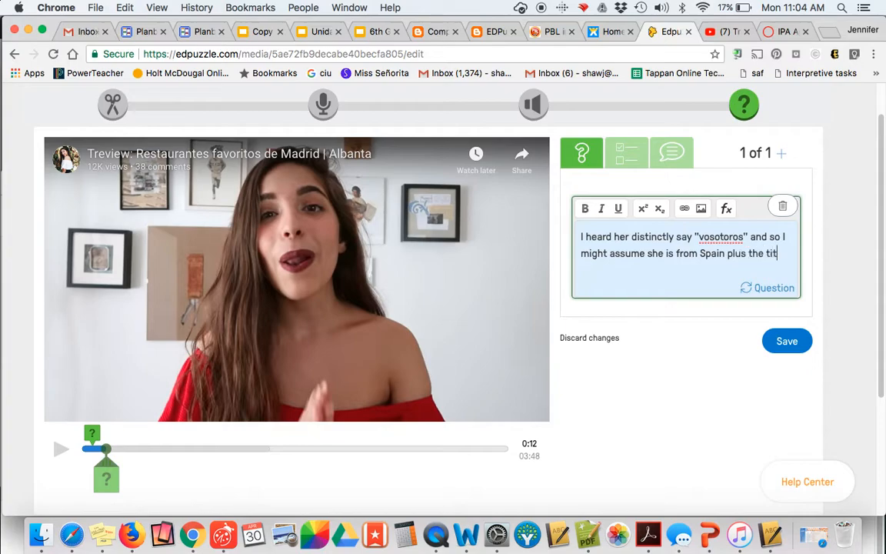
text(le of the video is)
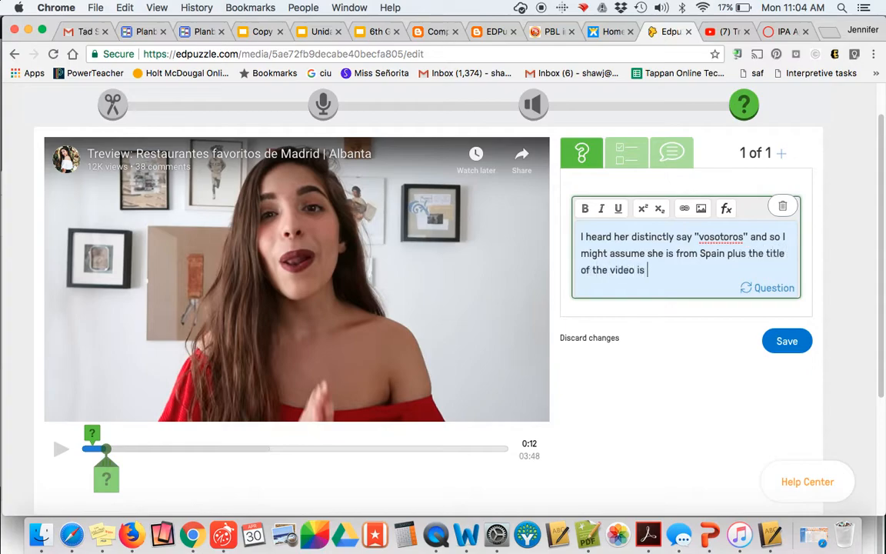
text(about Madrid.)
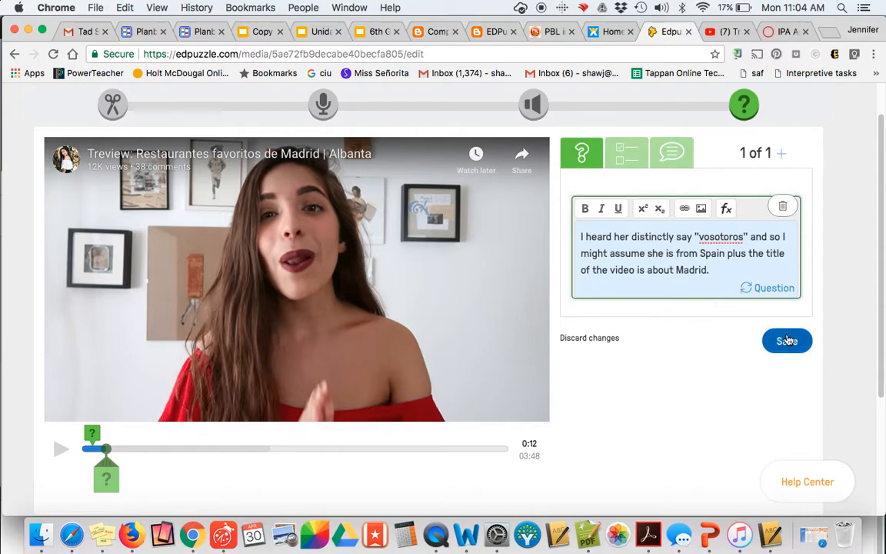
click(787, 341)
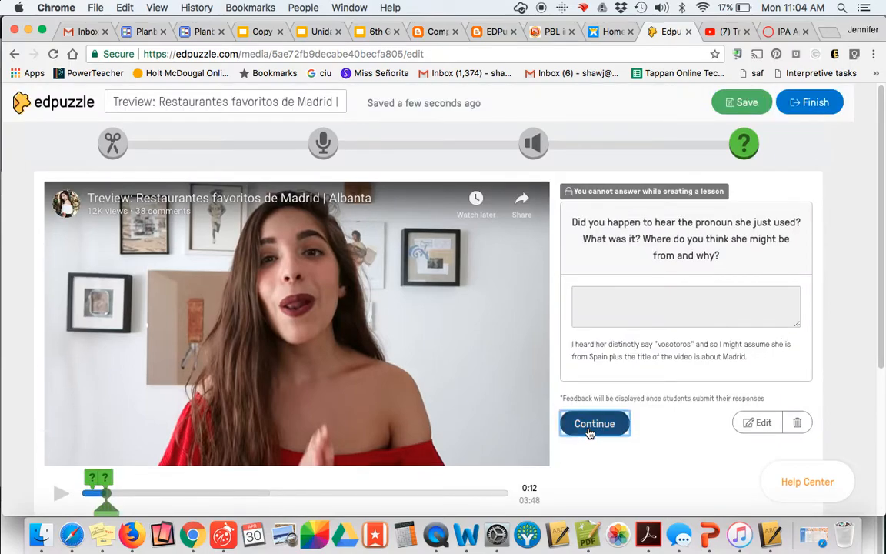
Step: Resume playback and add a new question at 0:20
click(594, 423)
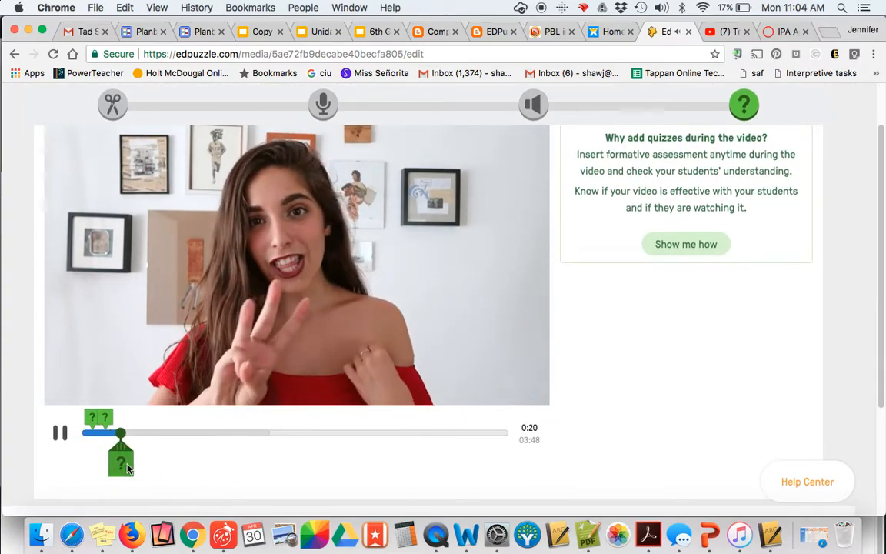
click(120, 461)
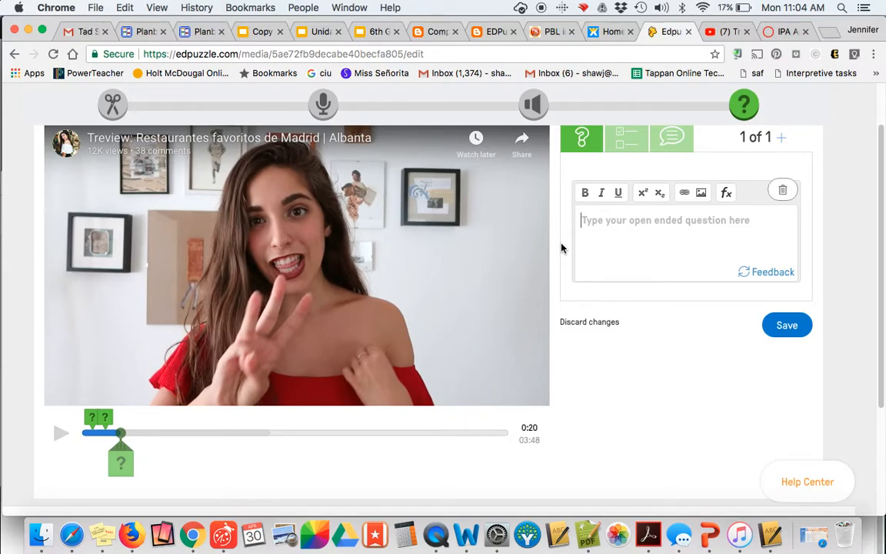
Step: Ask what 'sitios' might refer to and which adjectives she uses to describe them
text(Notice she k)
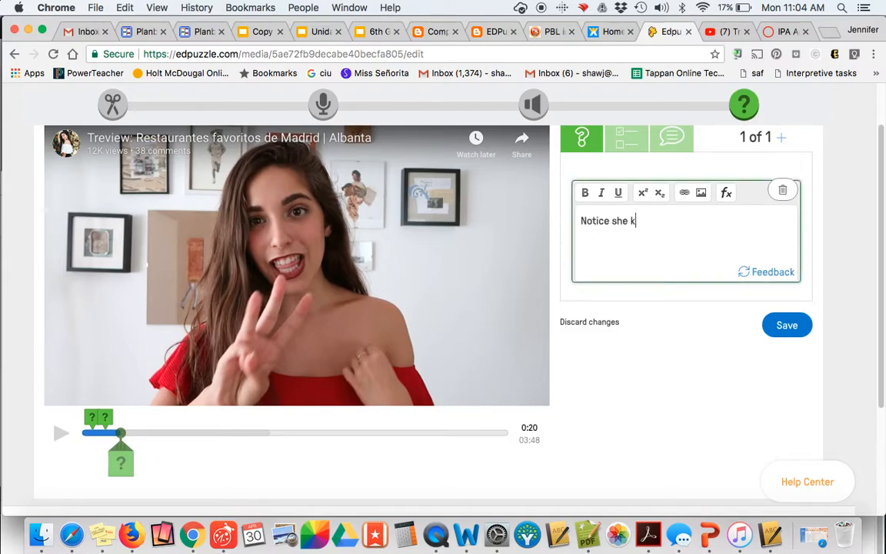
text(eeps saying the word "sitios)
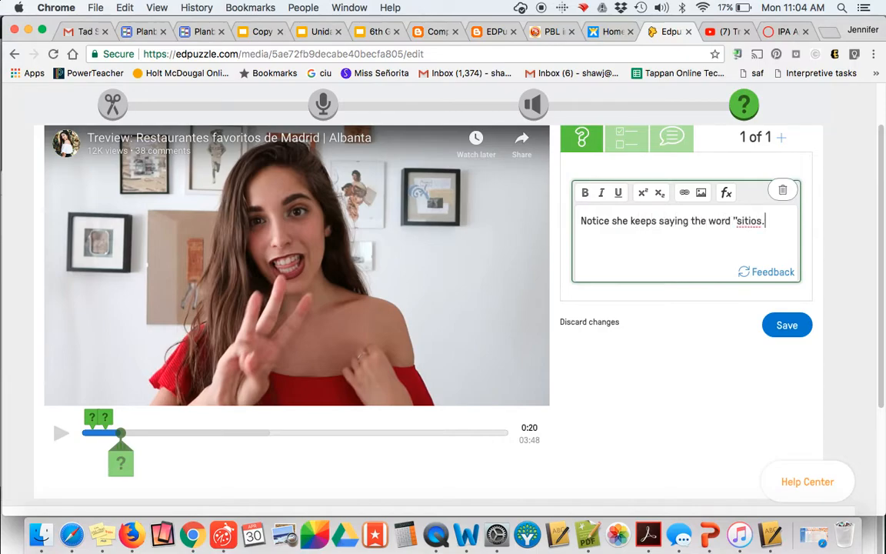
text(.")
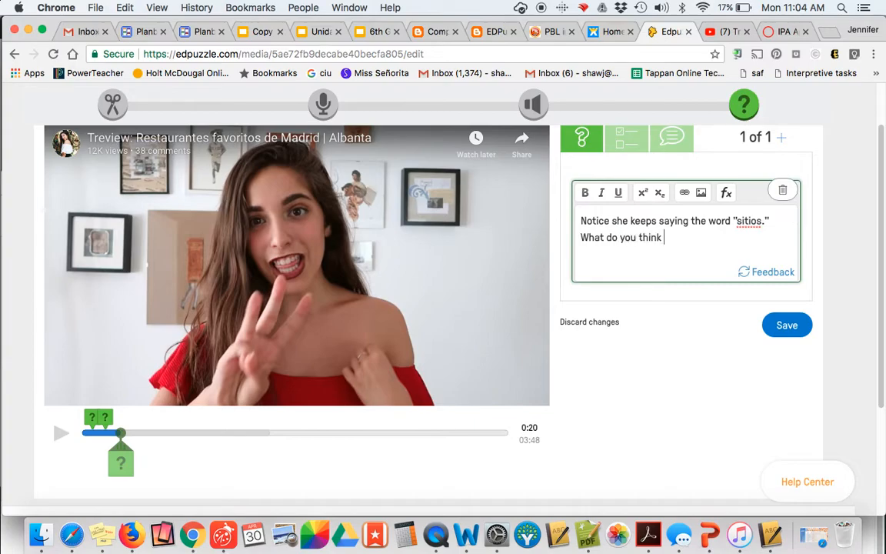
text(she might be talking)
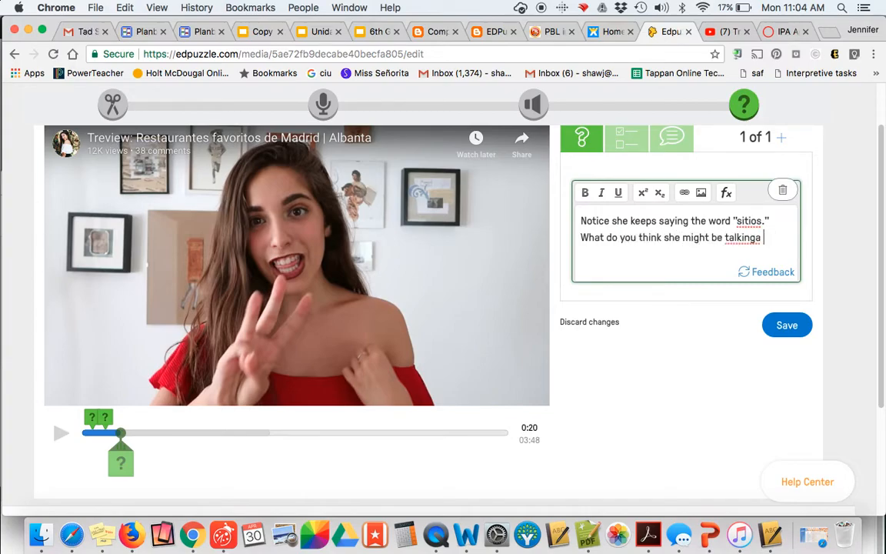
text(about?)
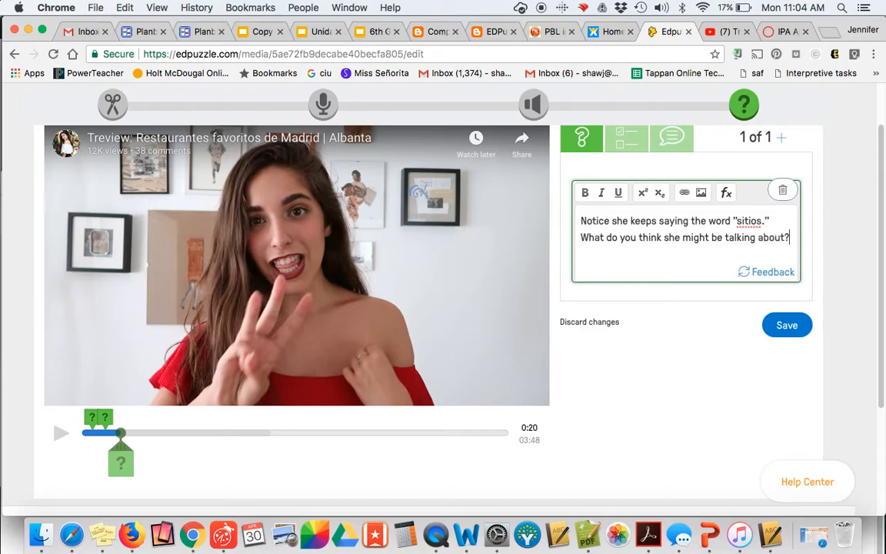
text(What a)
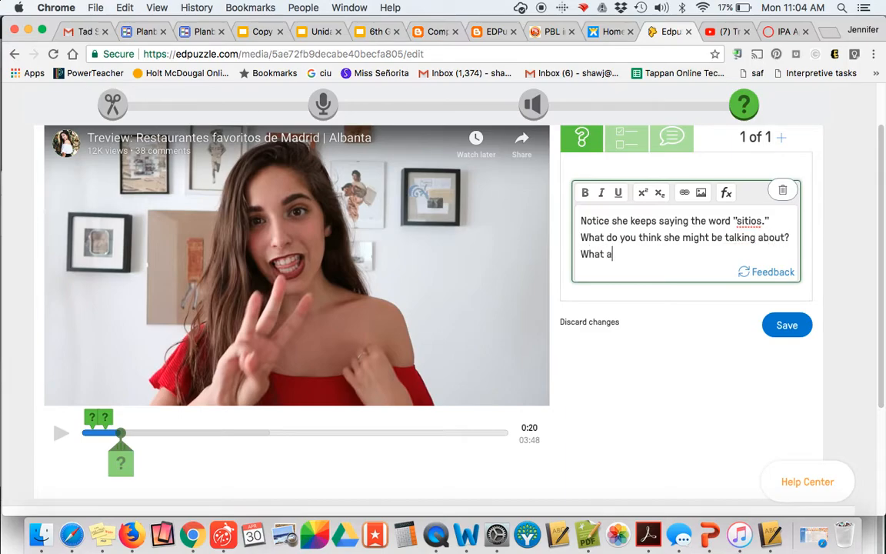
text(re some adjectives)
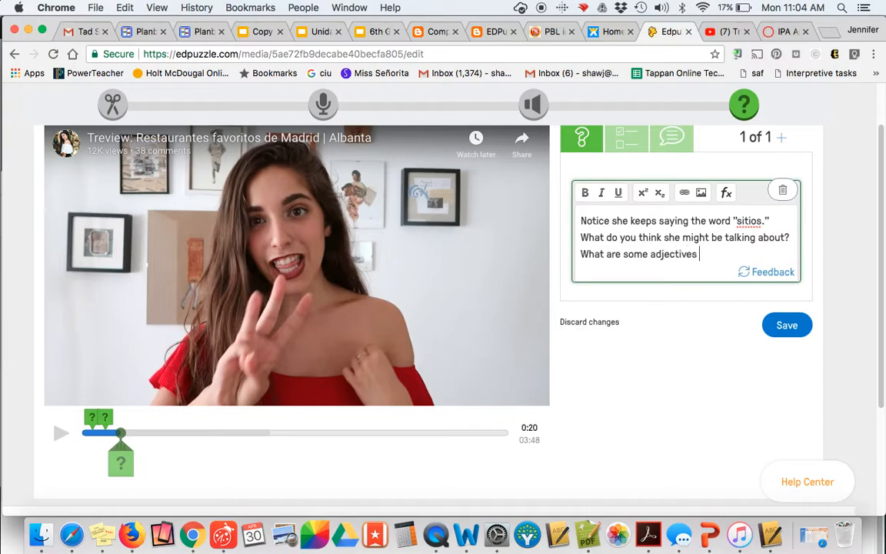
text(she uses to)
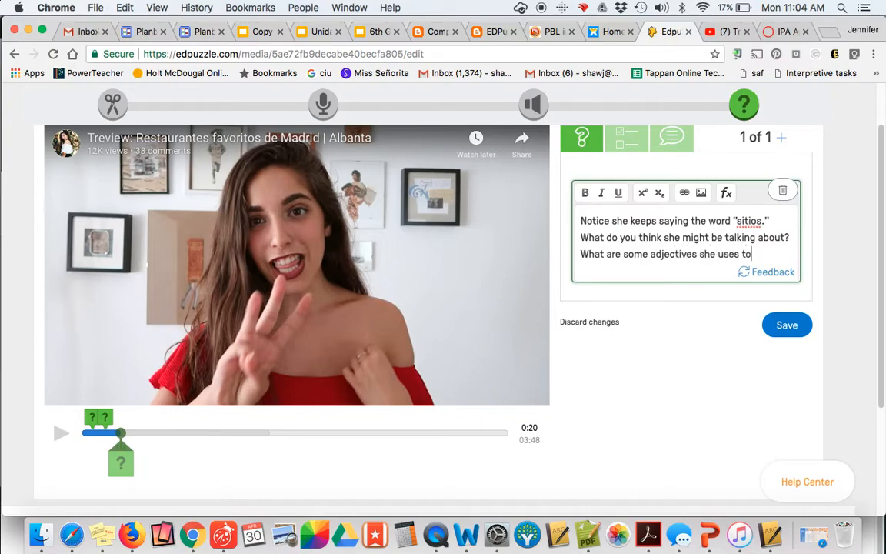
text(describe them?)
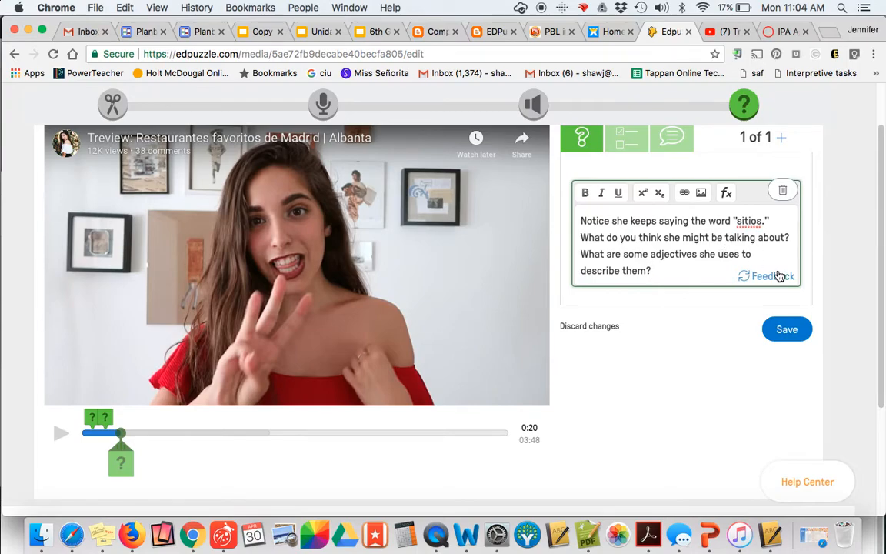
Step: Write feedback 'She says "Sitios chulos" and "sitios guay"', trim the unfinished ending, and save
text(Si)
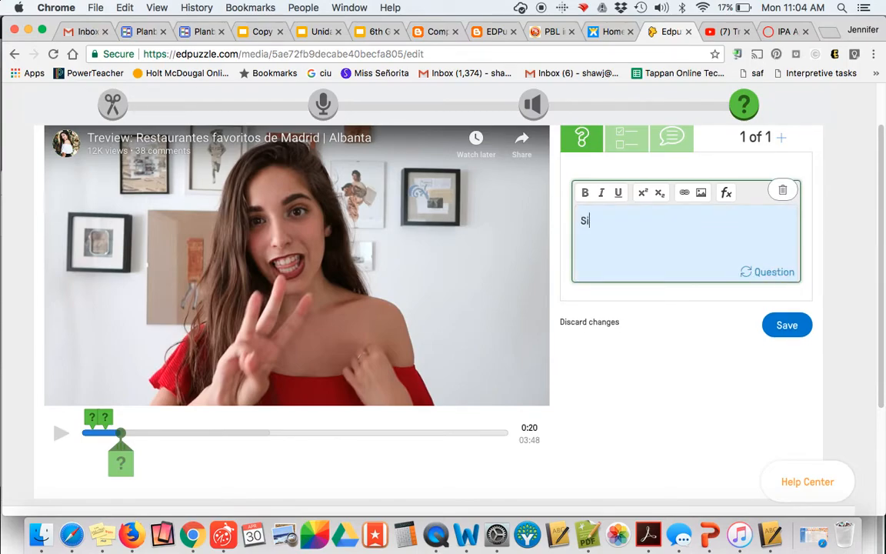
text(he sauy)
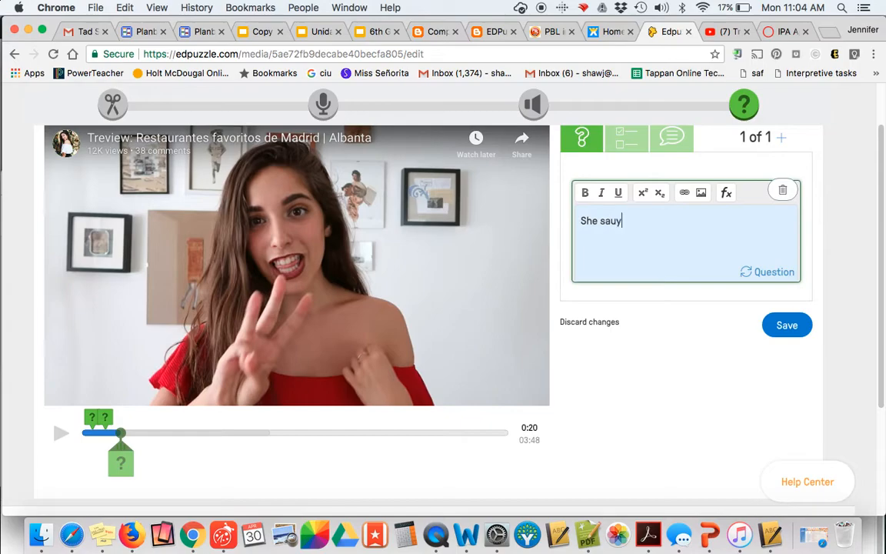
text(says, "Sit)
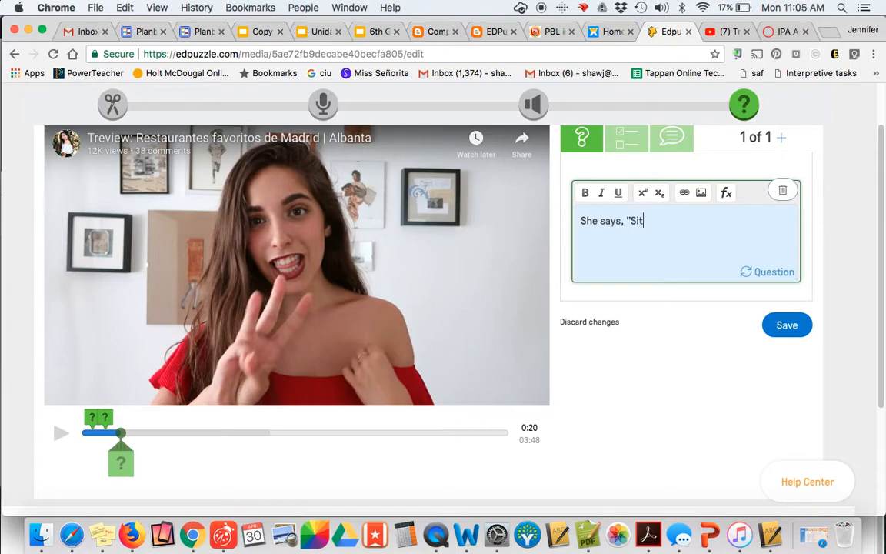
text(ios chulos" and "siti)
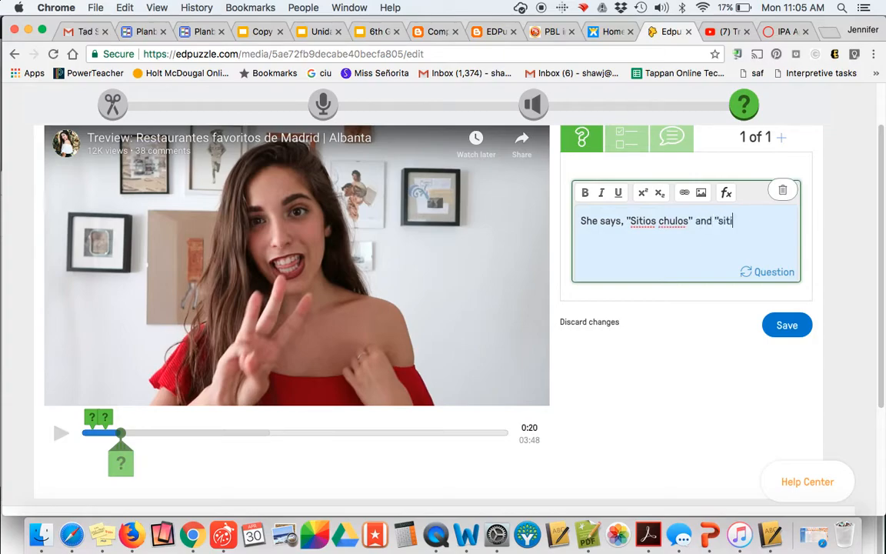
text(os guau)
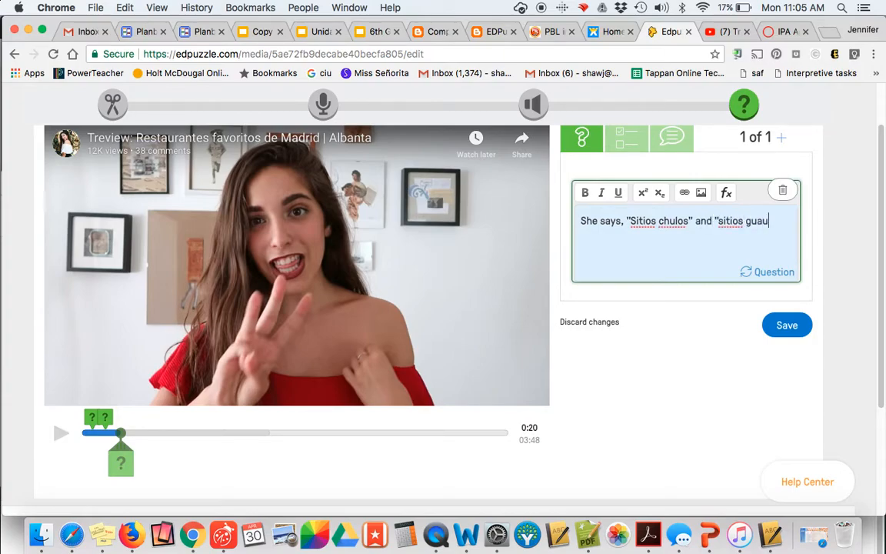
text(guay")
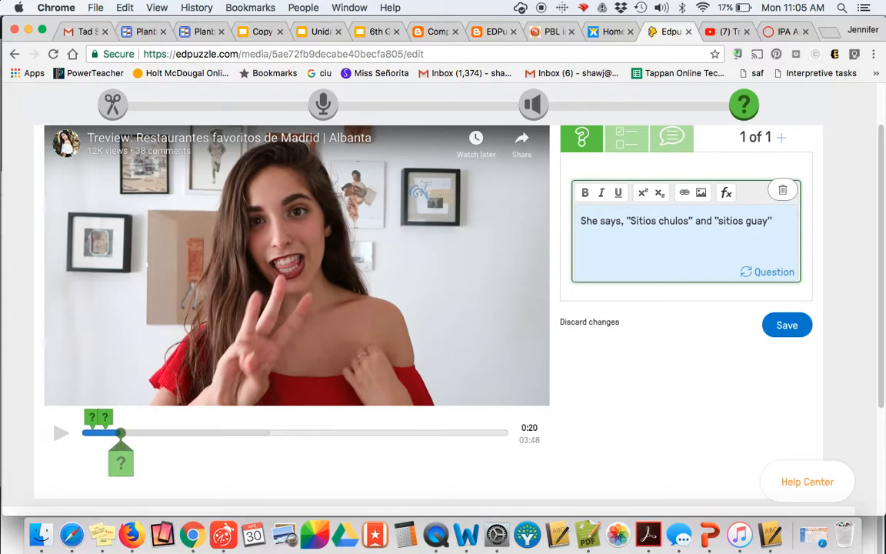
text(and)
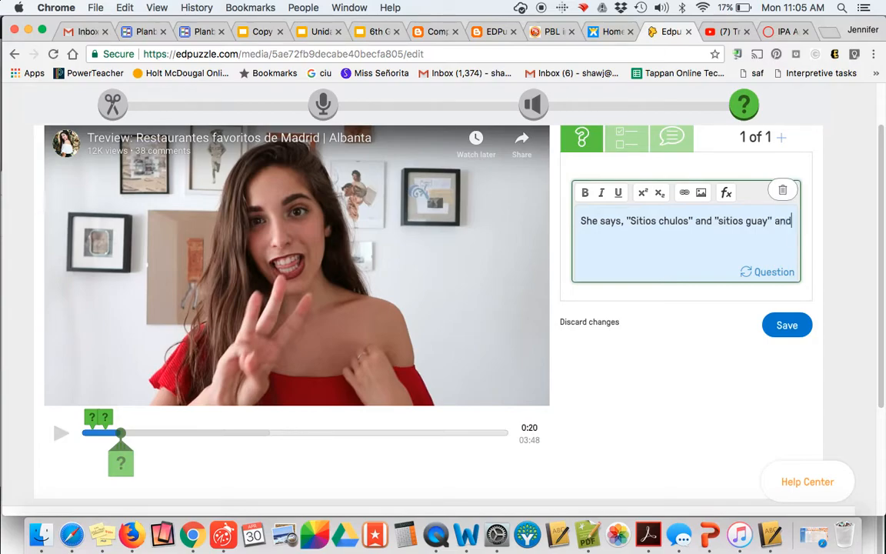
text(she talks abo)
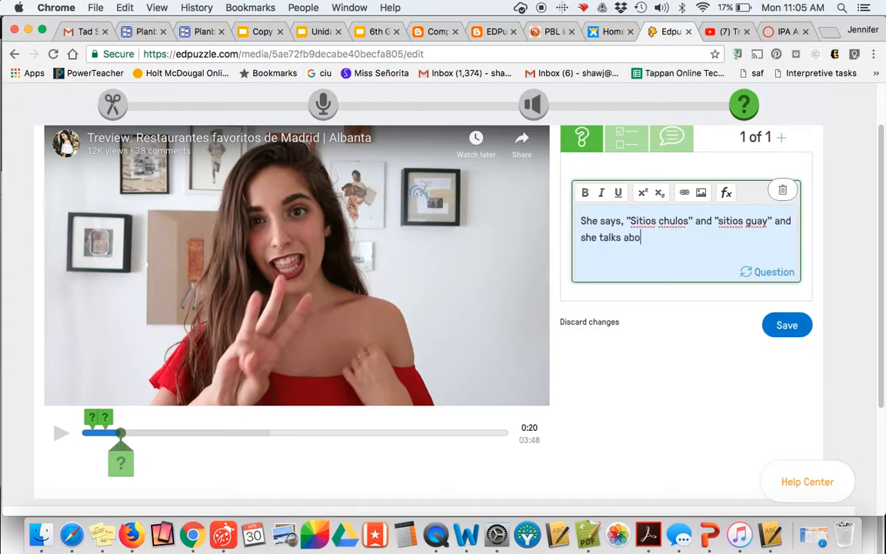
text(ut)
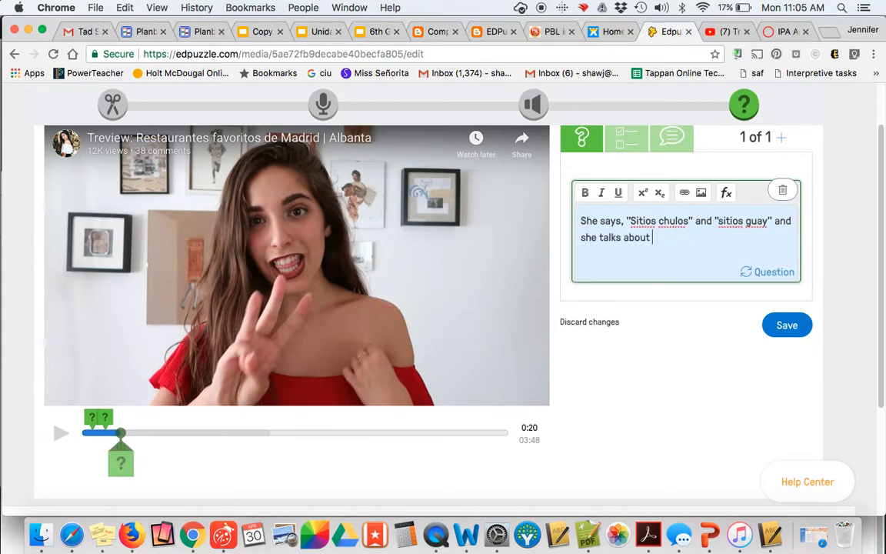
key(backspace)
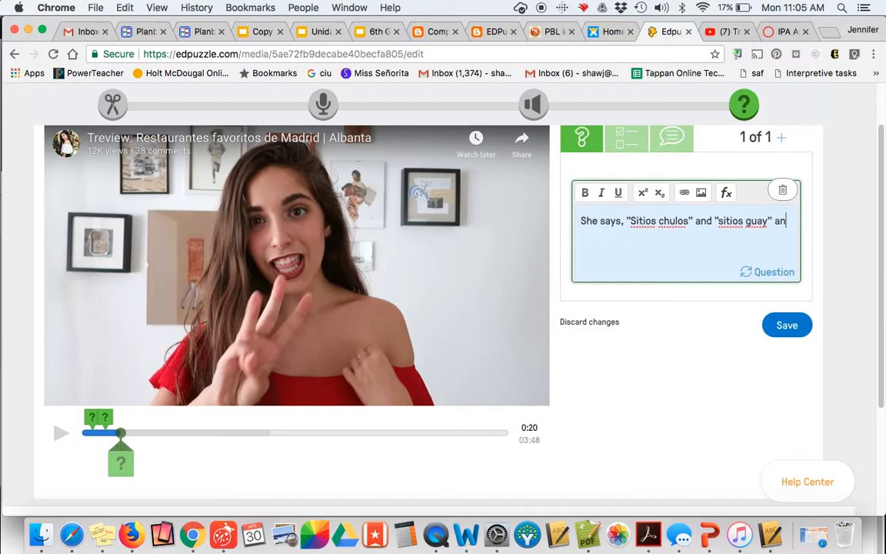
click(787, 324)
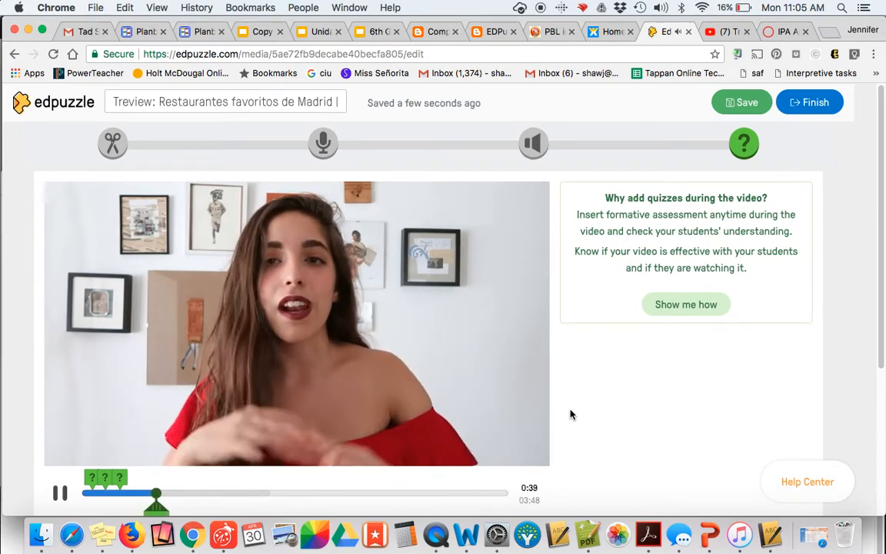
Step: Scroll down the page while the video plays on to 0:47
scroll(down, 3)
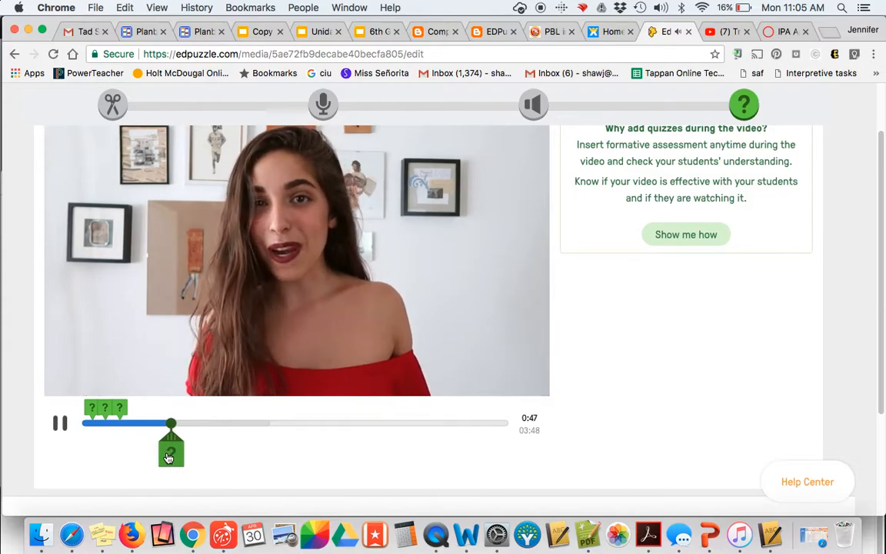
Step: Add a 0:47 open-ended question: 'What do you think the main idea of this video is? How do you know?'
click(172, 446)
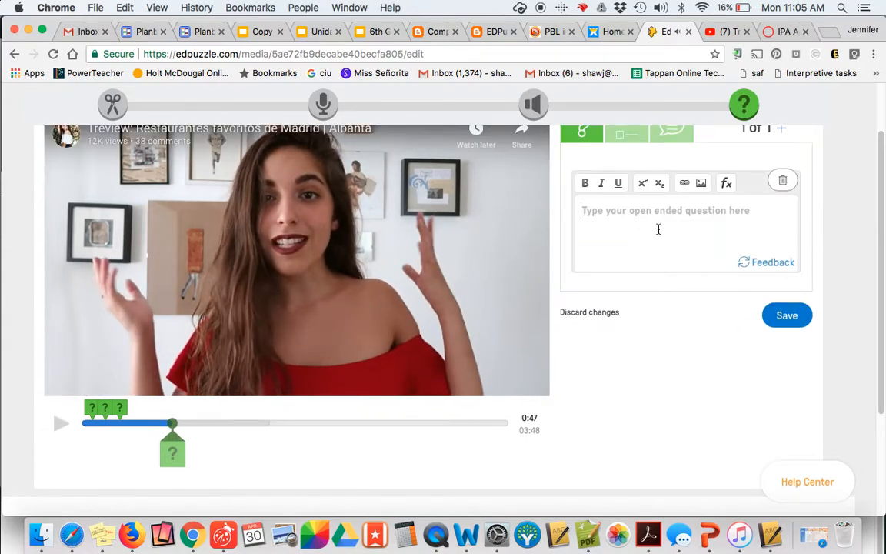
text(What do you)
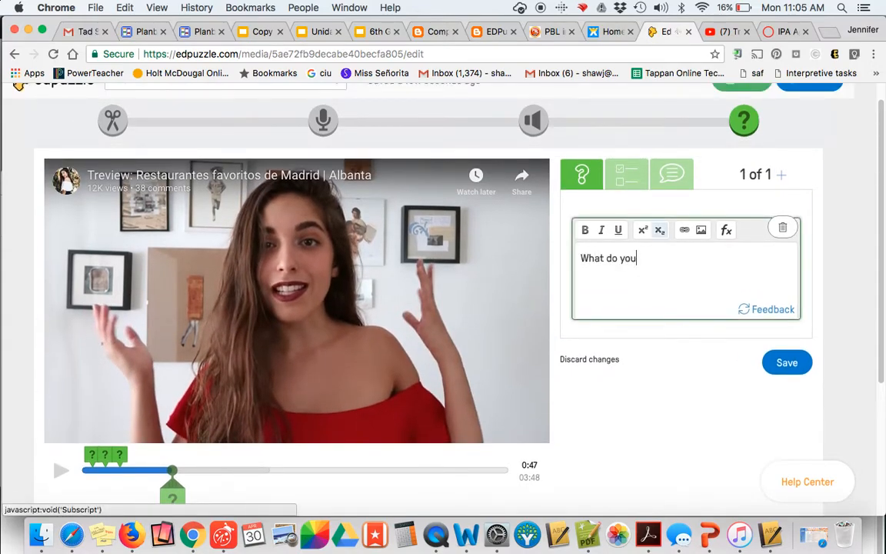
text(think the main idea)
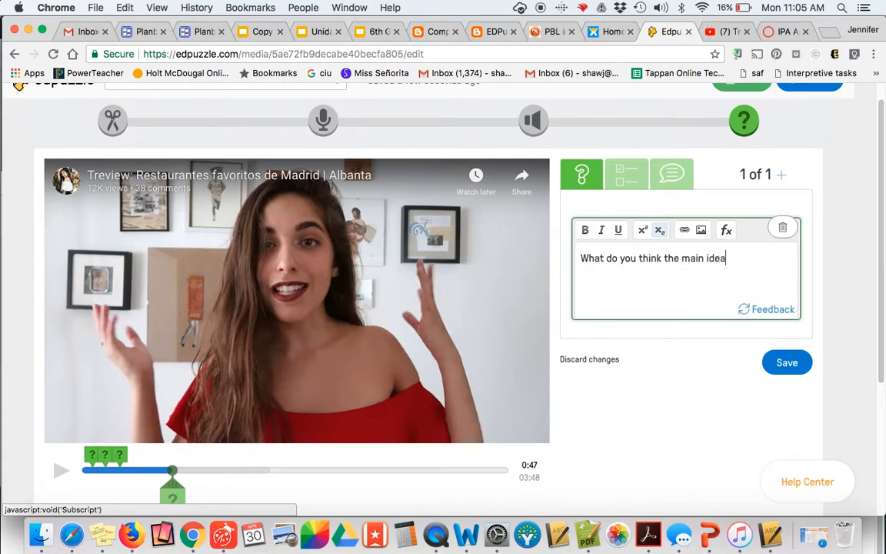
text(of this video)
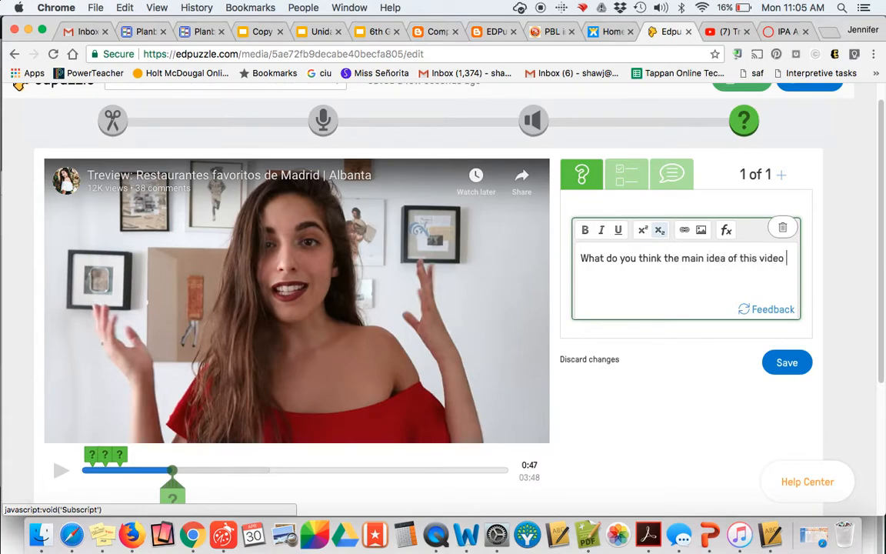
text(is? H)
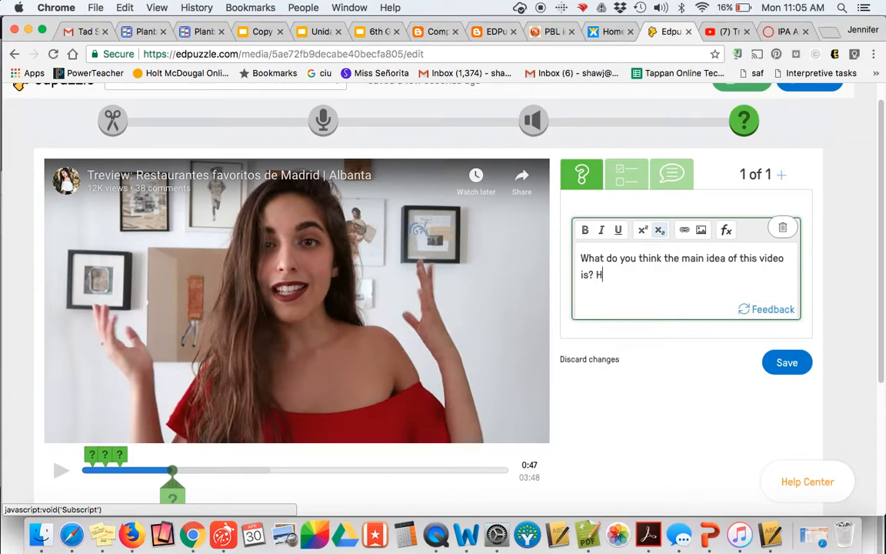
text(ow do you know?)
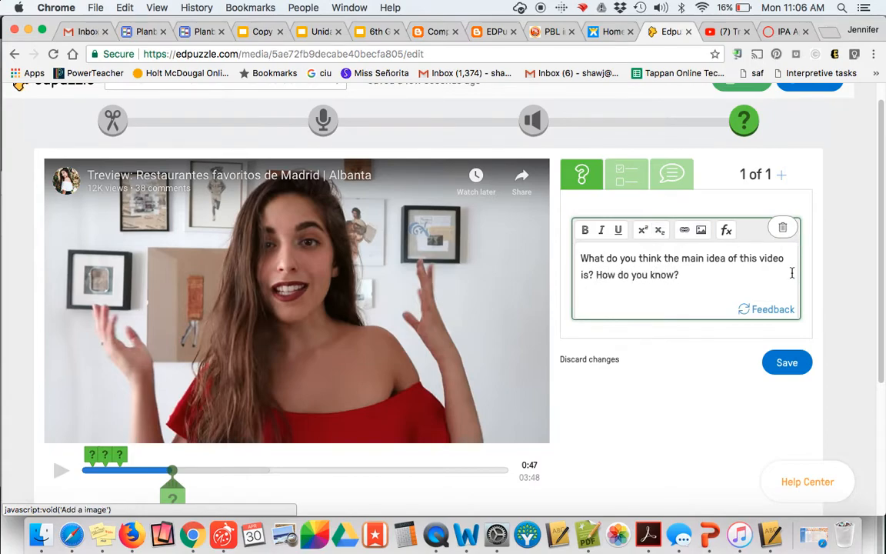
Step: Give the question feedback: 'The main idea of talk about her favorite restaurants in Madrid.'
click(766, 309)
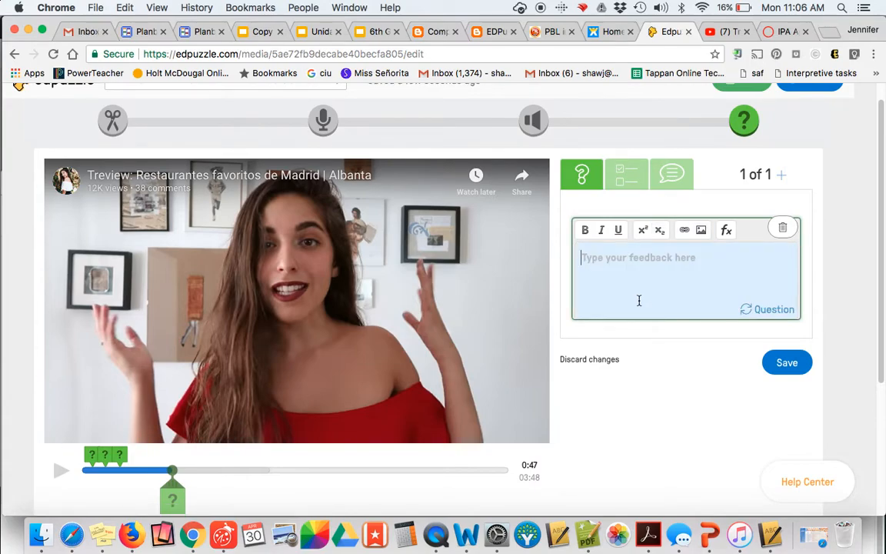
text(The ma)
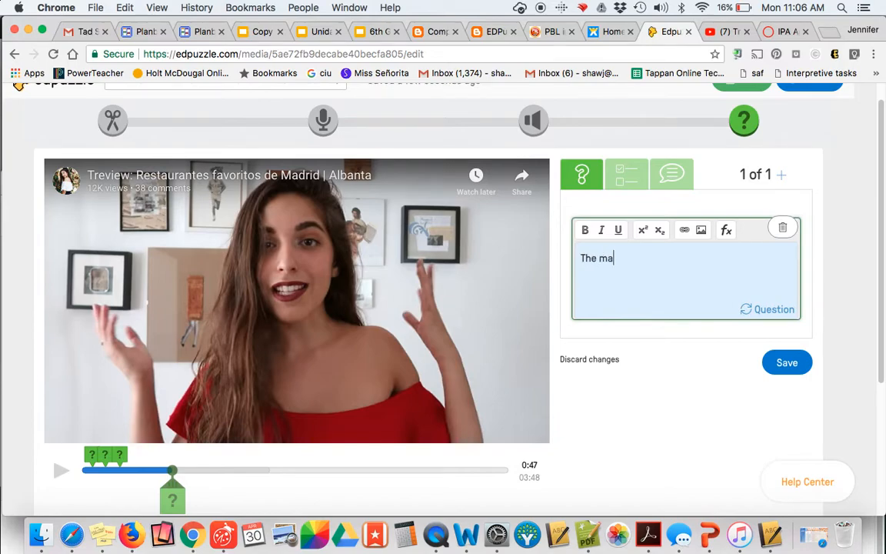
text(in idea of this video is to)
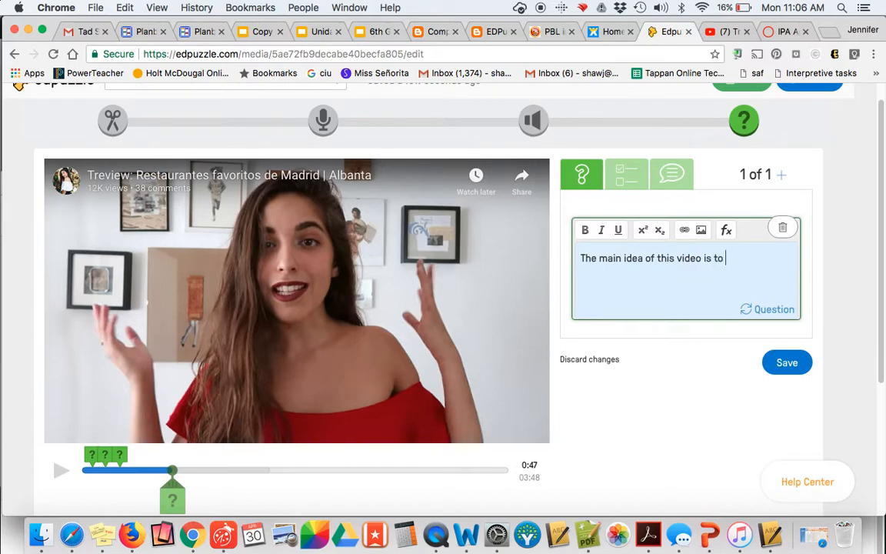
text(talk)
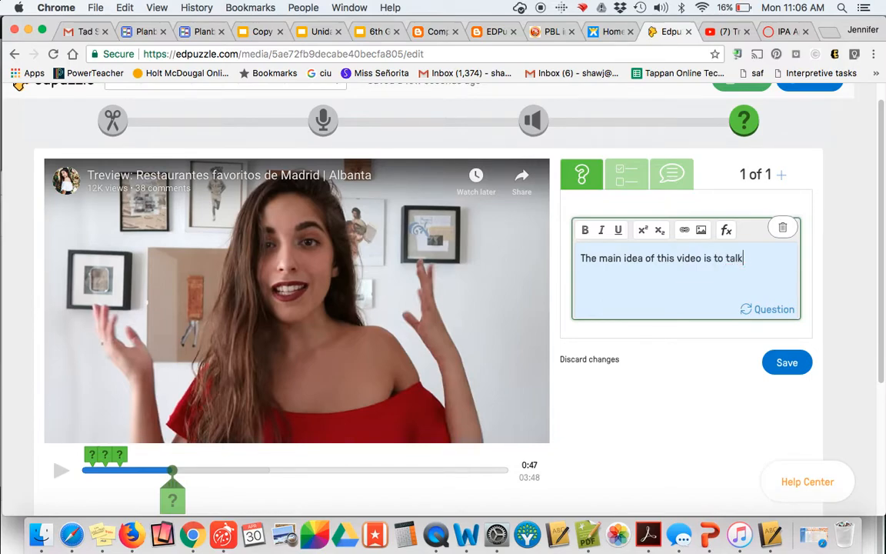
text(about her fa)
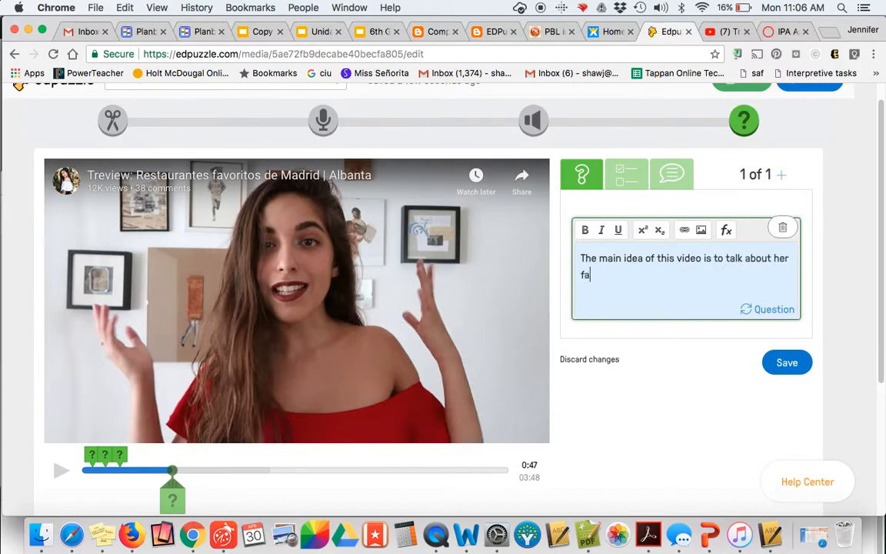
text(vorite restaurants)
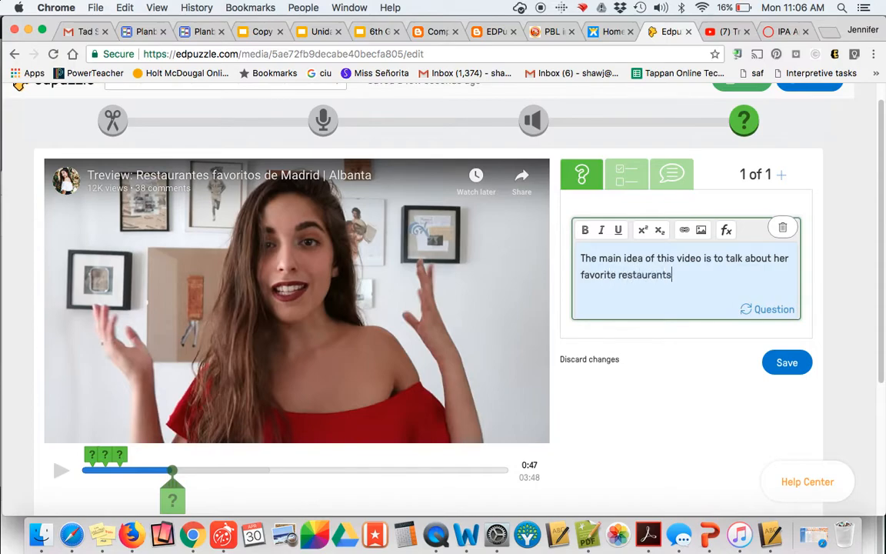
text(in)
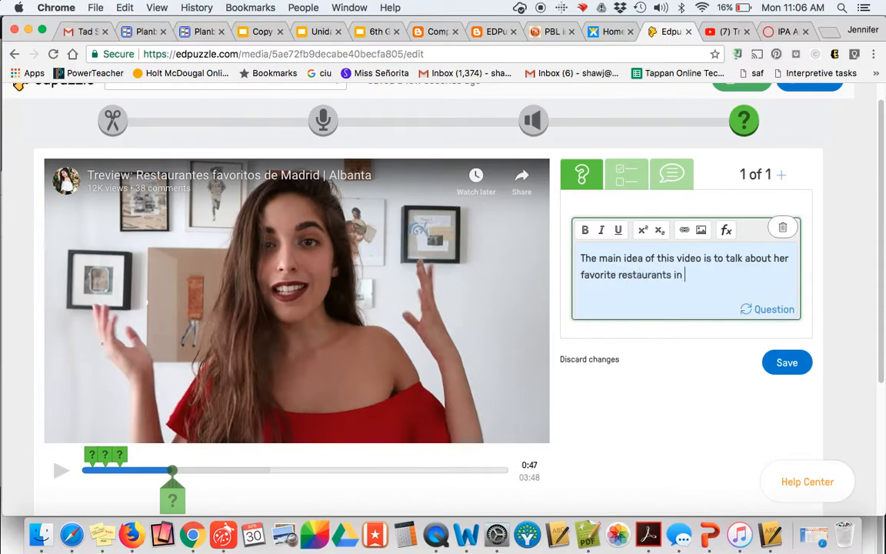
text(Madrid.)
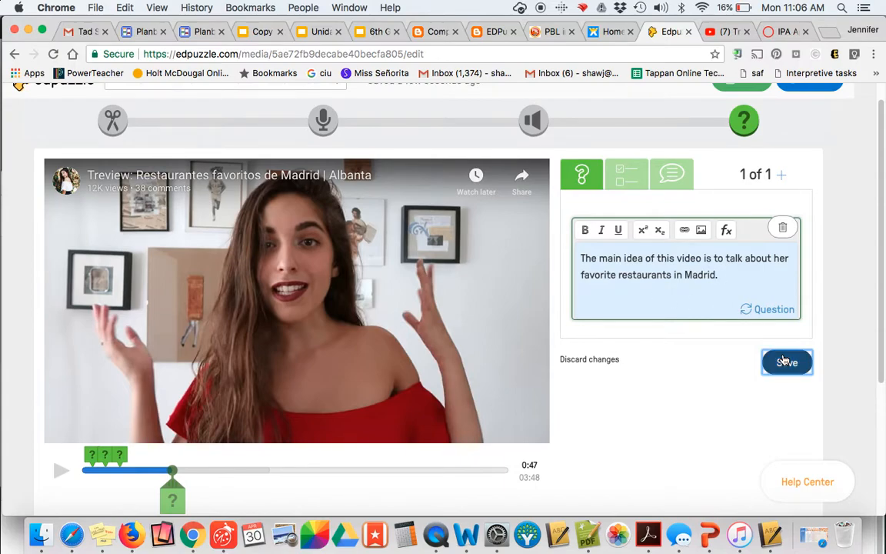
Step: Save the 0:47 main-idea question along with its feedback
click(787, 362)
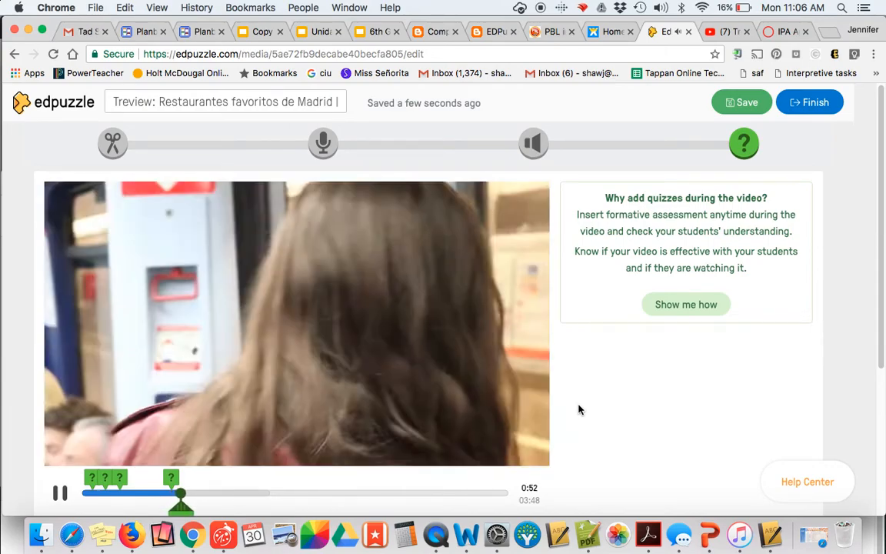
mouse_move(750, 336)
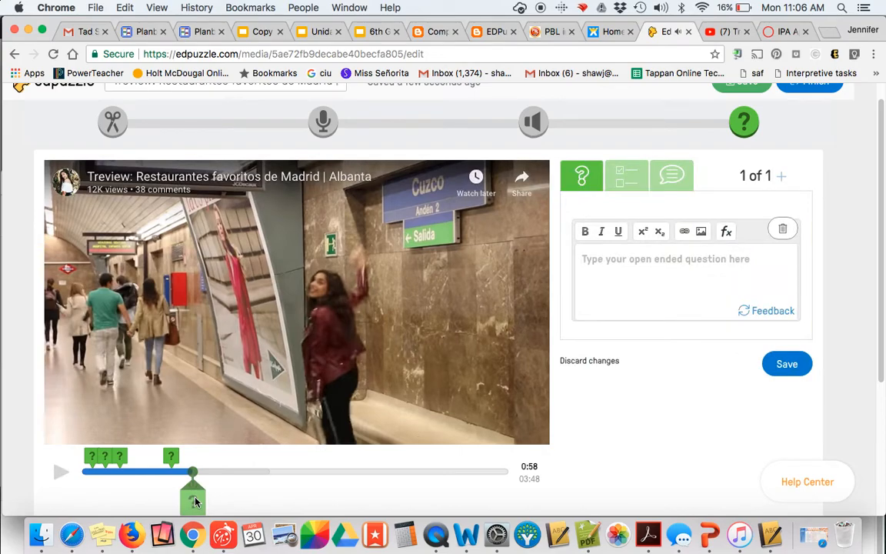
Step: Type the 0:58 question '¿Qué moda de transporte va a usar en tu opinión?', fixing typos
click(665, 258)
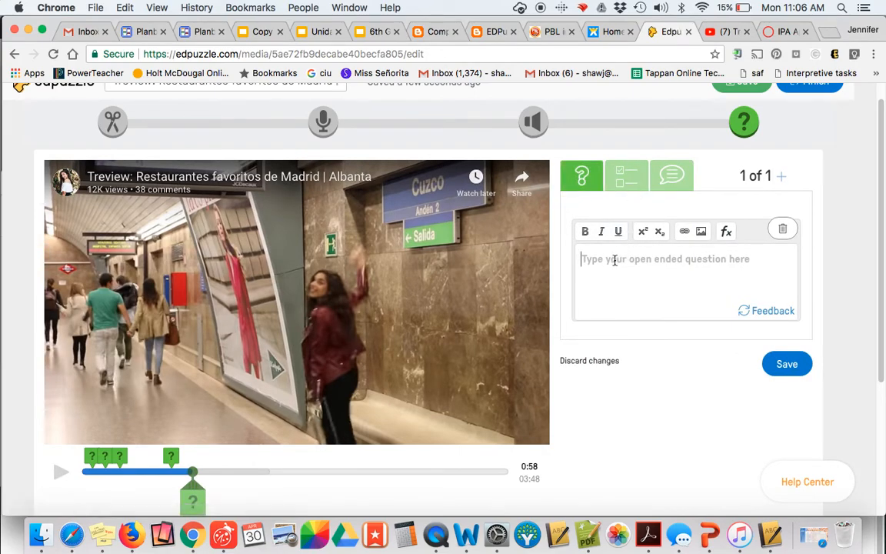
text(¿Qué)
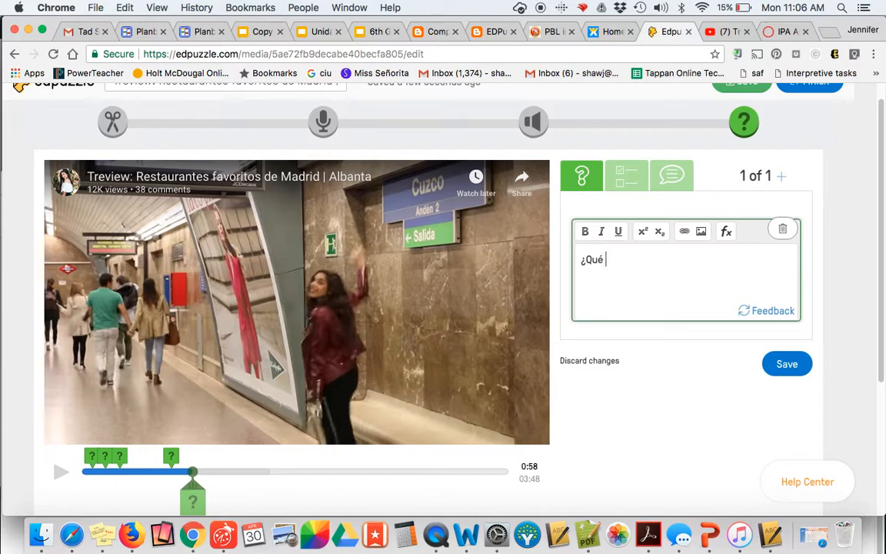
text(moda de transpor)
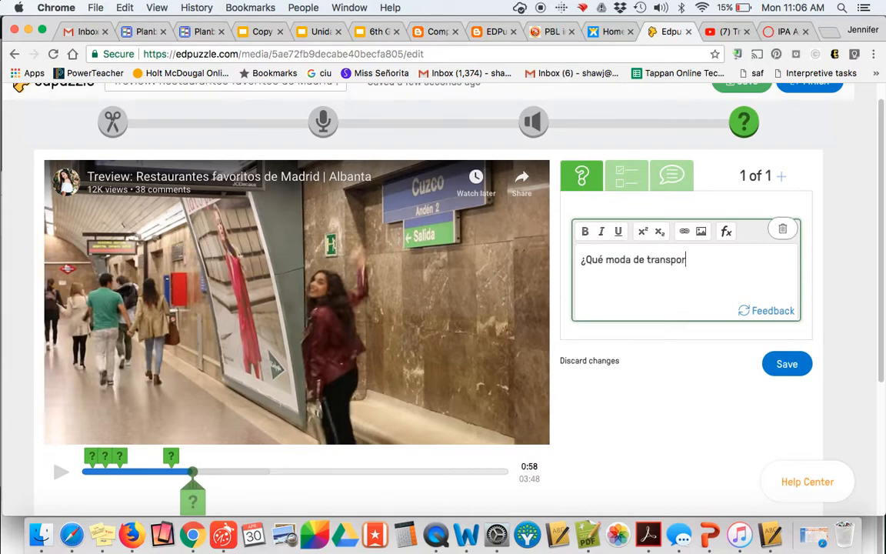
text(te us)
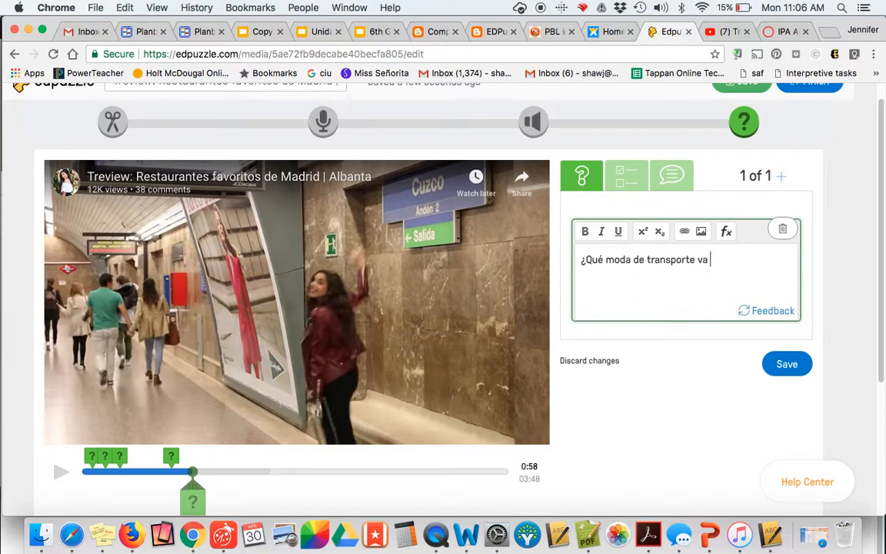
text(a usar en tu)
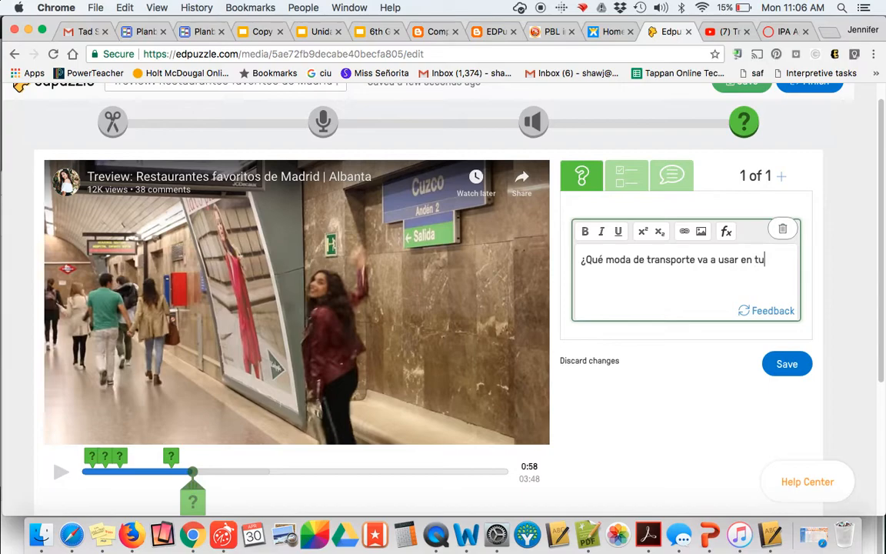
text(opinión)
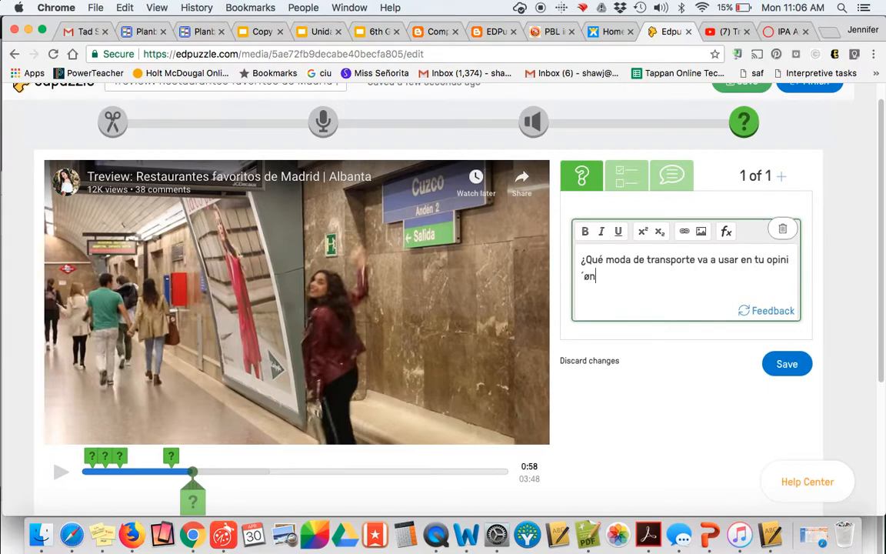
key(Backspace)
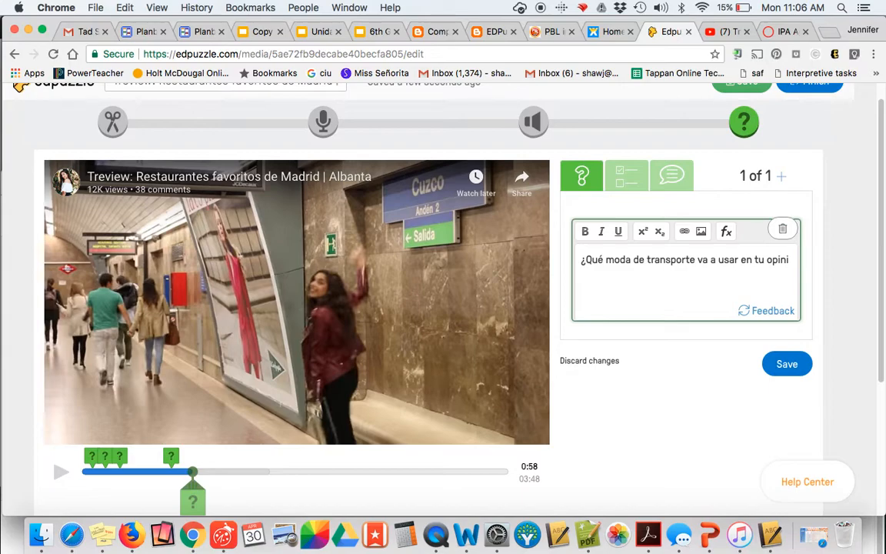
text(óm)
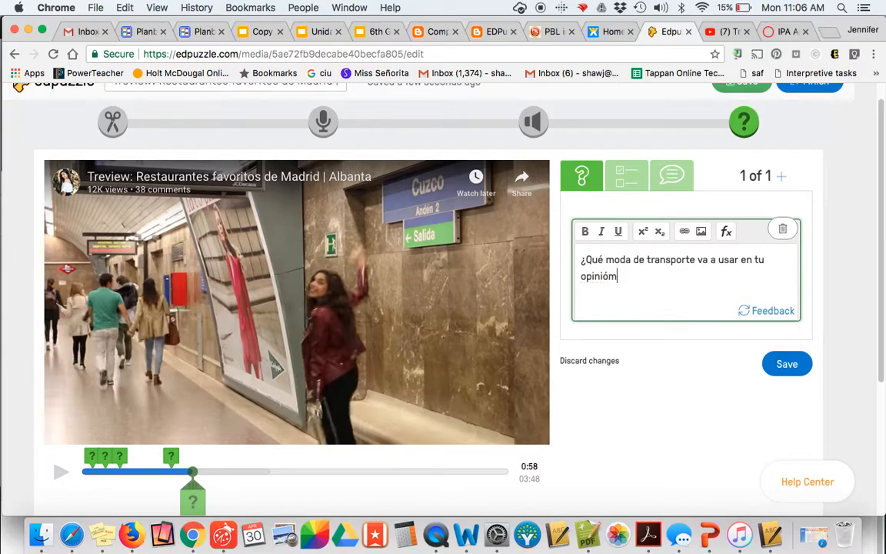
text(?)
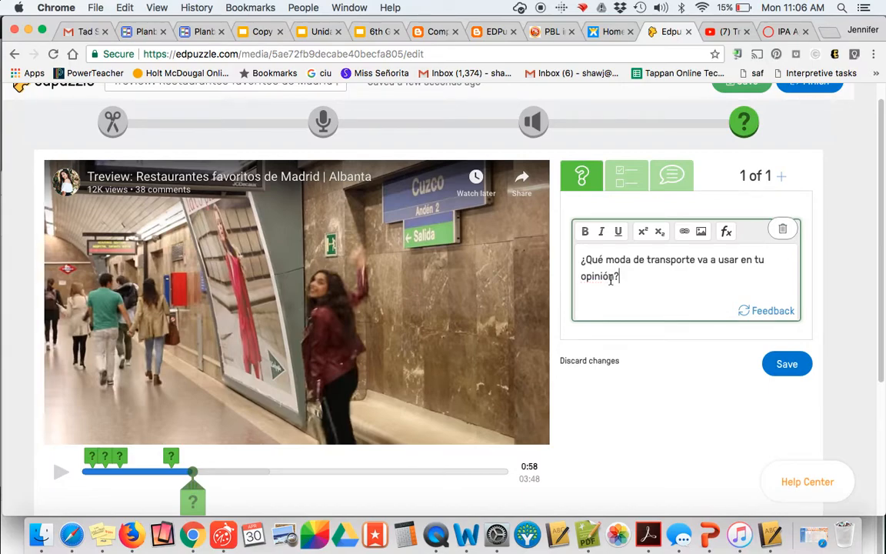
mouse_move(750, 329)
text(P)
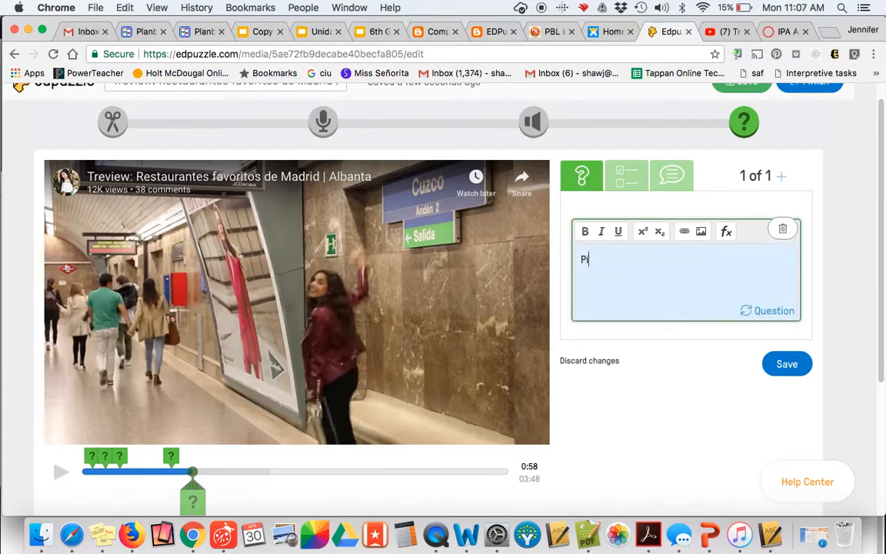
Step: Enter the feedback 'Pienso que va a usar el metro.'
text(ienso que v)
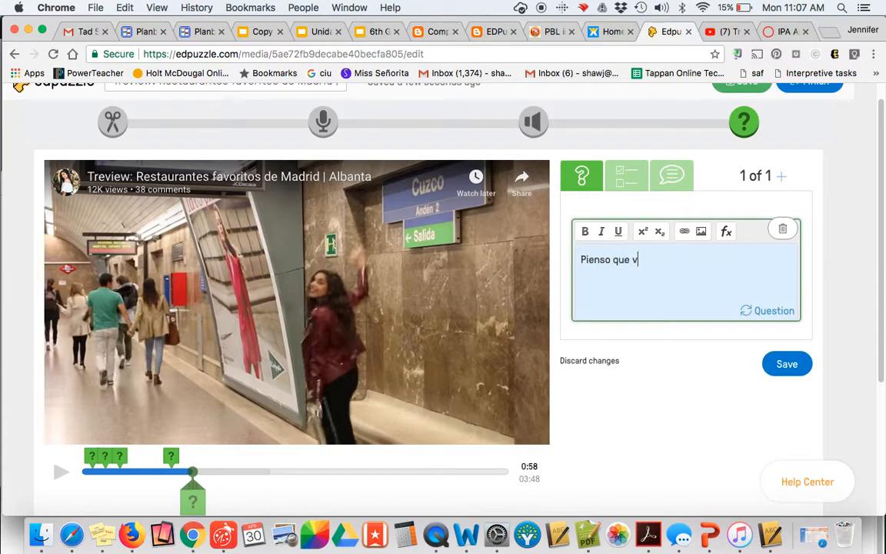
text(a a usar e)
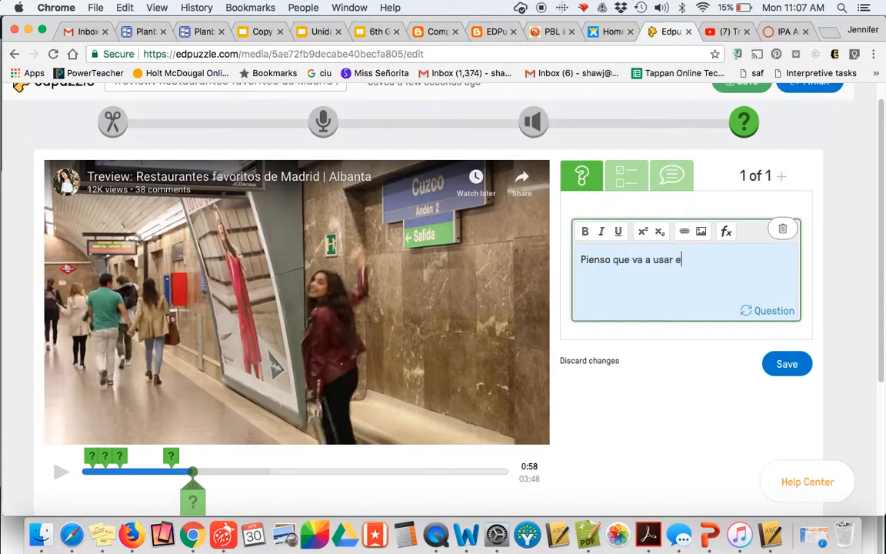
text(l metro/e)
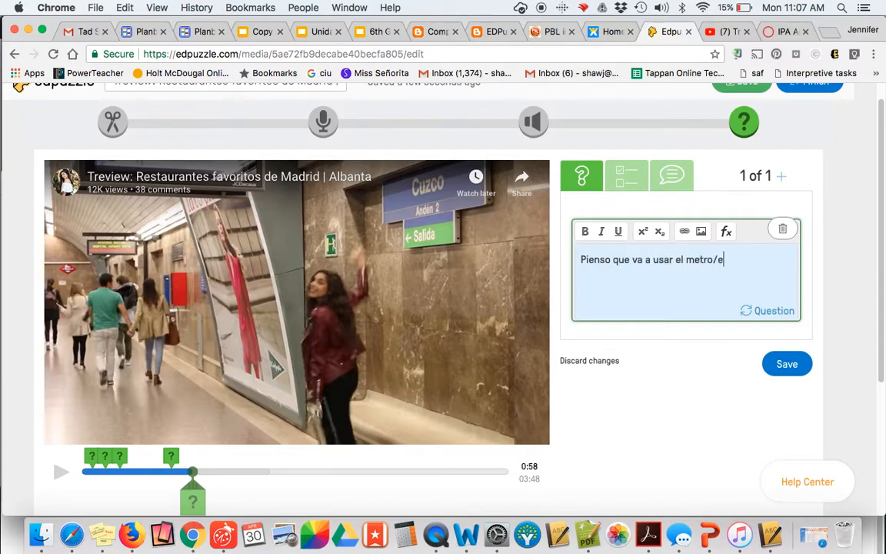
text(.)
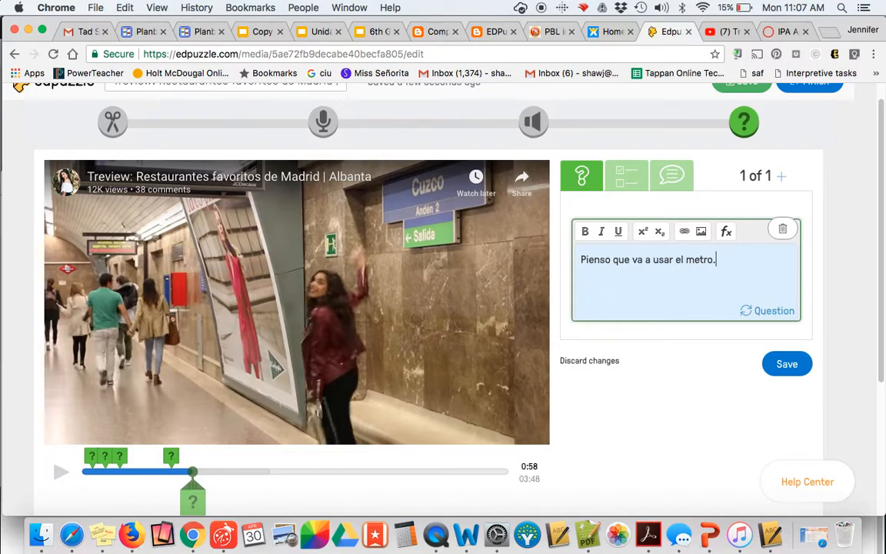
Step: Save the transport question, then save a 1:06 question asking what 'Es un sitio muy chulo' means
click(787, 364)
text(Sh)
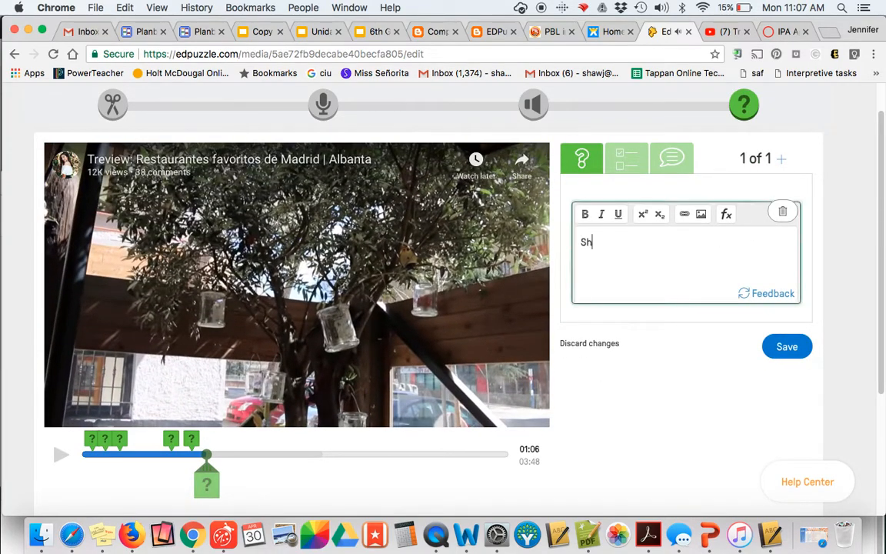
text(e says, "E)
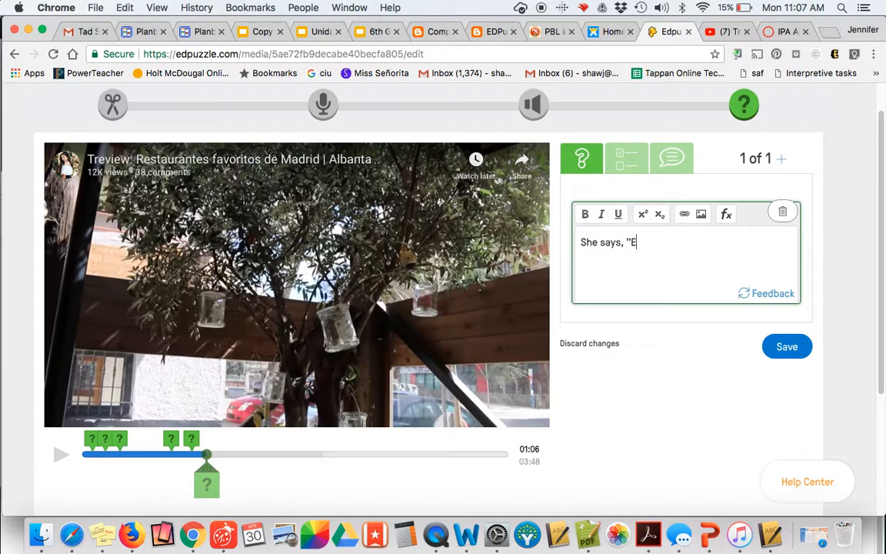
text(s un siti)
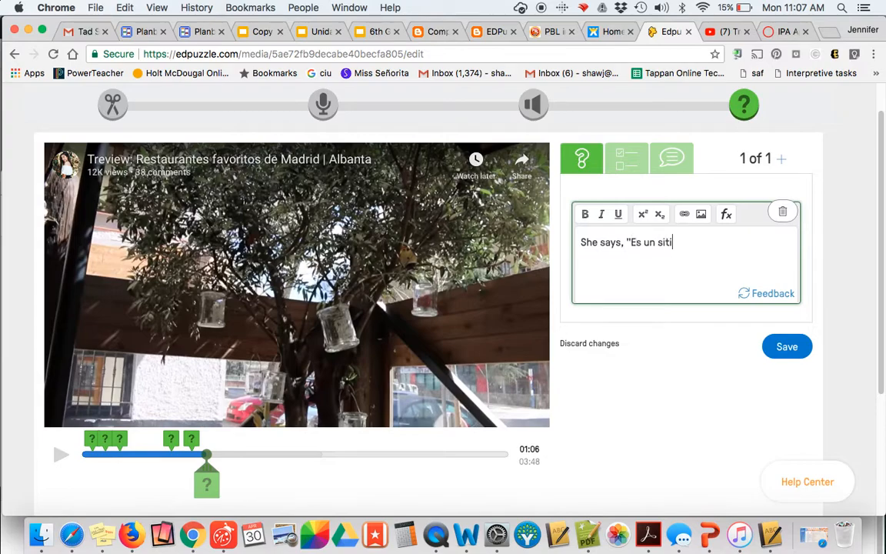
text(o muy chui)
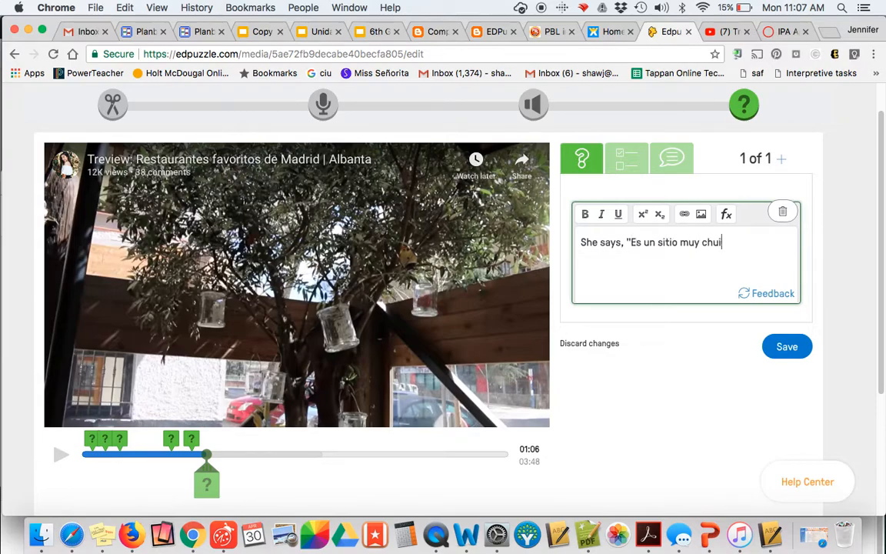
text(lo)
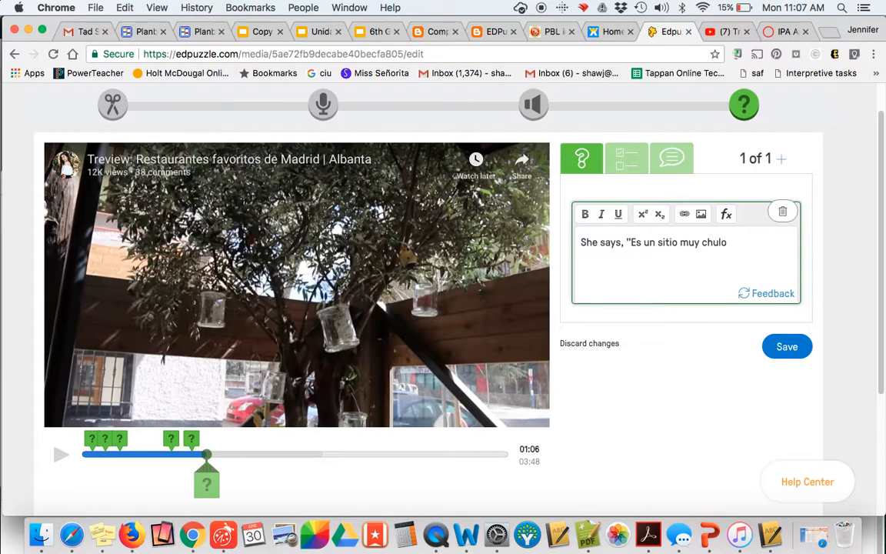
text(." Without usi)
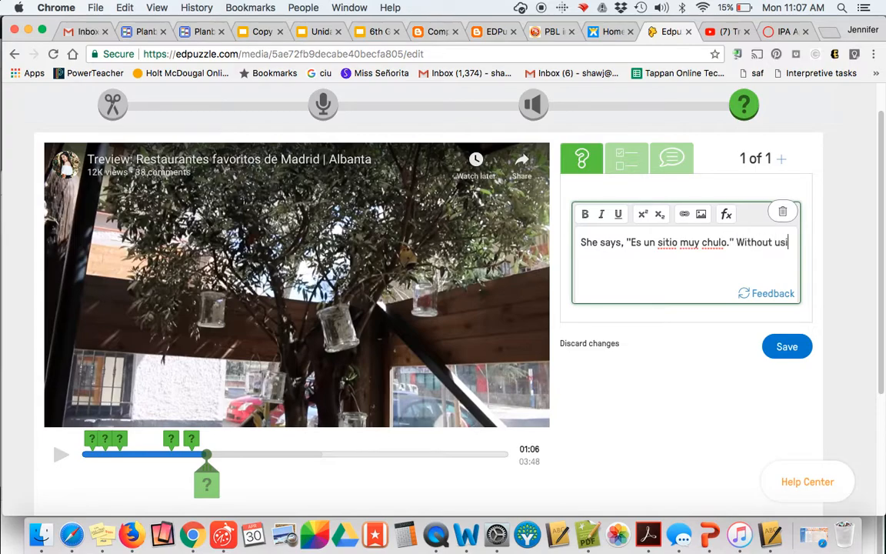
text(ng a dictionary,)
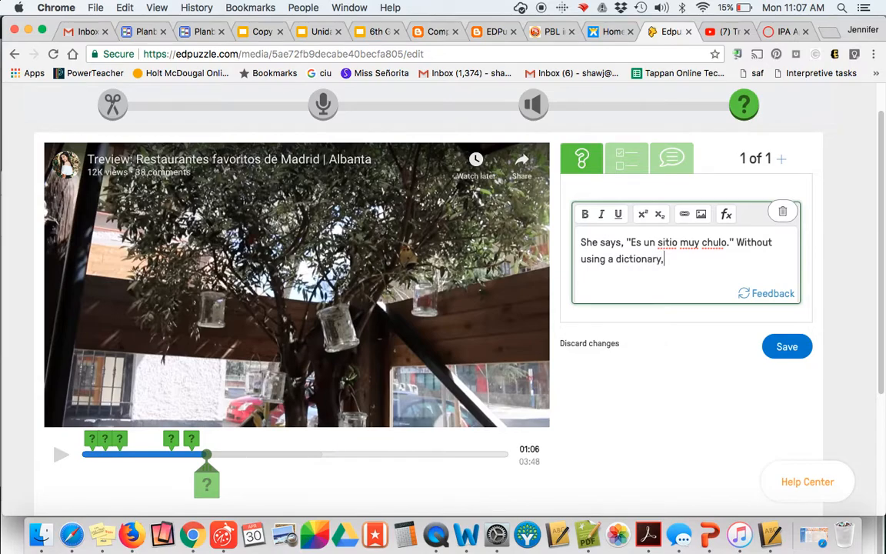
text(or ant)
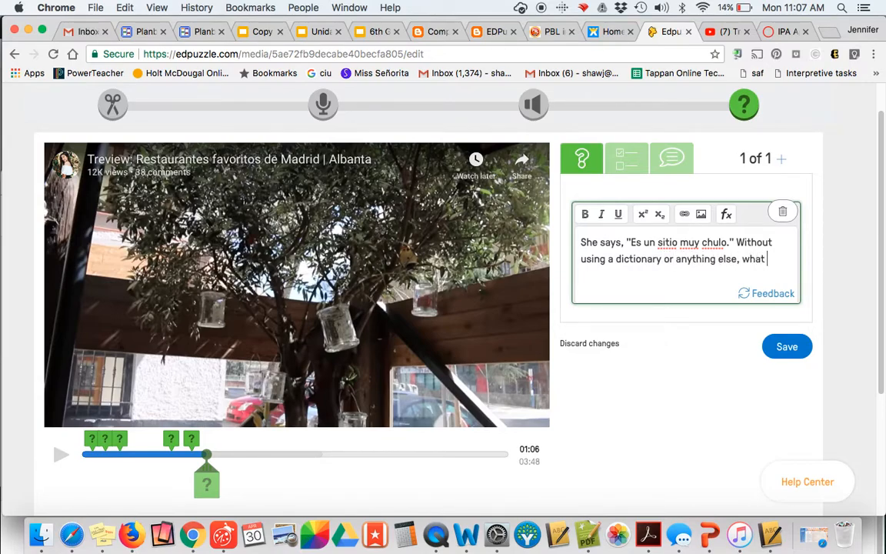
text(do you think she means?)
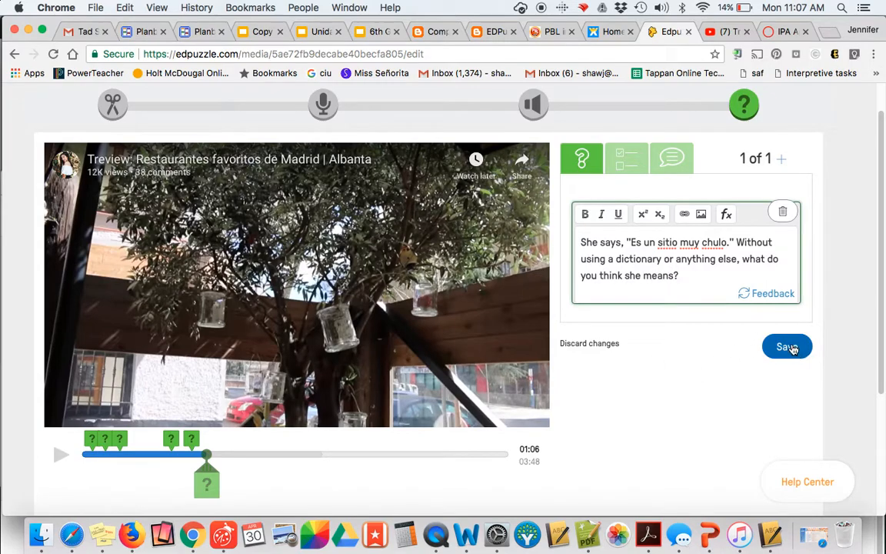
click(787, 346)
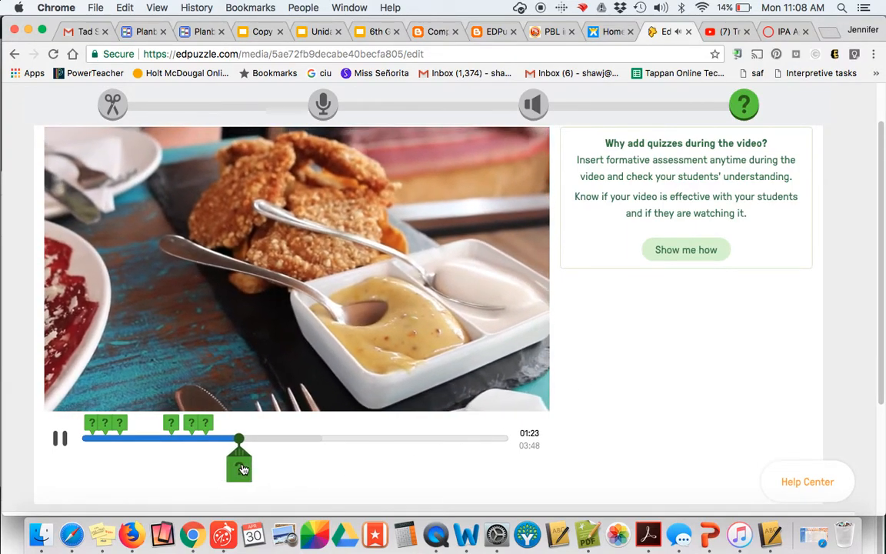
Step: Start a 1:23 question 'What are some adjectives she uses to describe the food?' with choice 'increíbles'
click(627, 143)
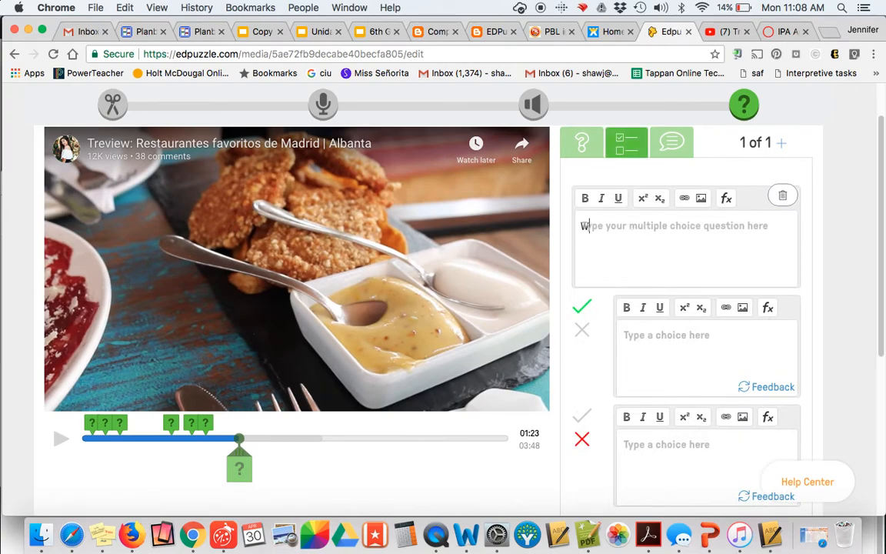
text(What are some ad)
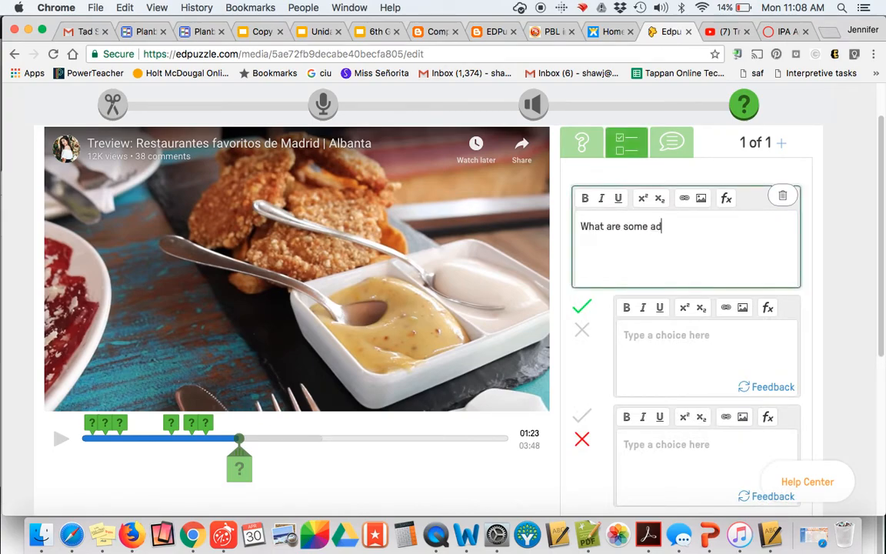
text(jectives she u)
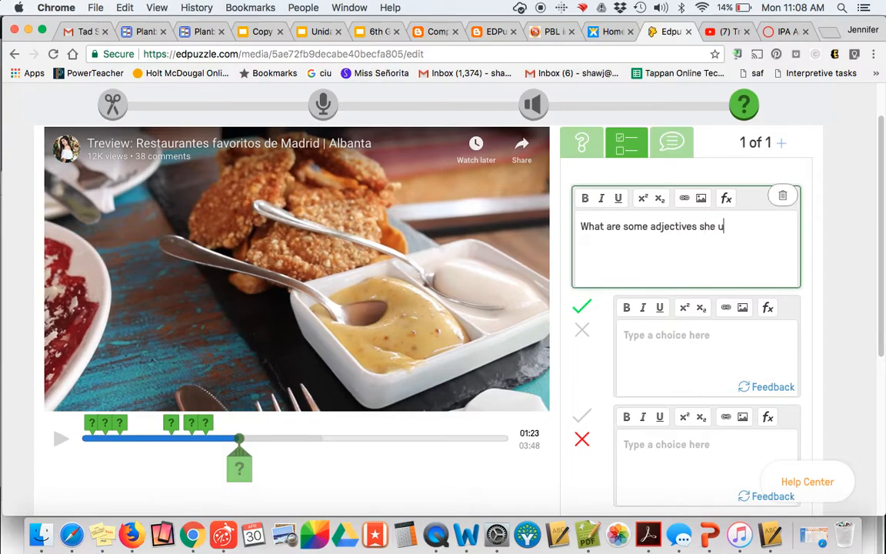
text(sies)
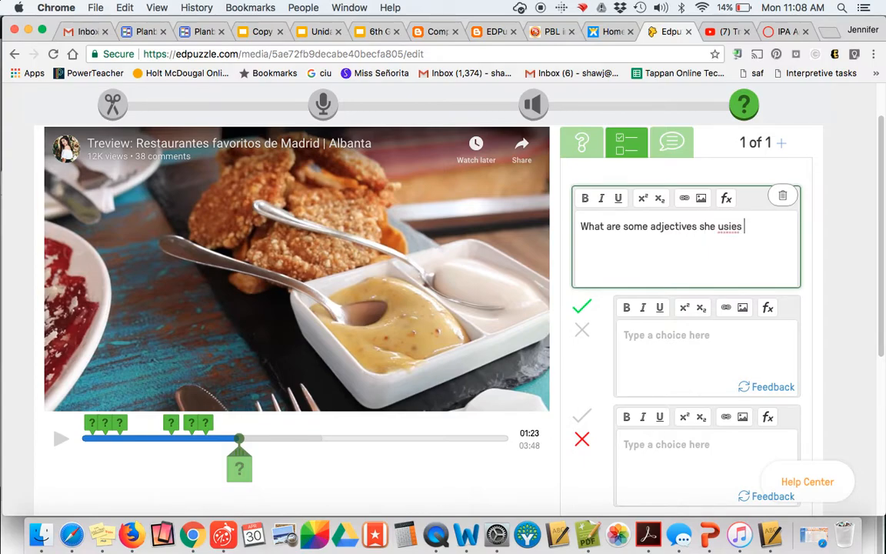
text(uses to describ)
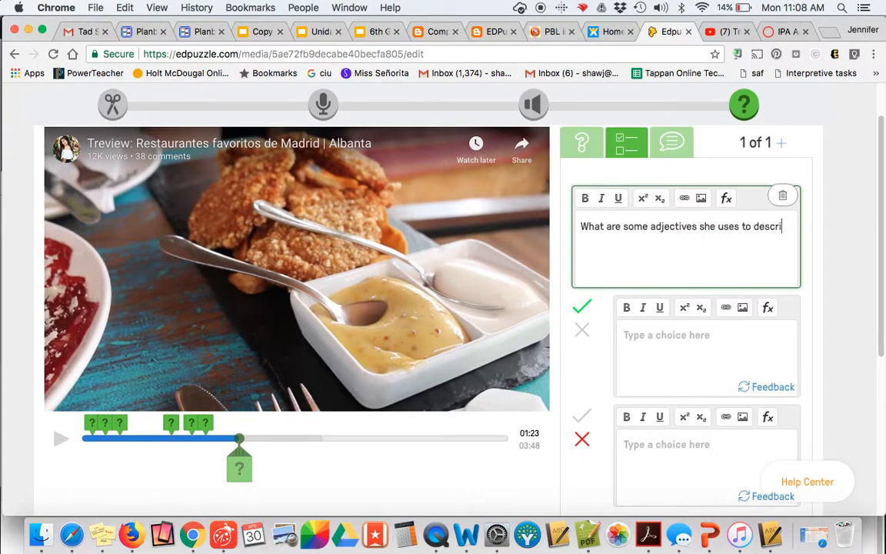
text(be the food?)
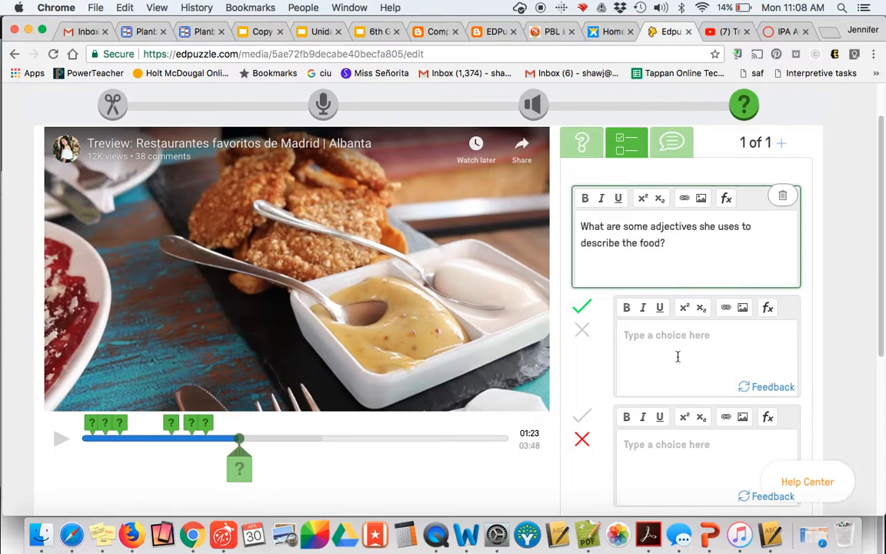
text(increíbles)
click(707, 455)
text(t)
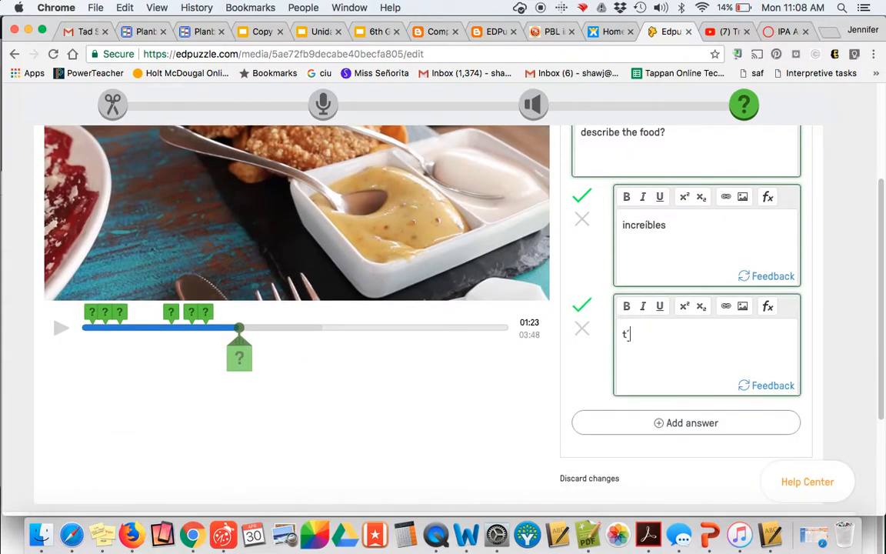
Step: Add 'típicas' as a choice, then add another answer choice and type 'hello' into it
text(ípicas)
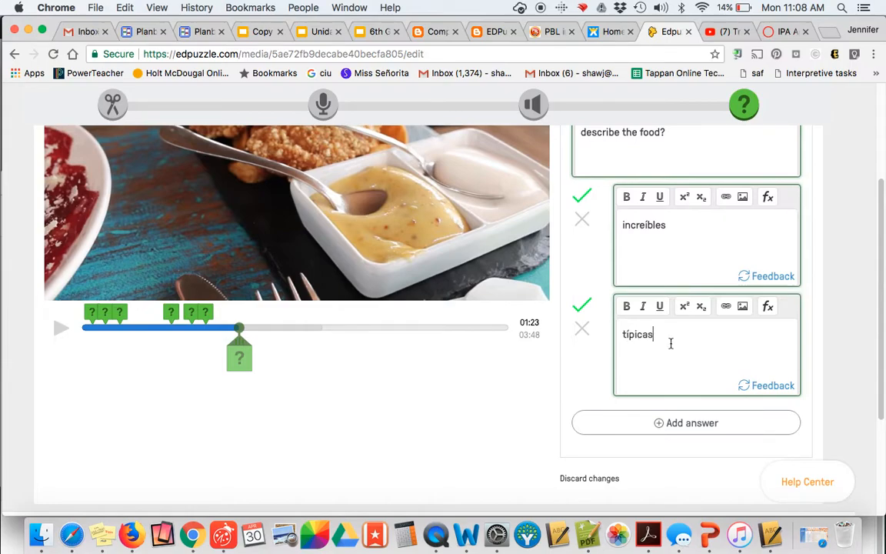
mouse_move(685, 422)
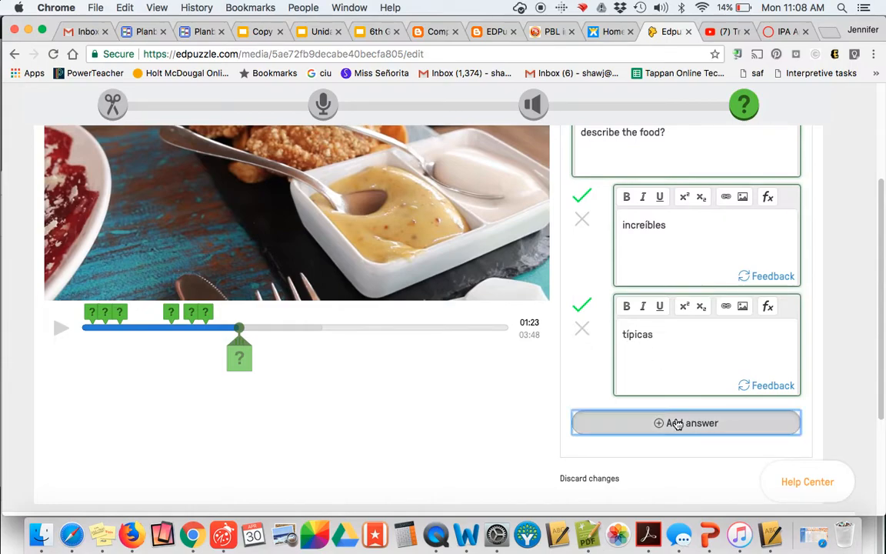
click(685, 422)
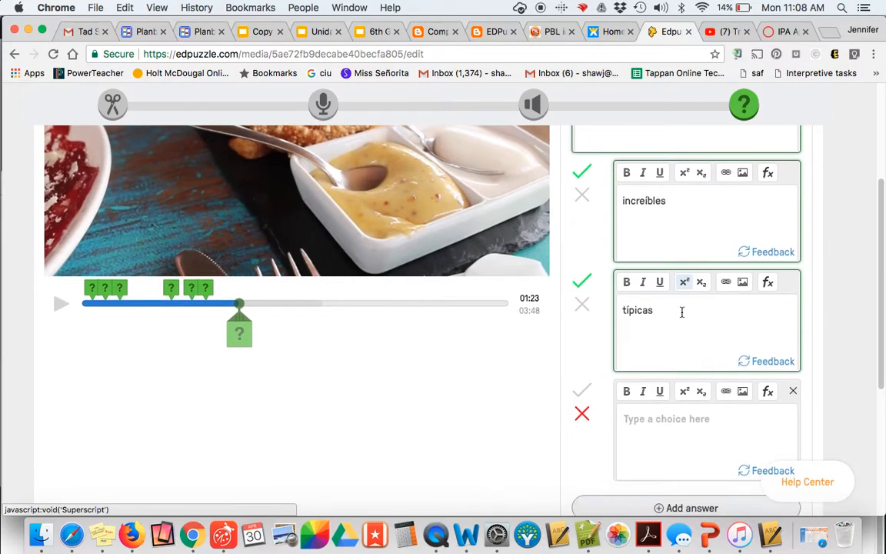
scroll(down, 3)
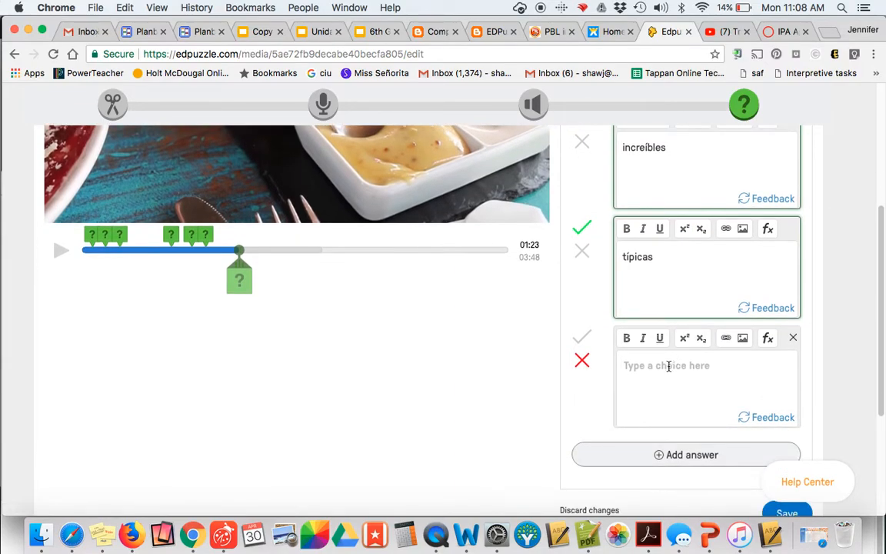
click(582, 337)
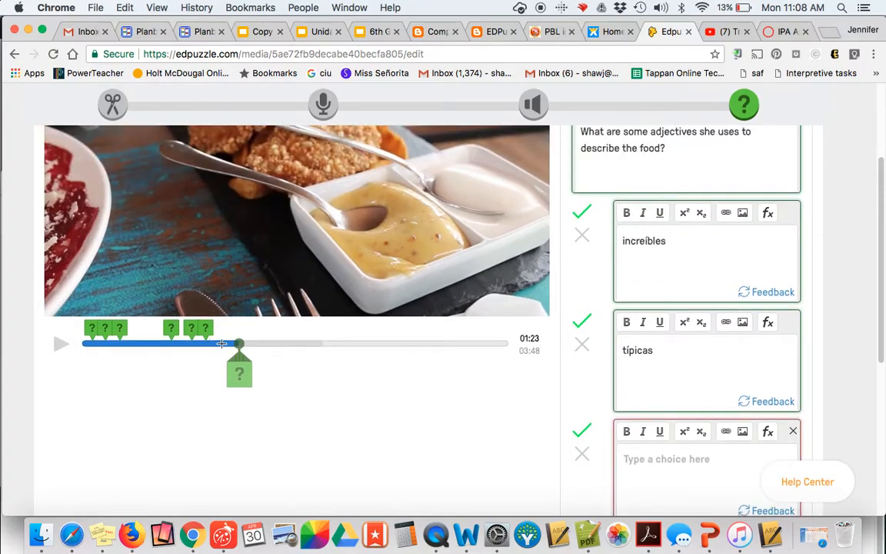
scroll(down, 3)
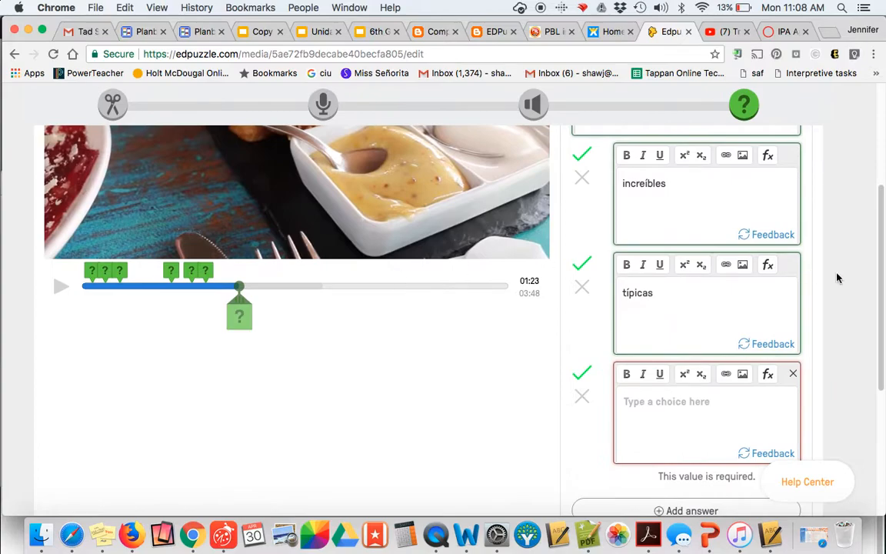
scroll(down, 3)
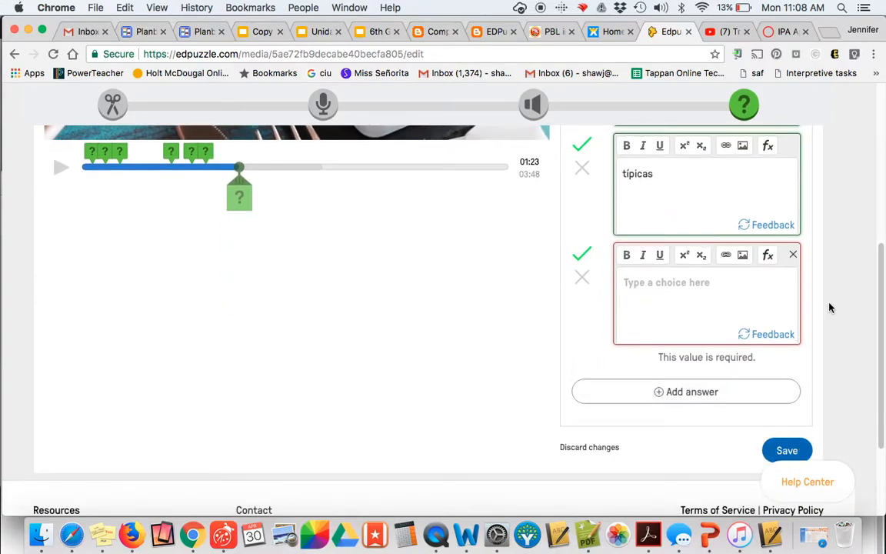
scroll(down, 3)
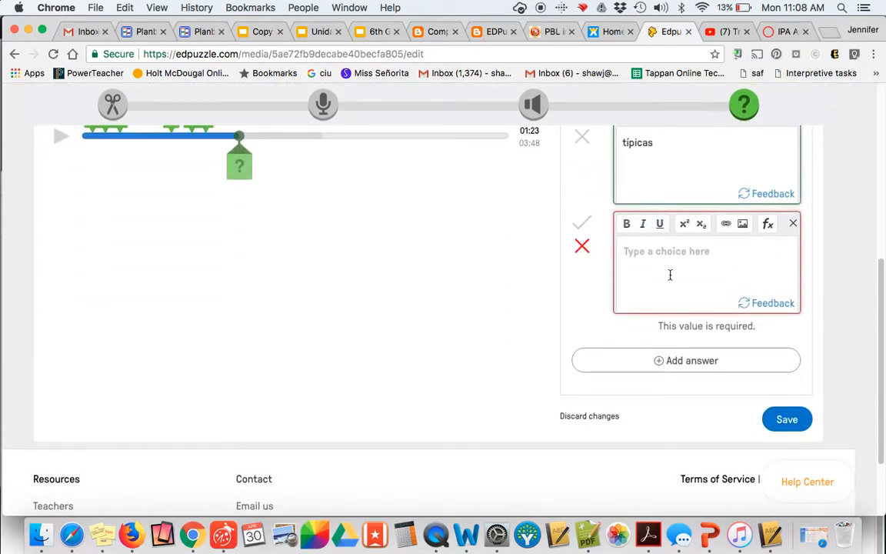
text(hello)
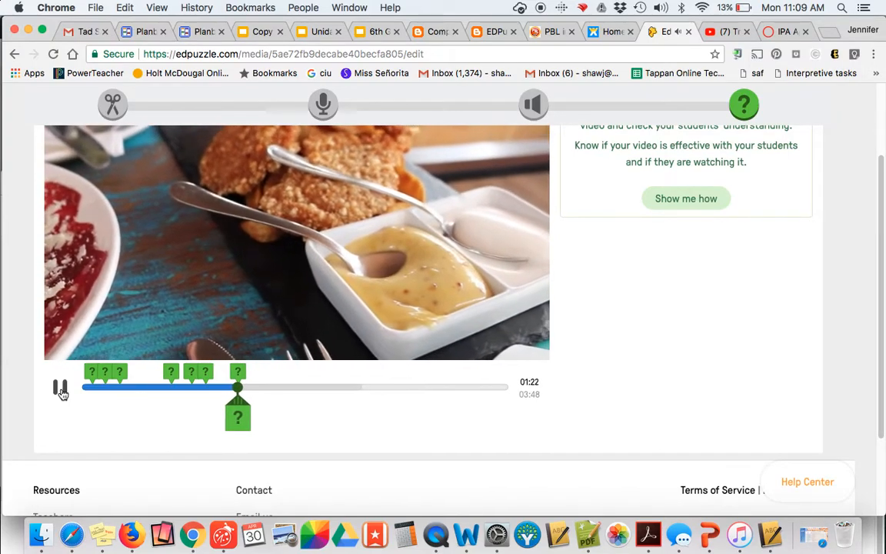
Step: Scroll the Edpuzzle editor to reach the 1:23 mark and open a new comment
scroll(up, 3)
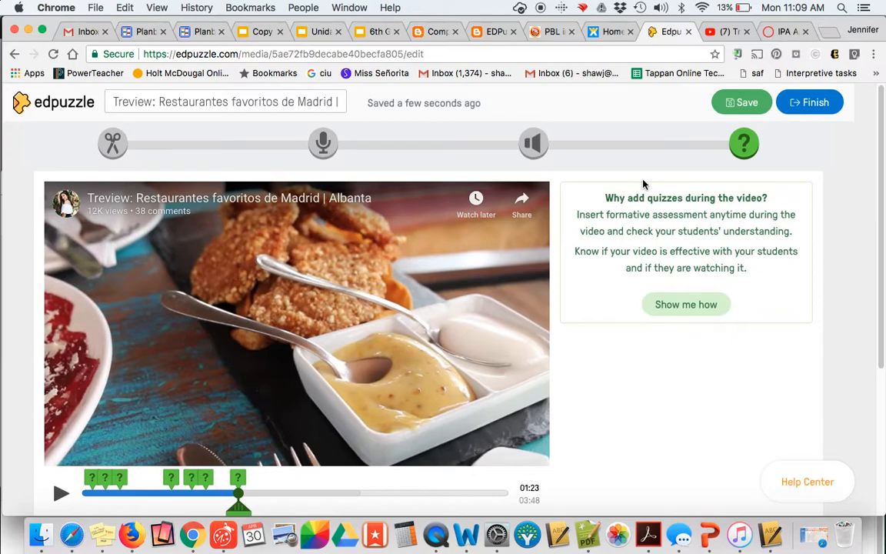
scroll(down, 3)
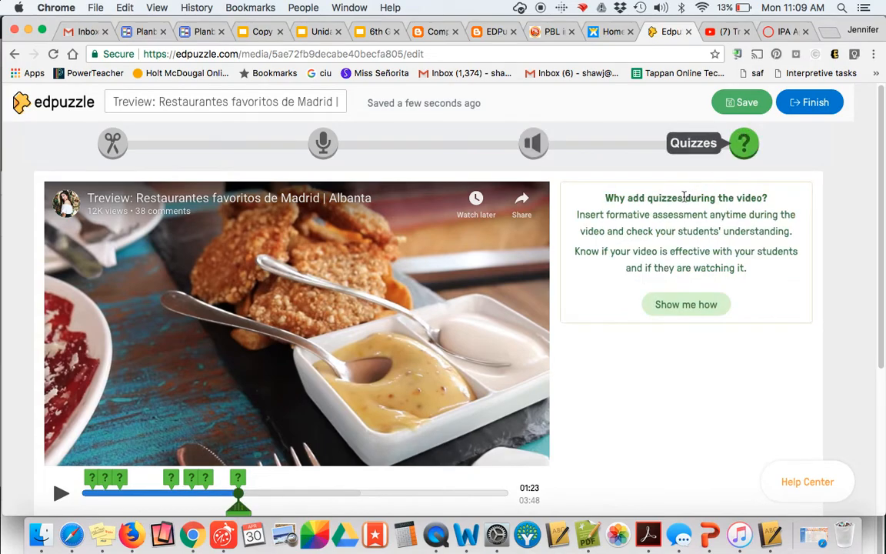
scroll(down, 3)
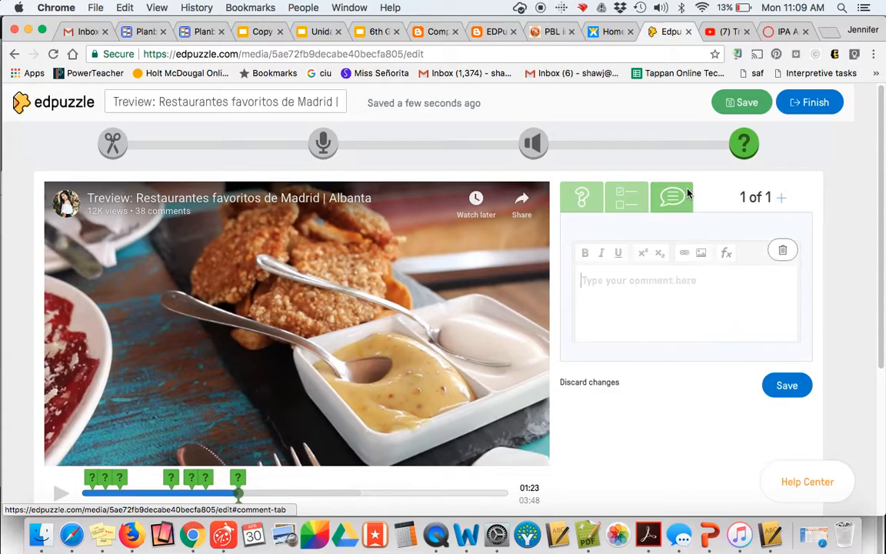
Step: Save a 1:23 comment: 'Notice what she says about the quality of… presentational writing'
text(N)
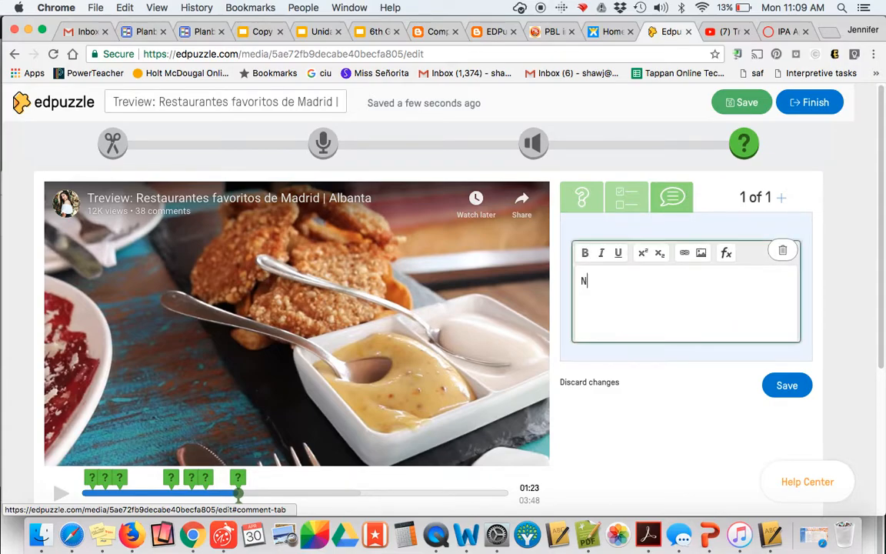
text(otice what)
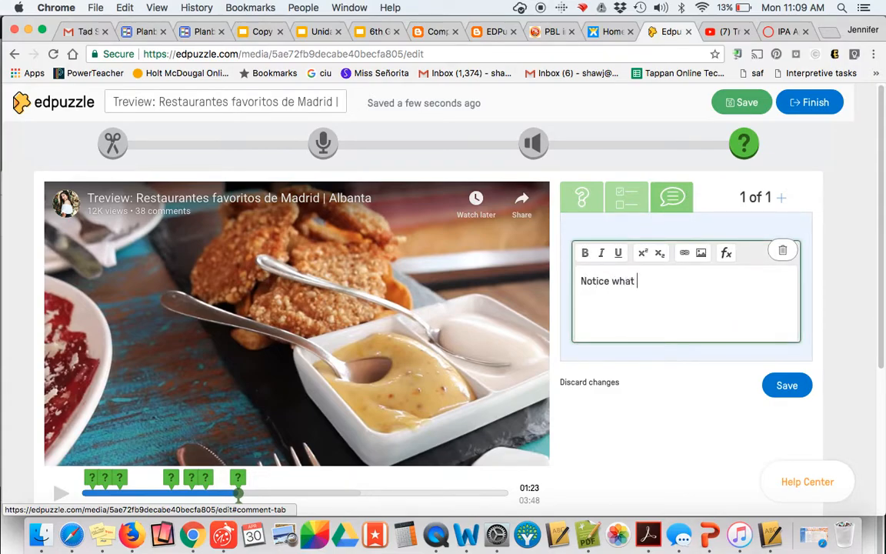
text(she says abou)
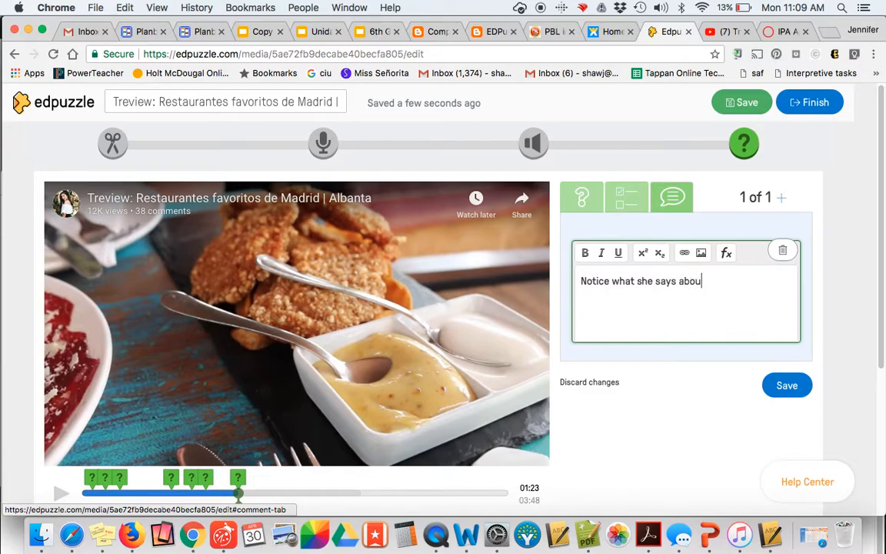
text(t the quality of the food here.)
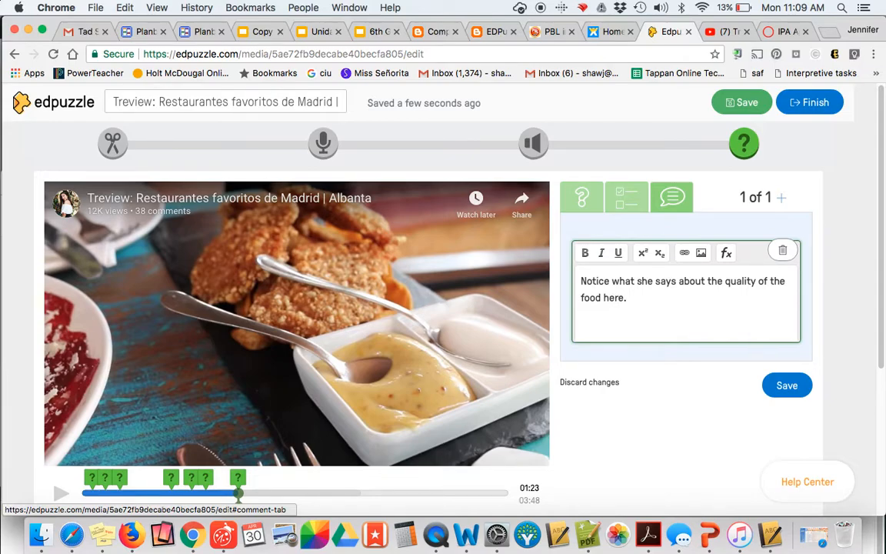
text(This might b)
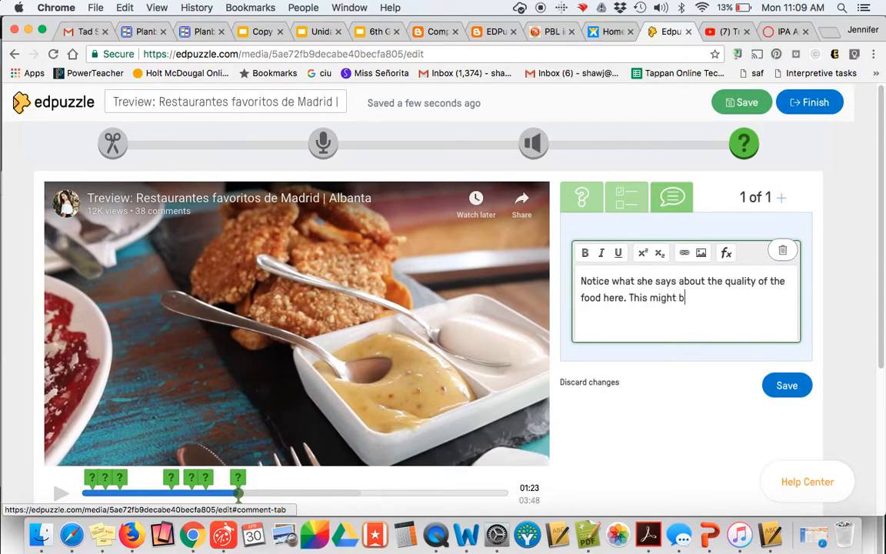
text(e a term you want)
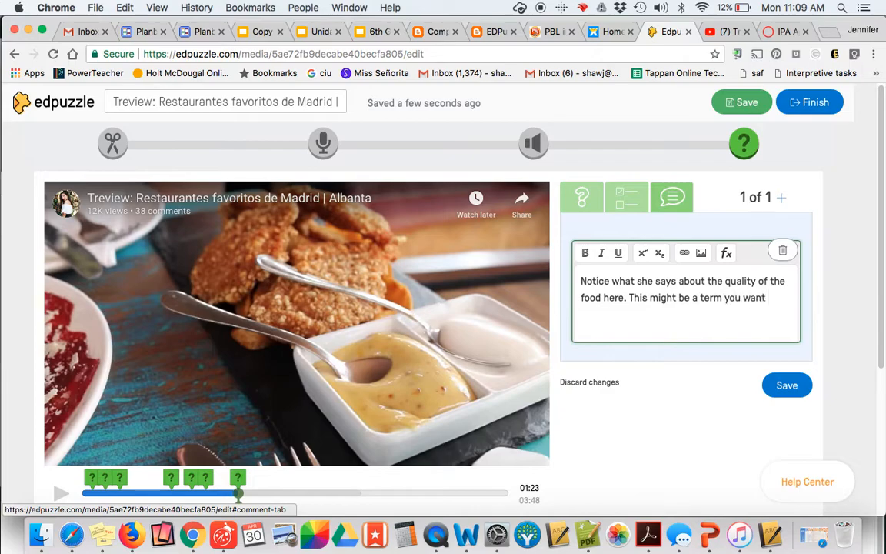
text(to use in your presen)
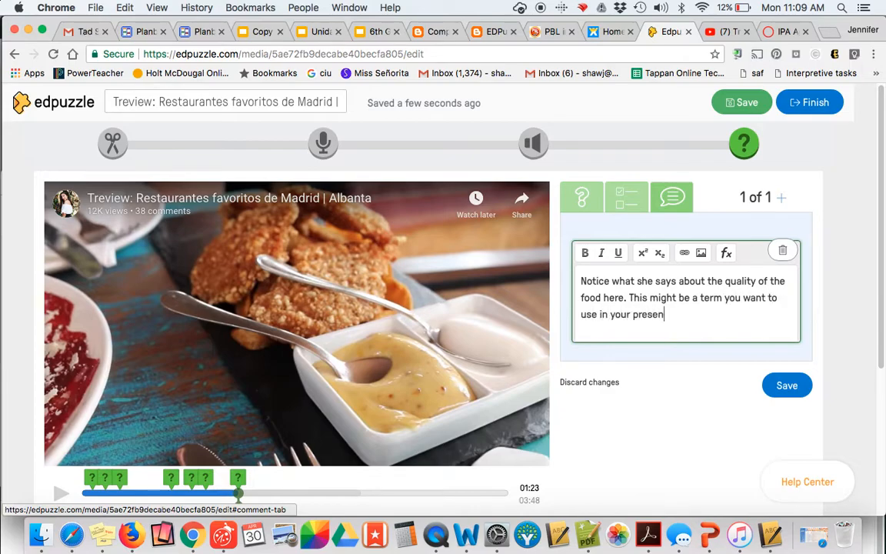
text(tational writing)
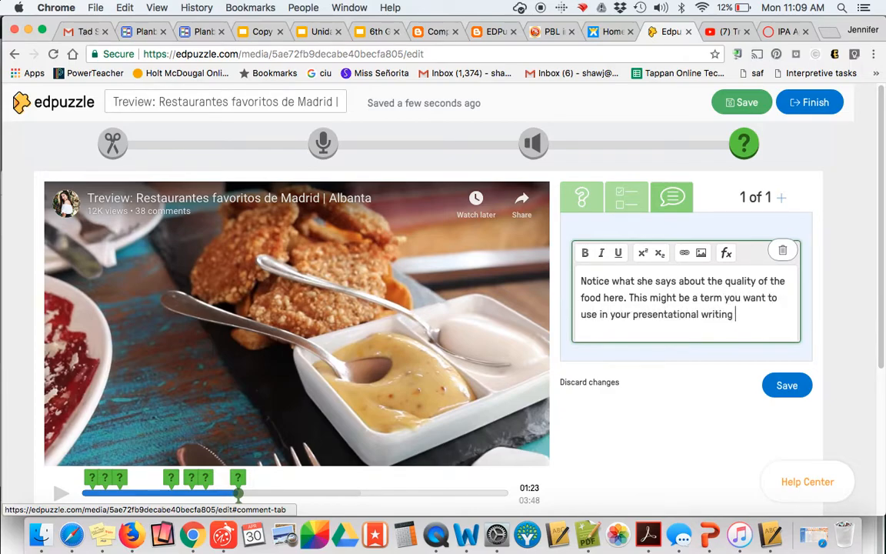
click(787, 384)
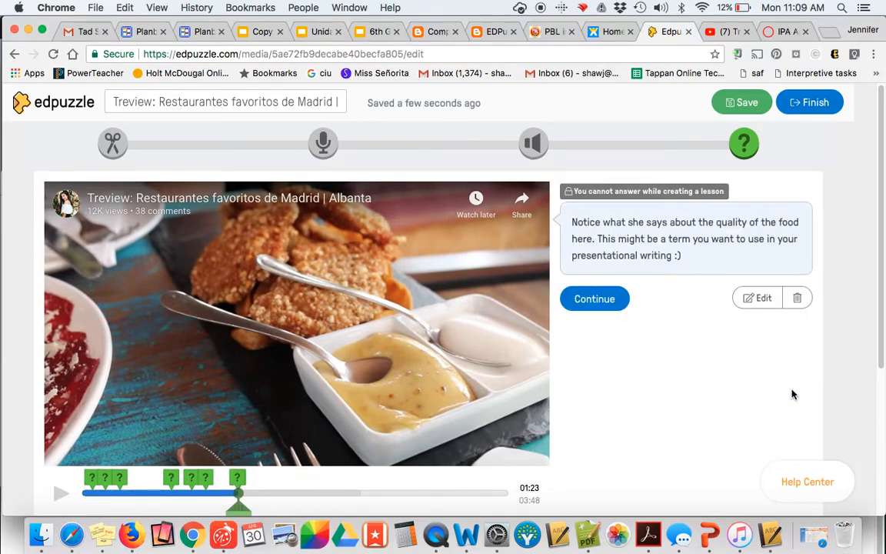
scroll(down, 3)
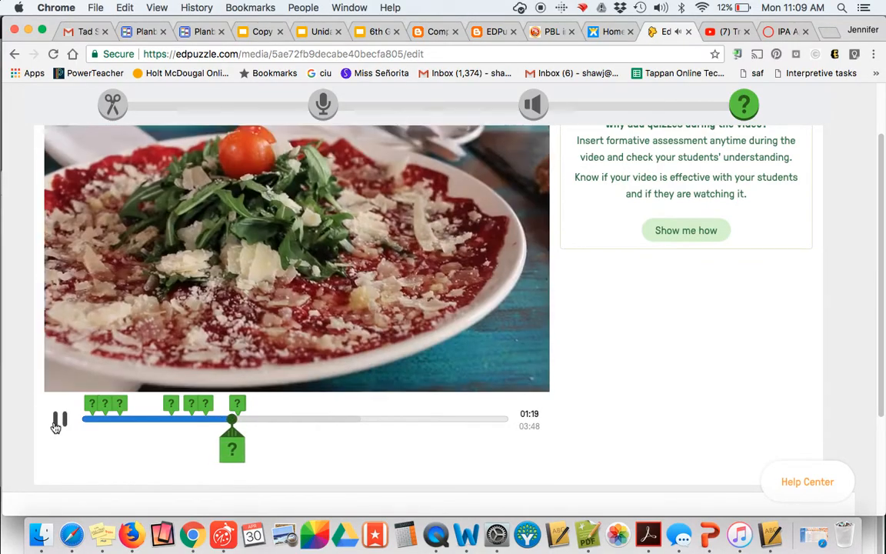
Step: Pause the video preview at 1:20 and scroll back to the editor's top
click(56, 418)
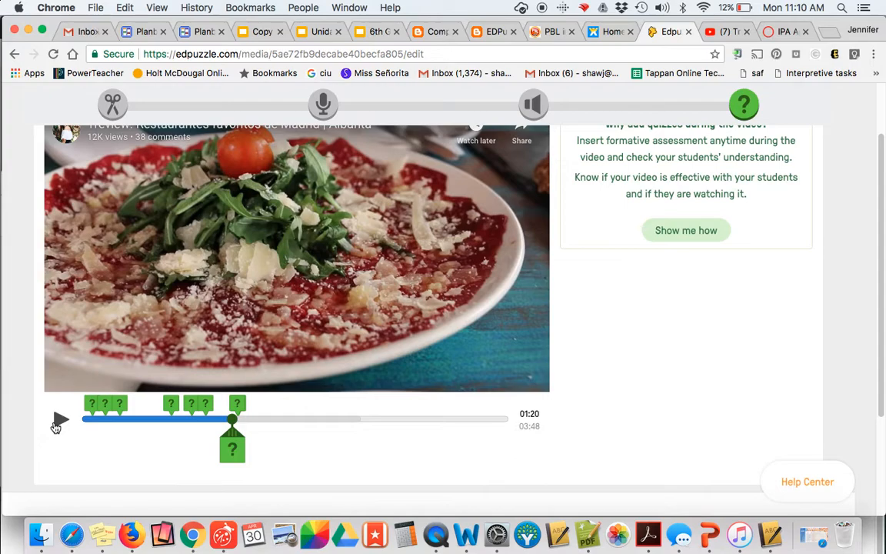
scroll(up, 3)
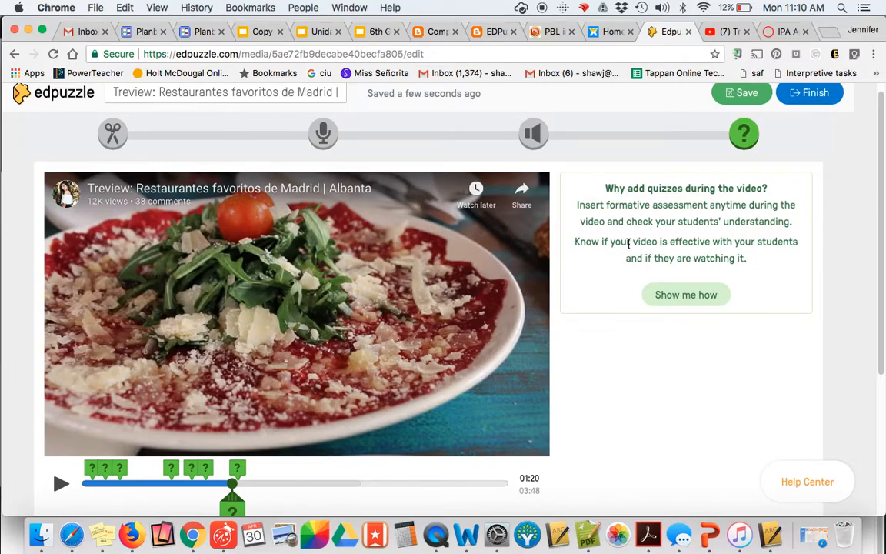
mouse_move(544, 9)
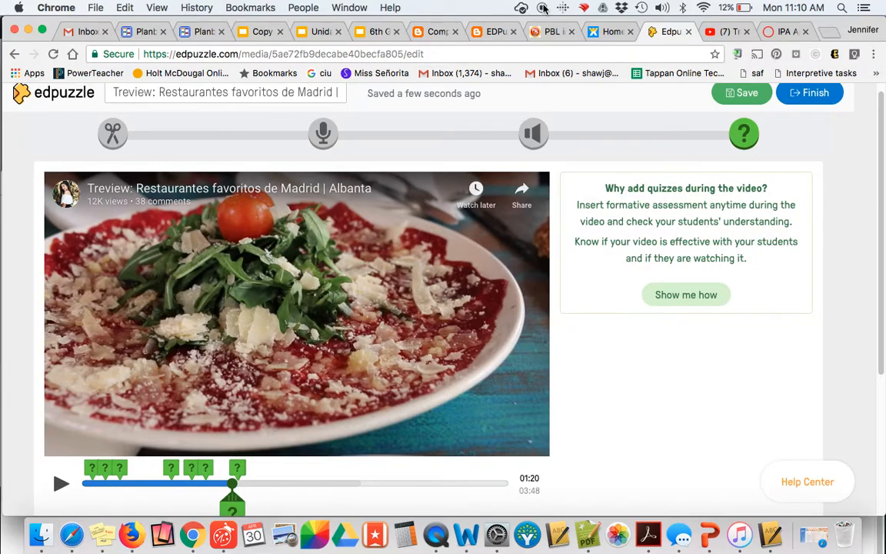